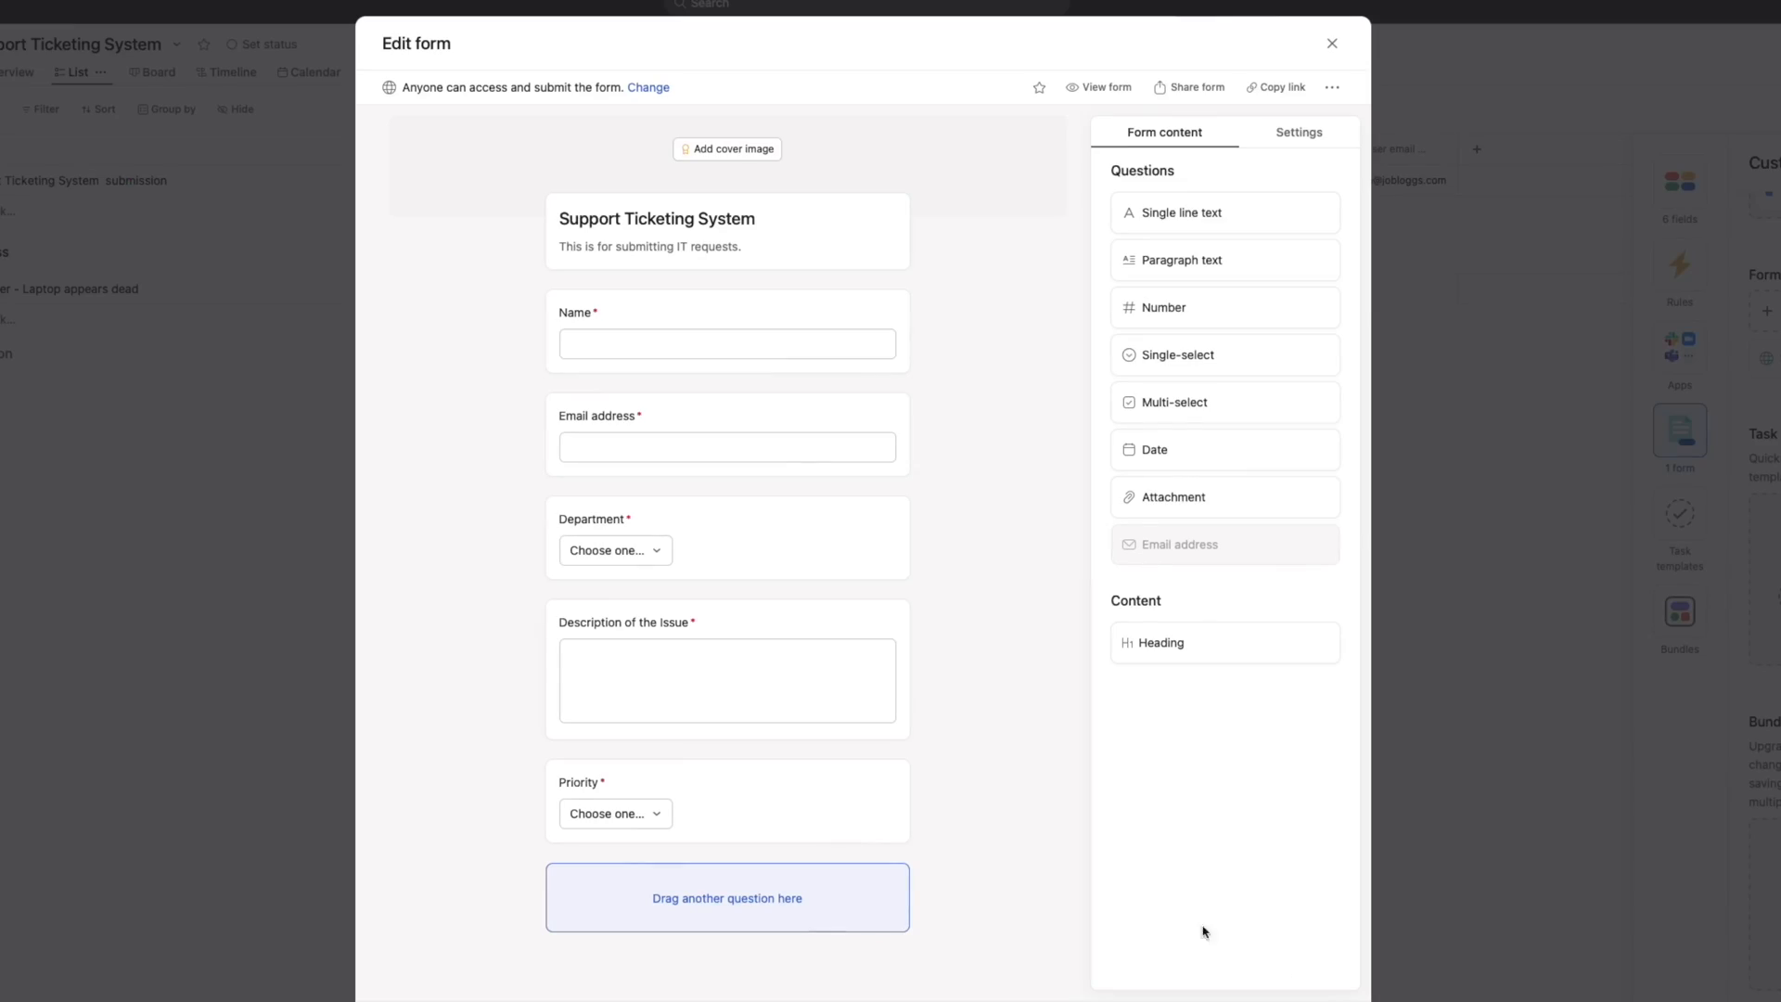
pyautogui.moveTo(1077, 994)
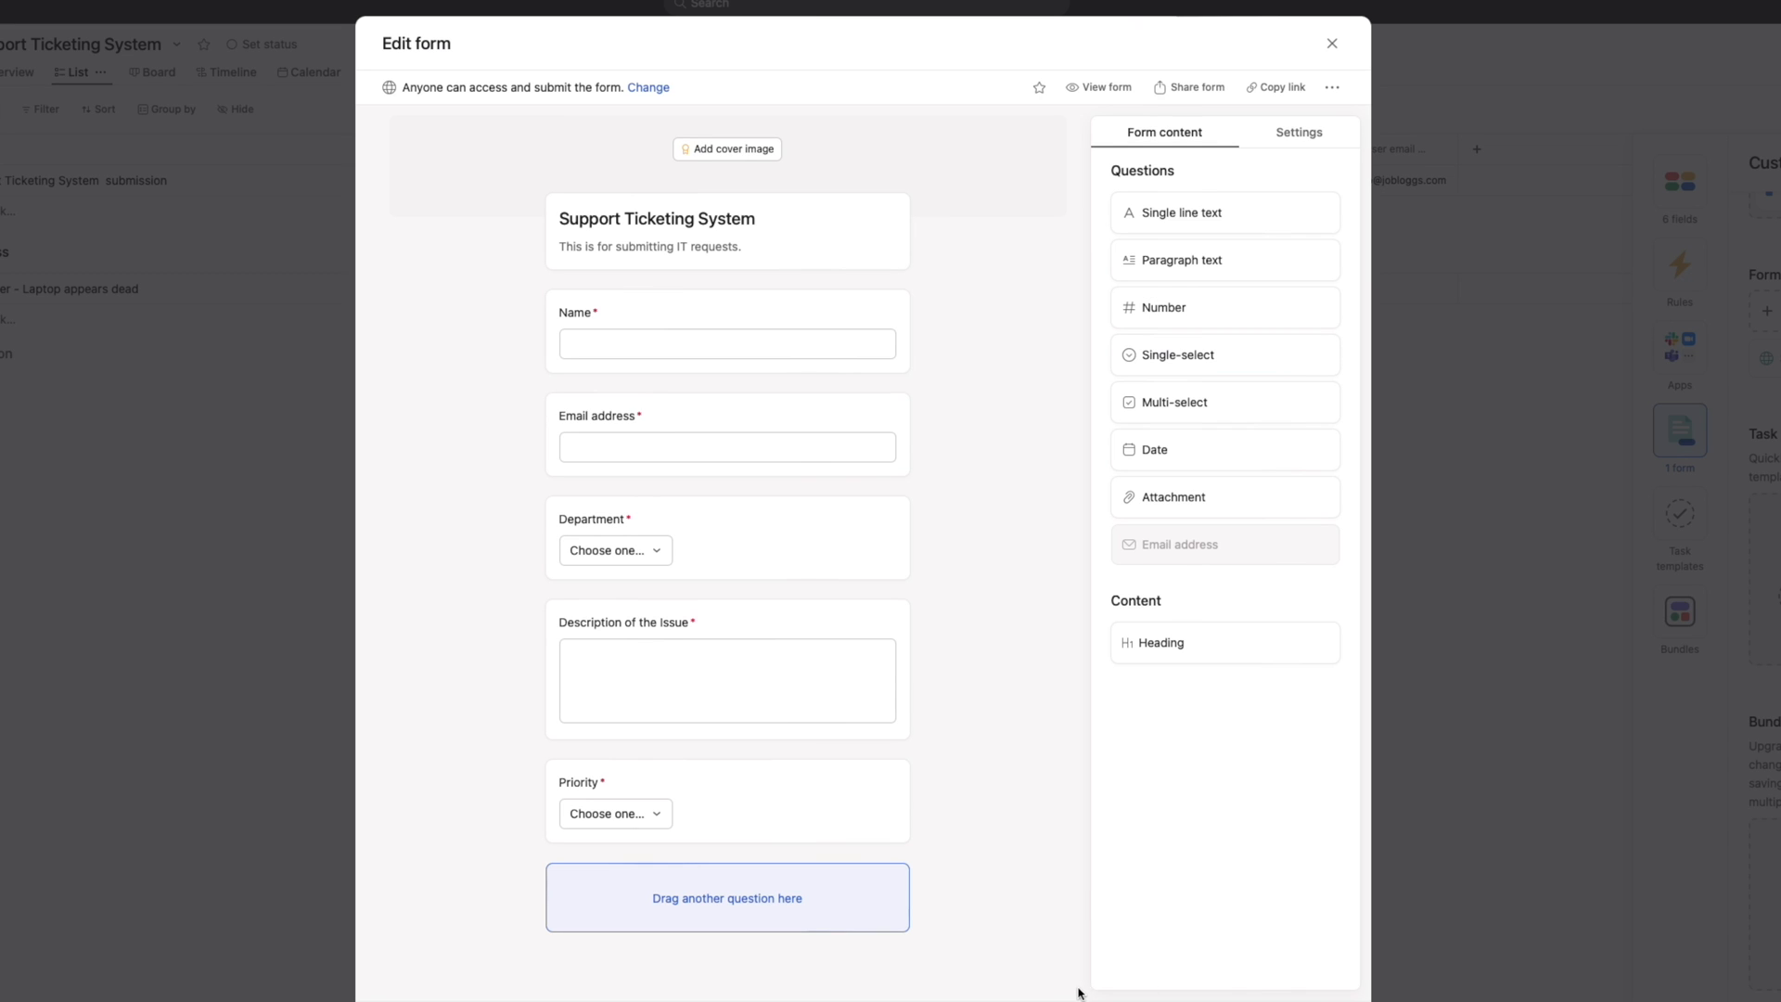
pyautogui.moveTo(1220, 997)
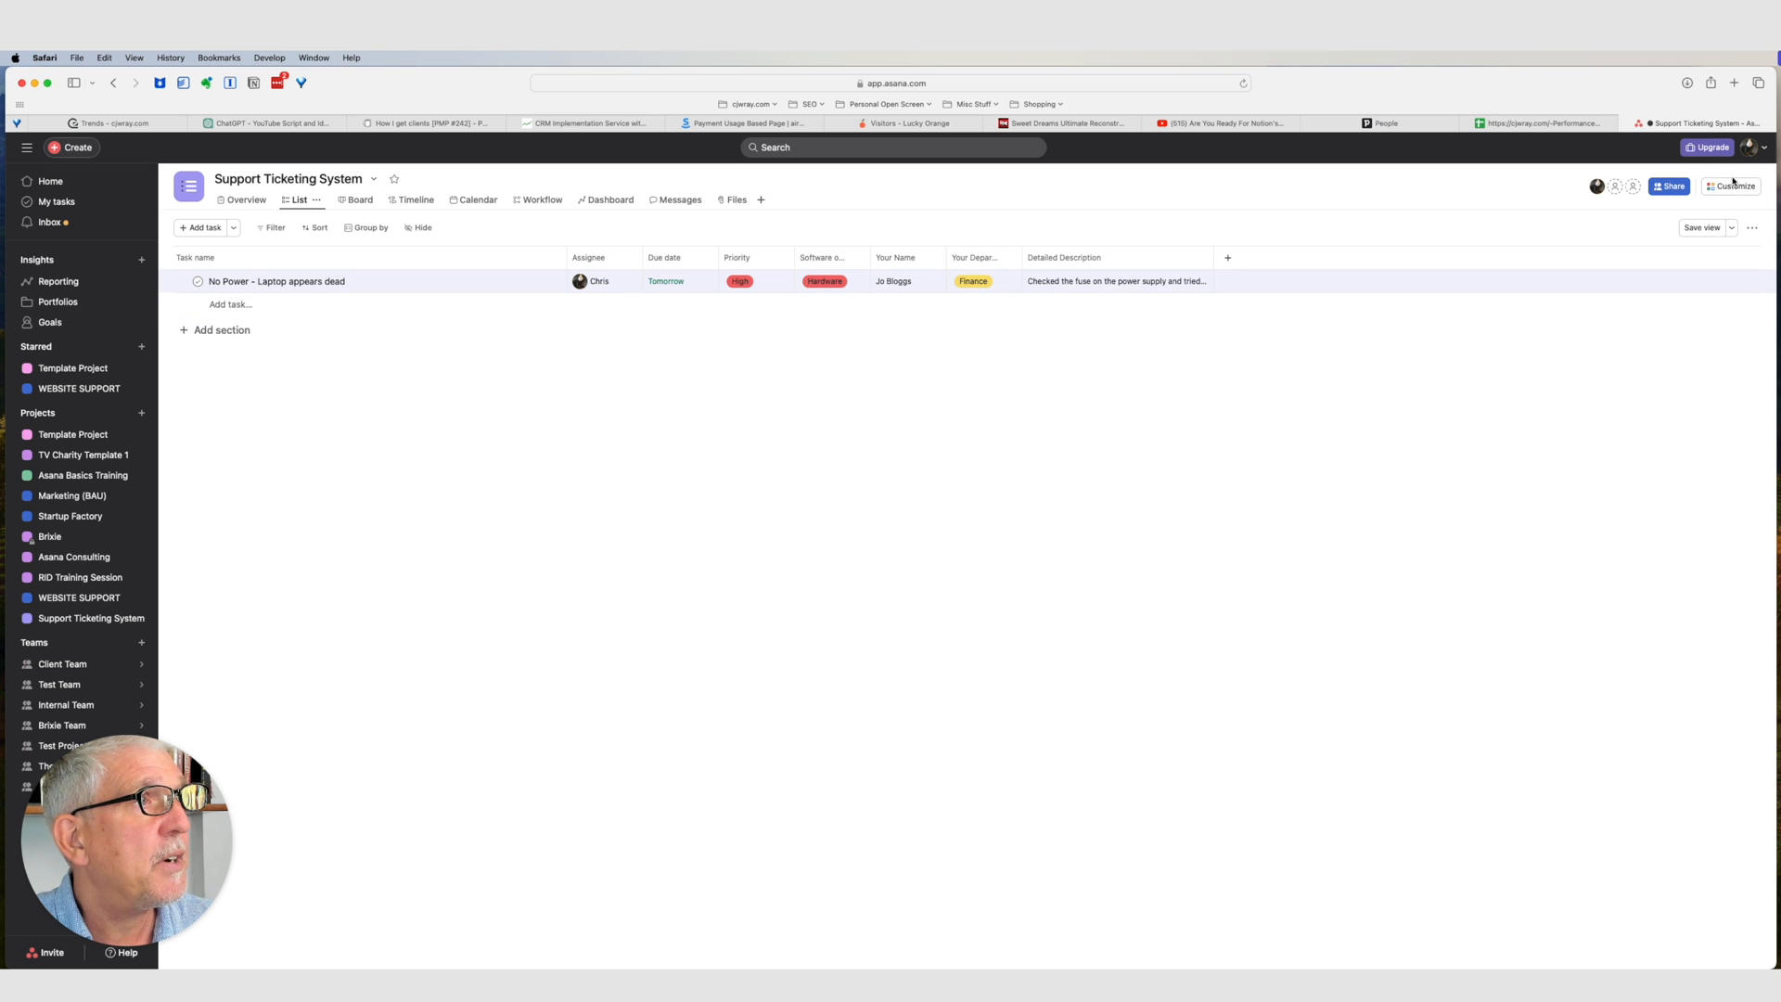
# Step: Add a new intake form to the Support Ticketing System project via Customize > Forms
pyautogui.click(1730, 185)
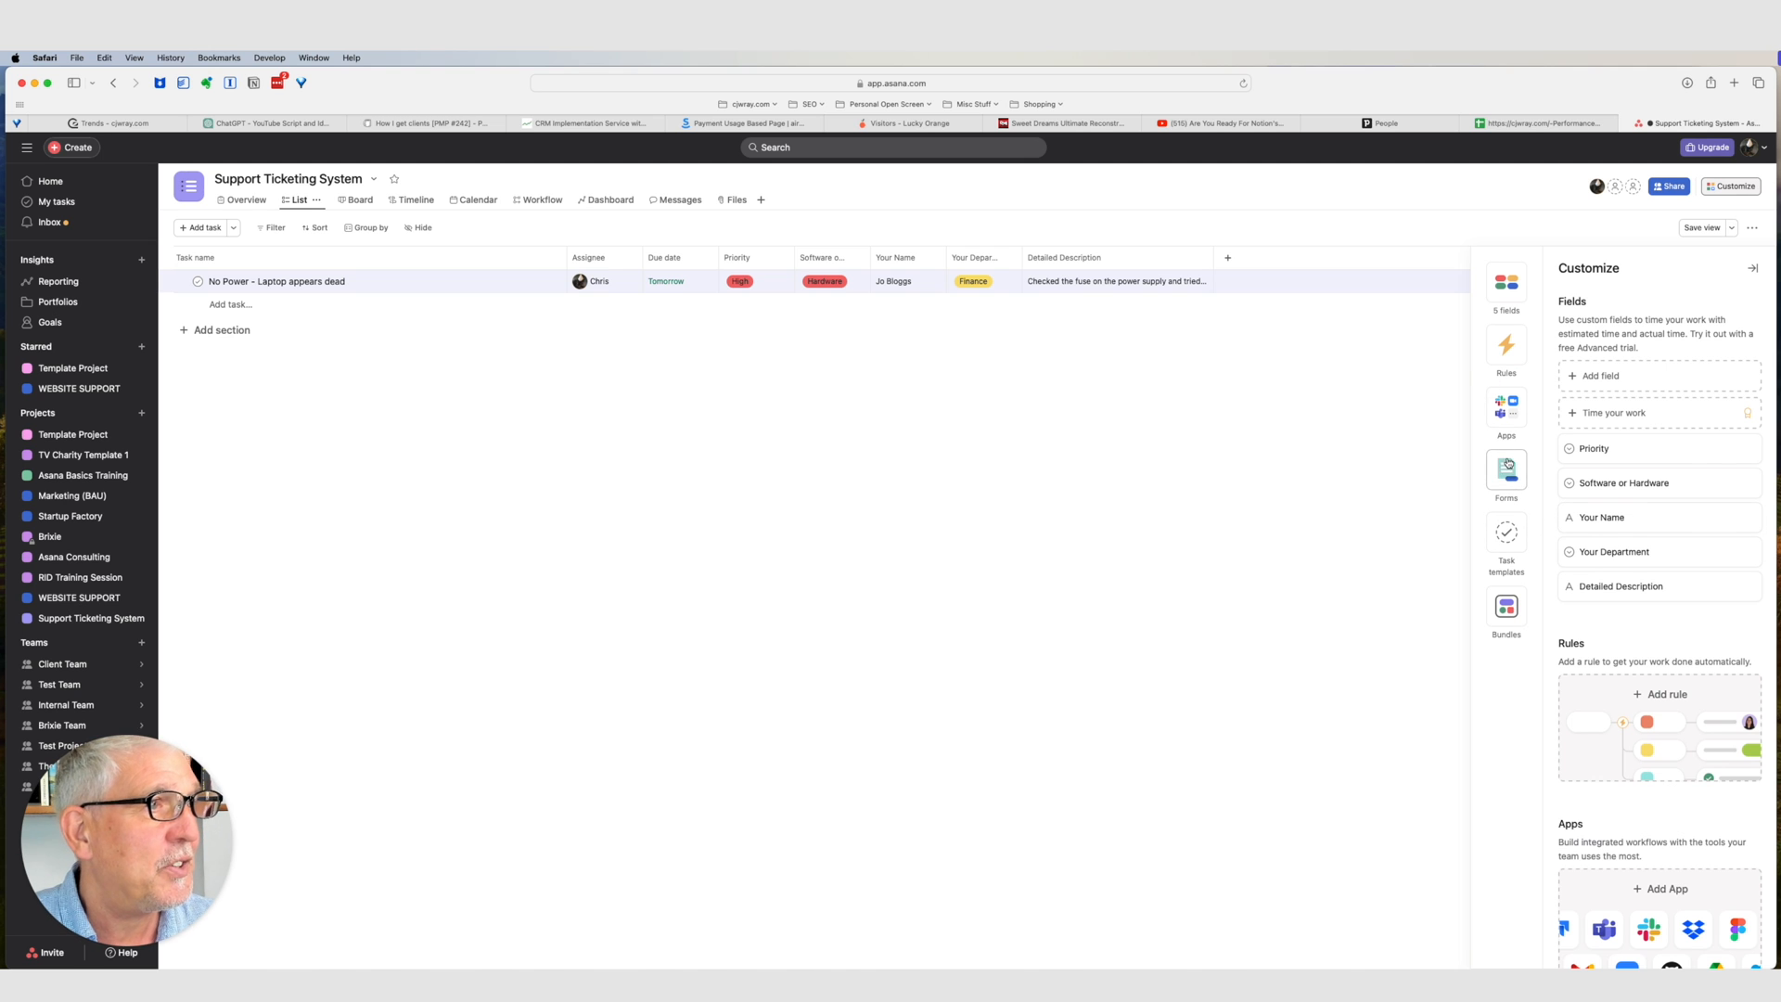
pyautogui.click(1507, 469)
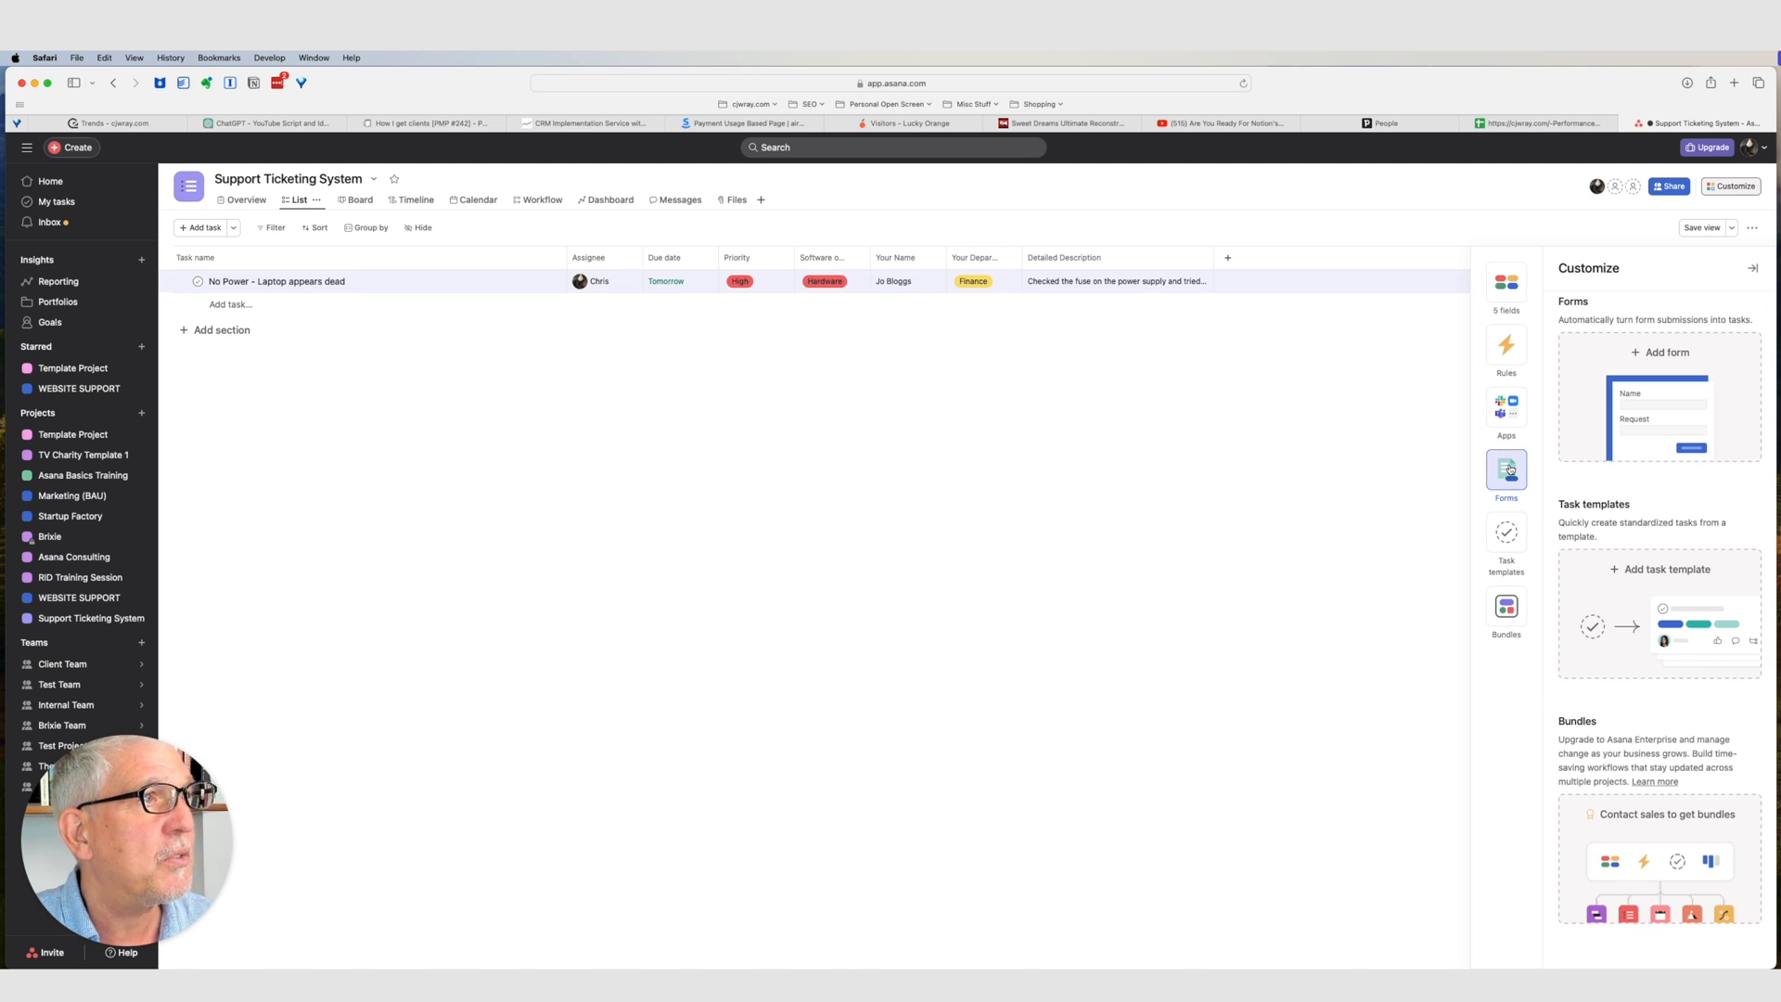
pyautogui.click(1660, 353)
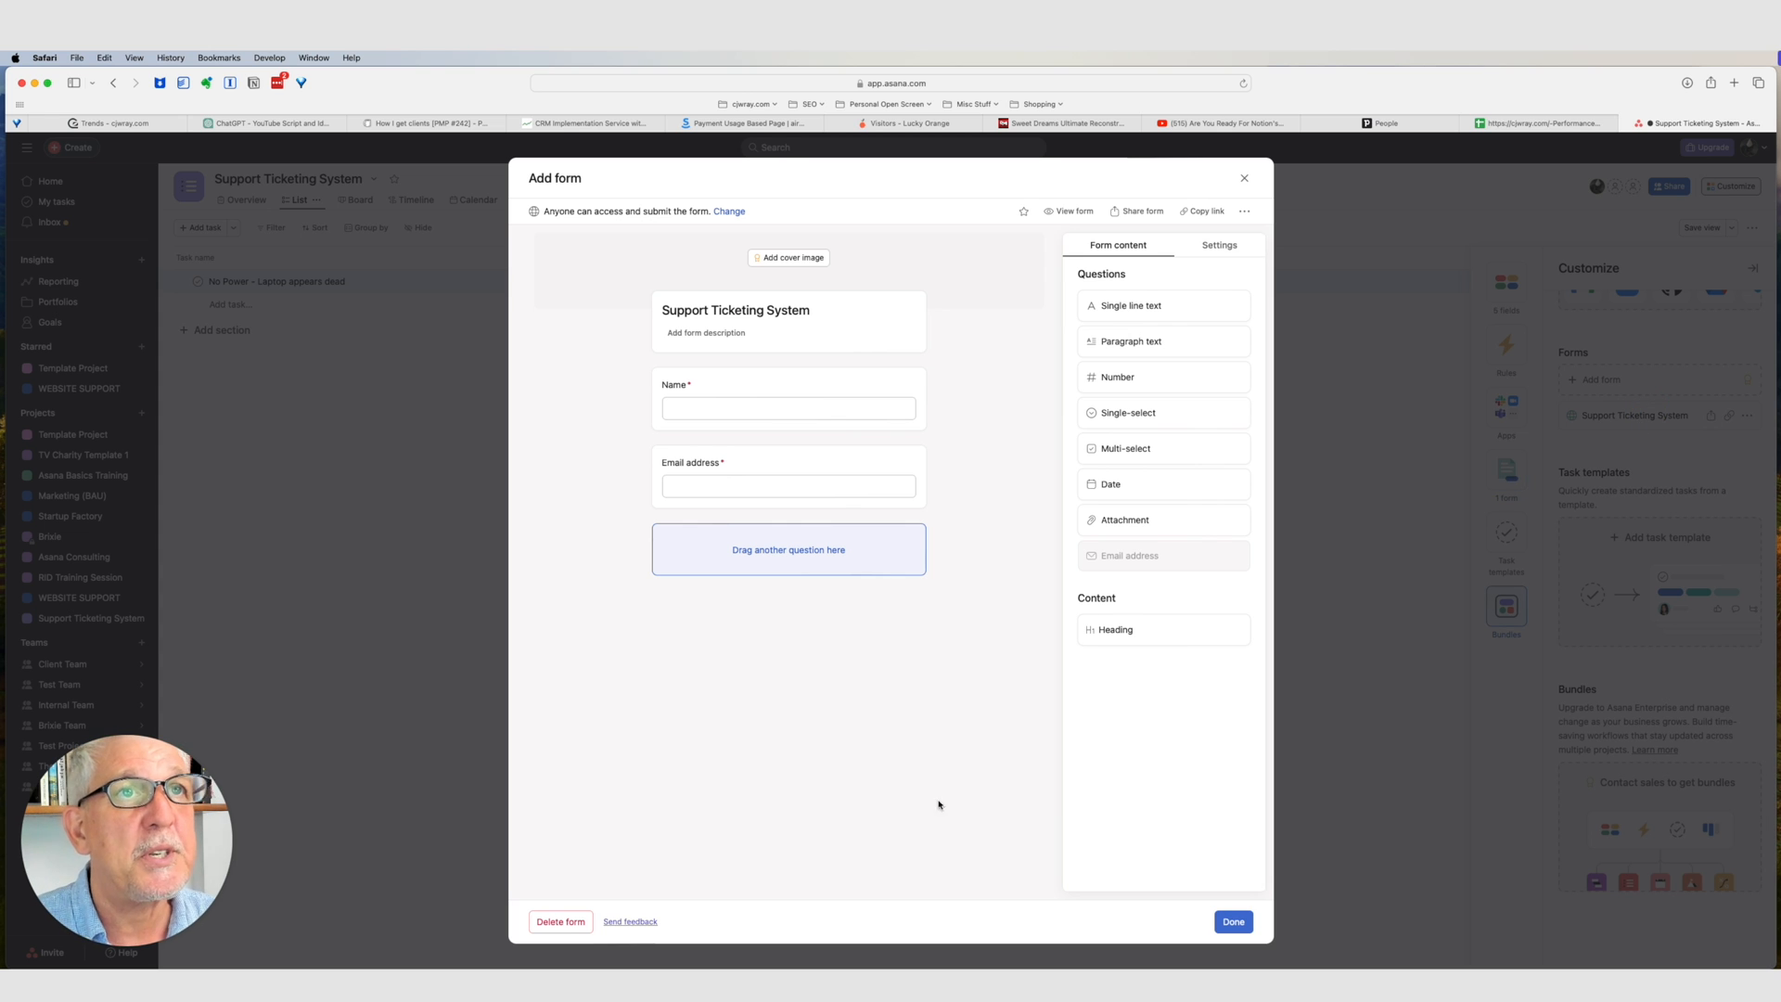
pyautogui.moveTo(983, 855)
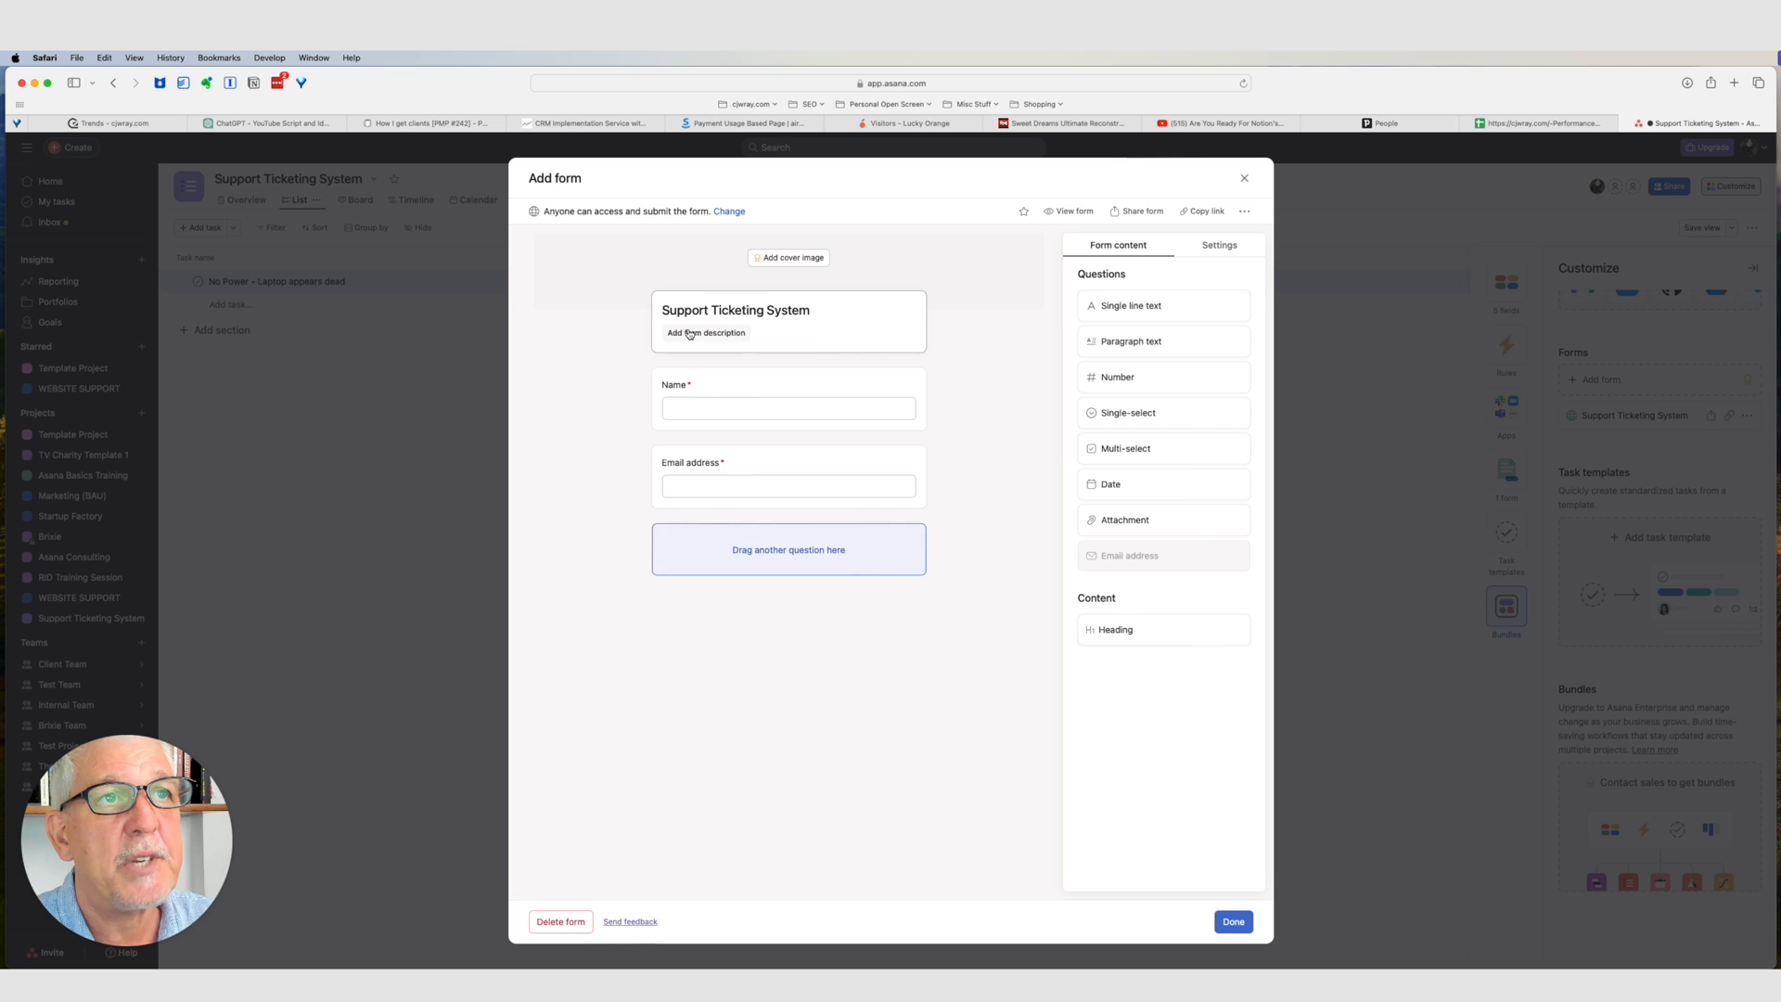
# Step: Enter the form description 'This is for submitting IT requests.'
pyautogui.click(705, 333)
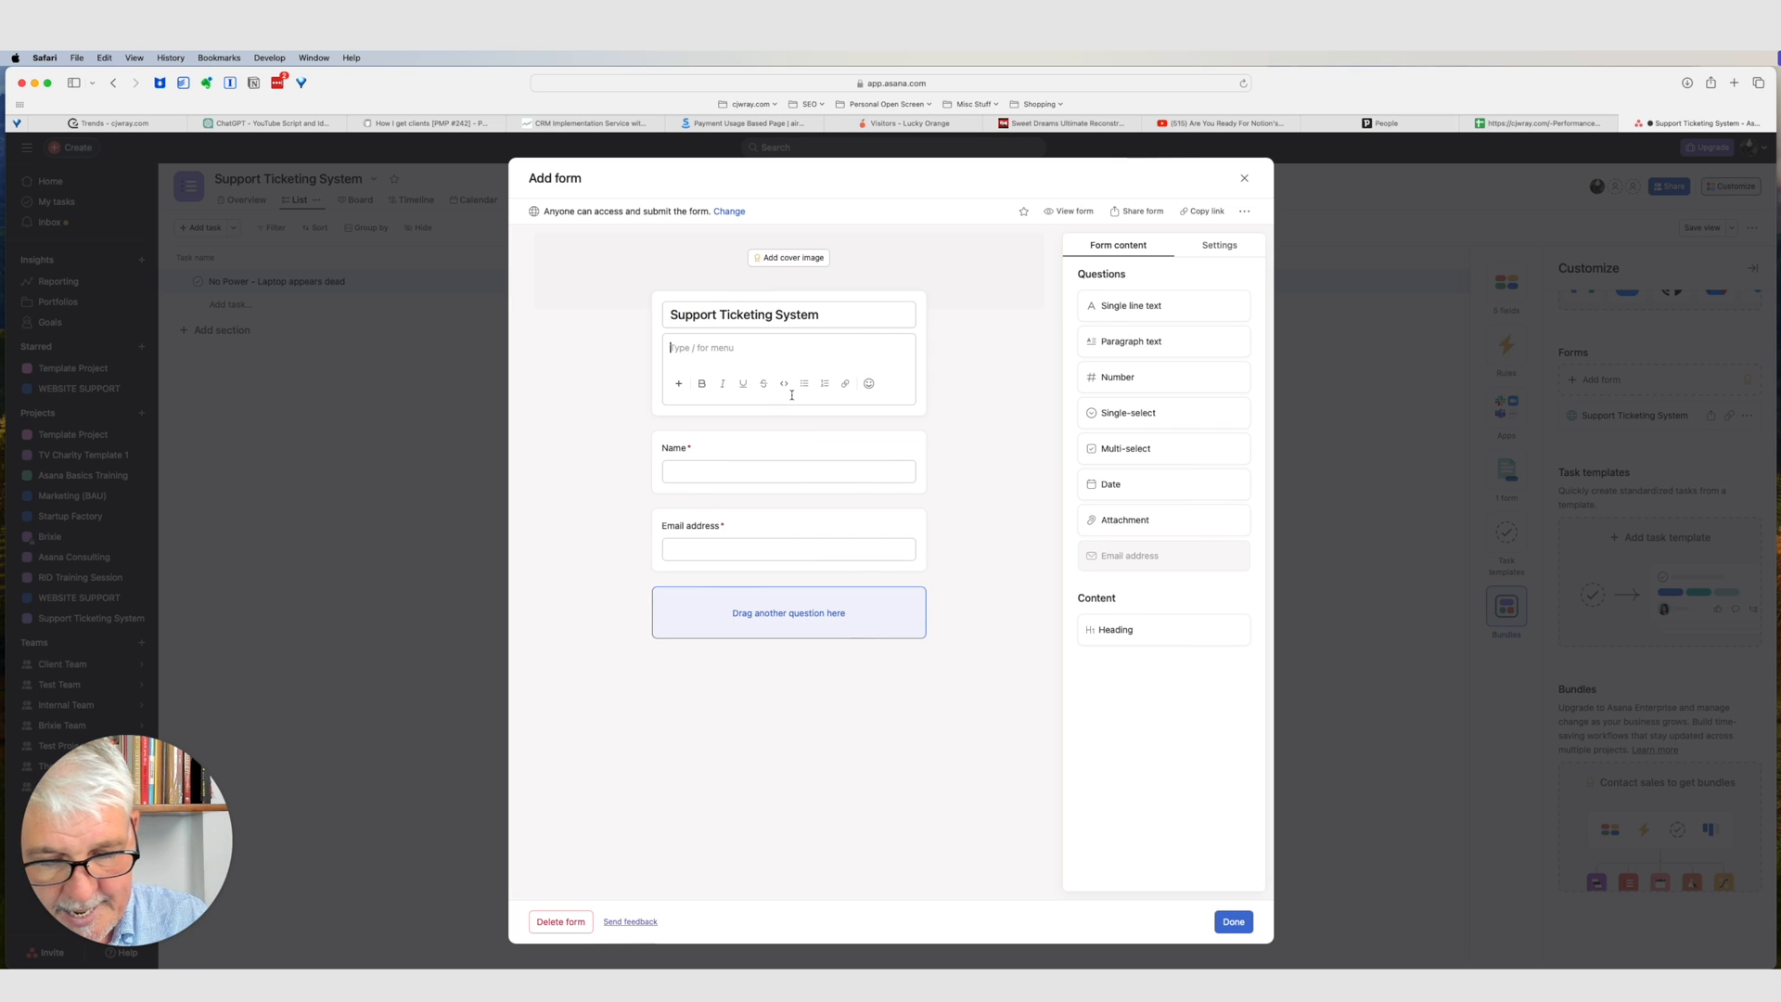
pyautogui.write('This is for submitting')
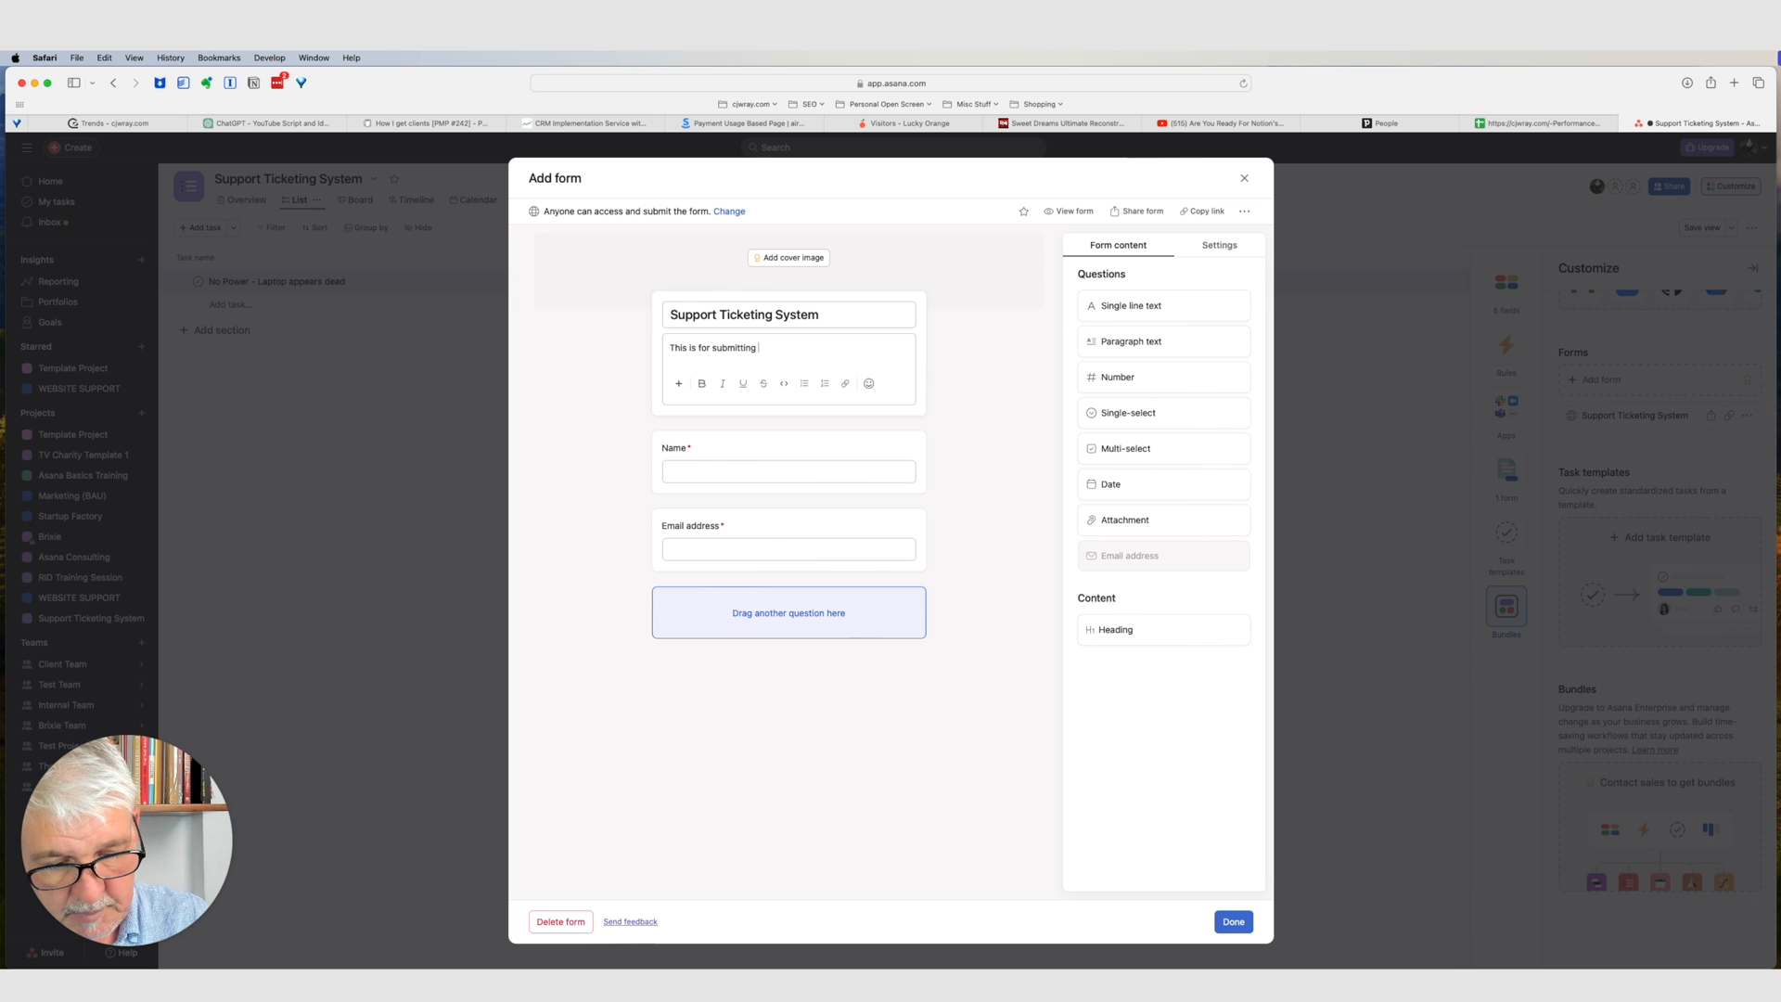
pyautogui.write('IT requests.')
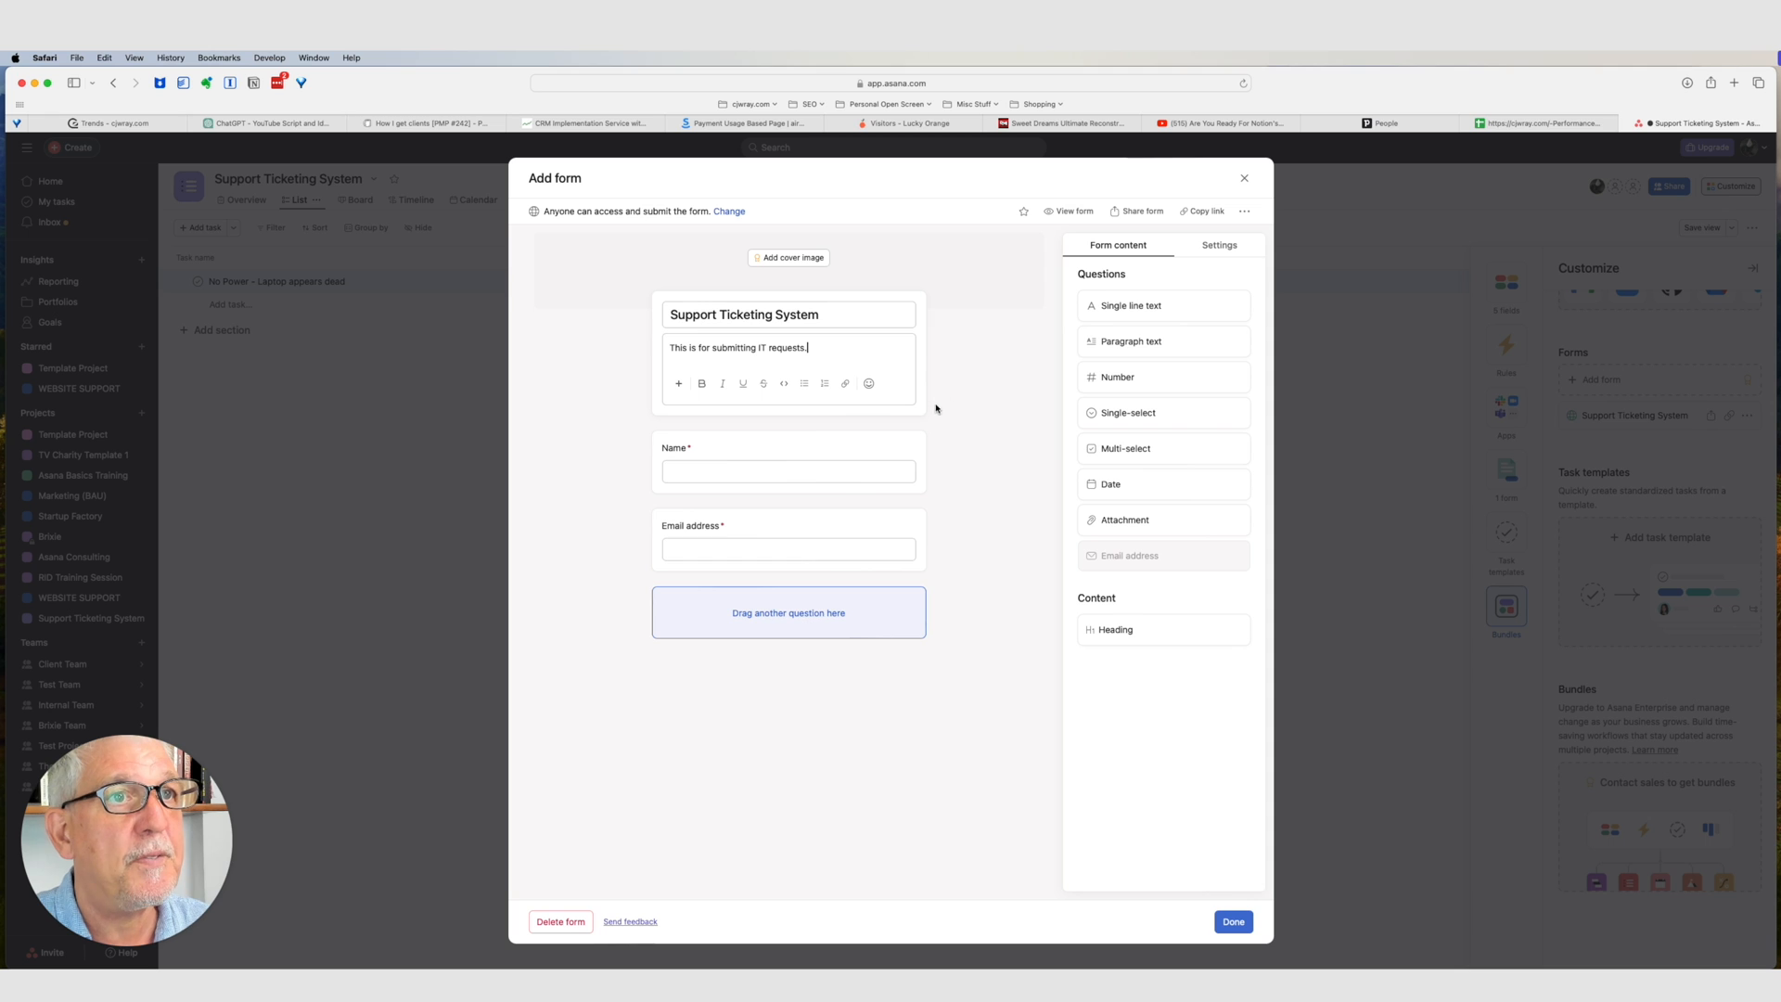
pyautogui.click(935, 409)
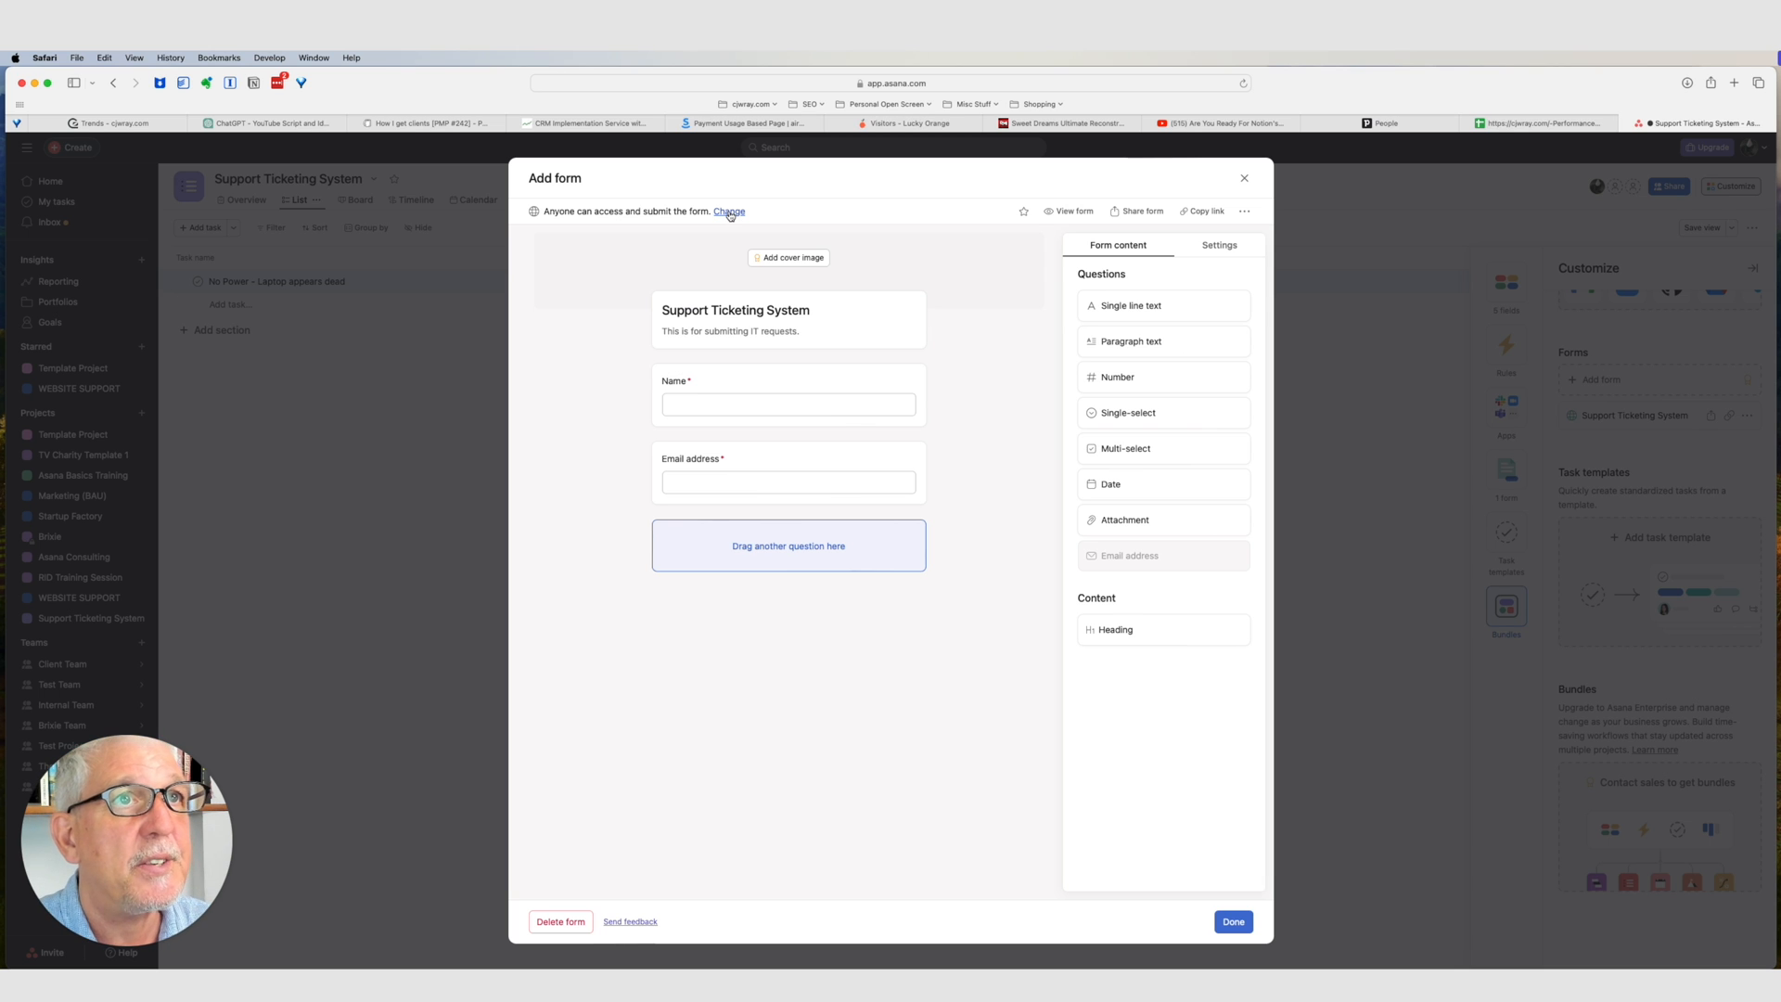
# Step: Switch form access to Organization only, then restore it to Anyone can access
pyautogui.click(1218, 244)
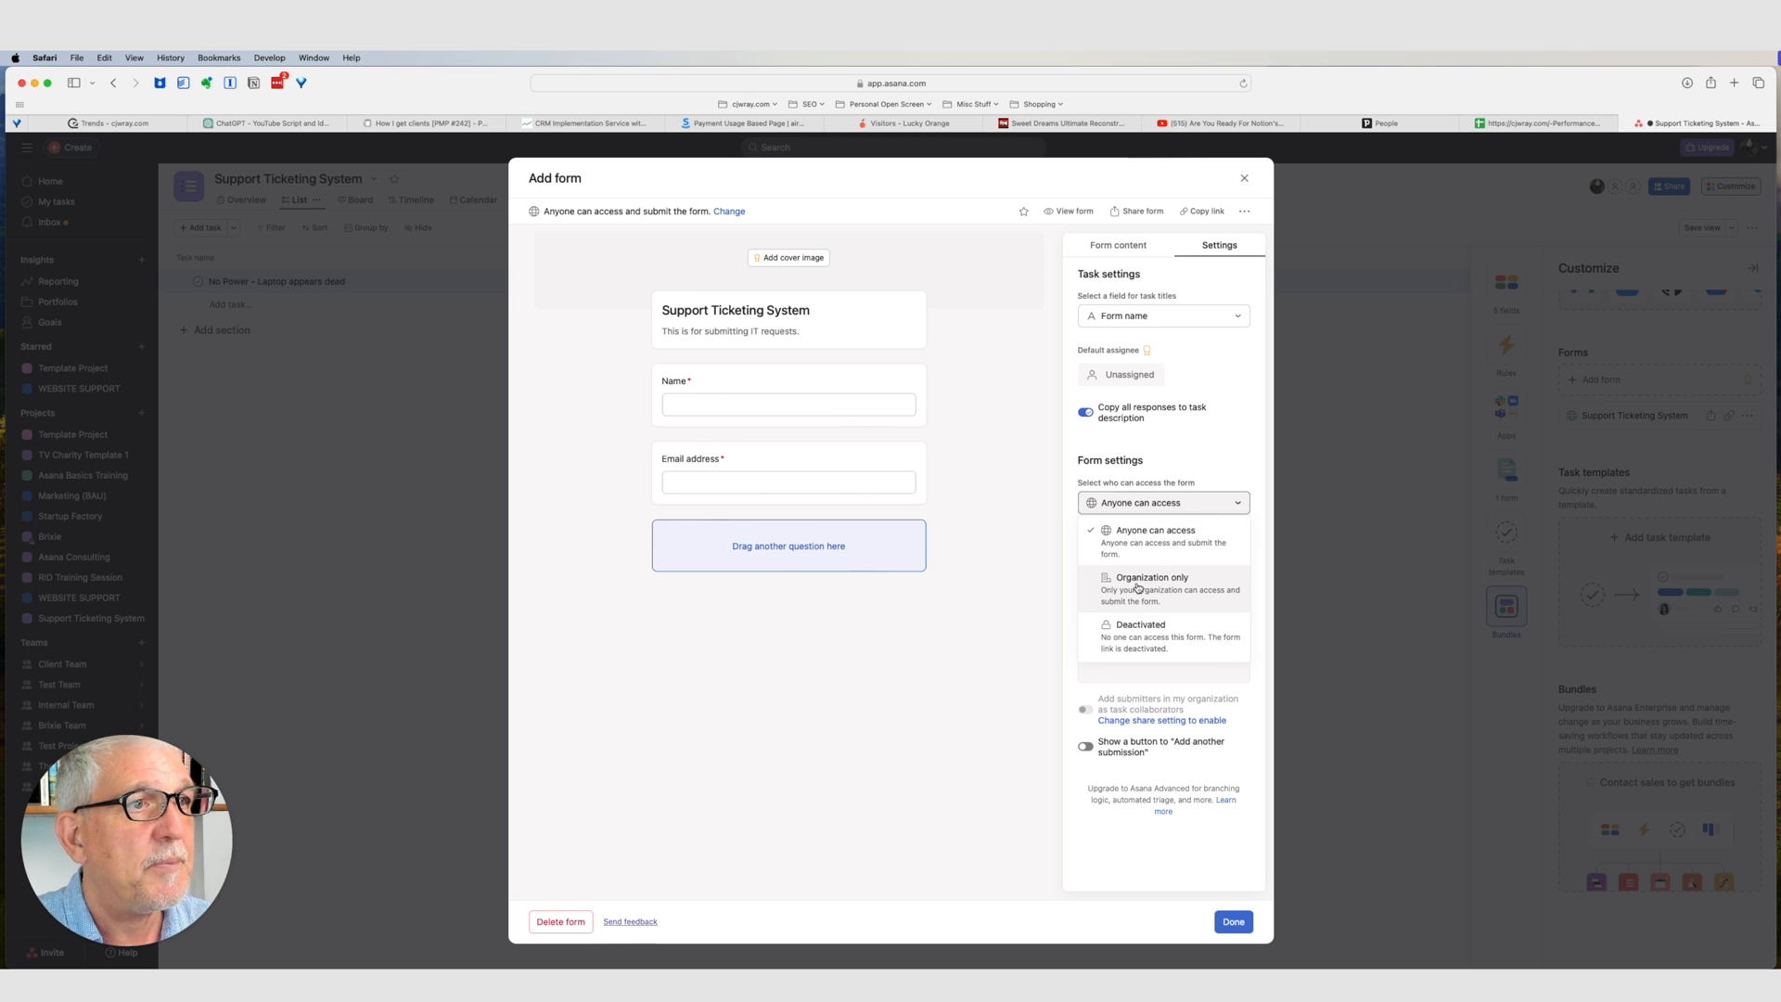
pyautogui.click(1150, 583)
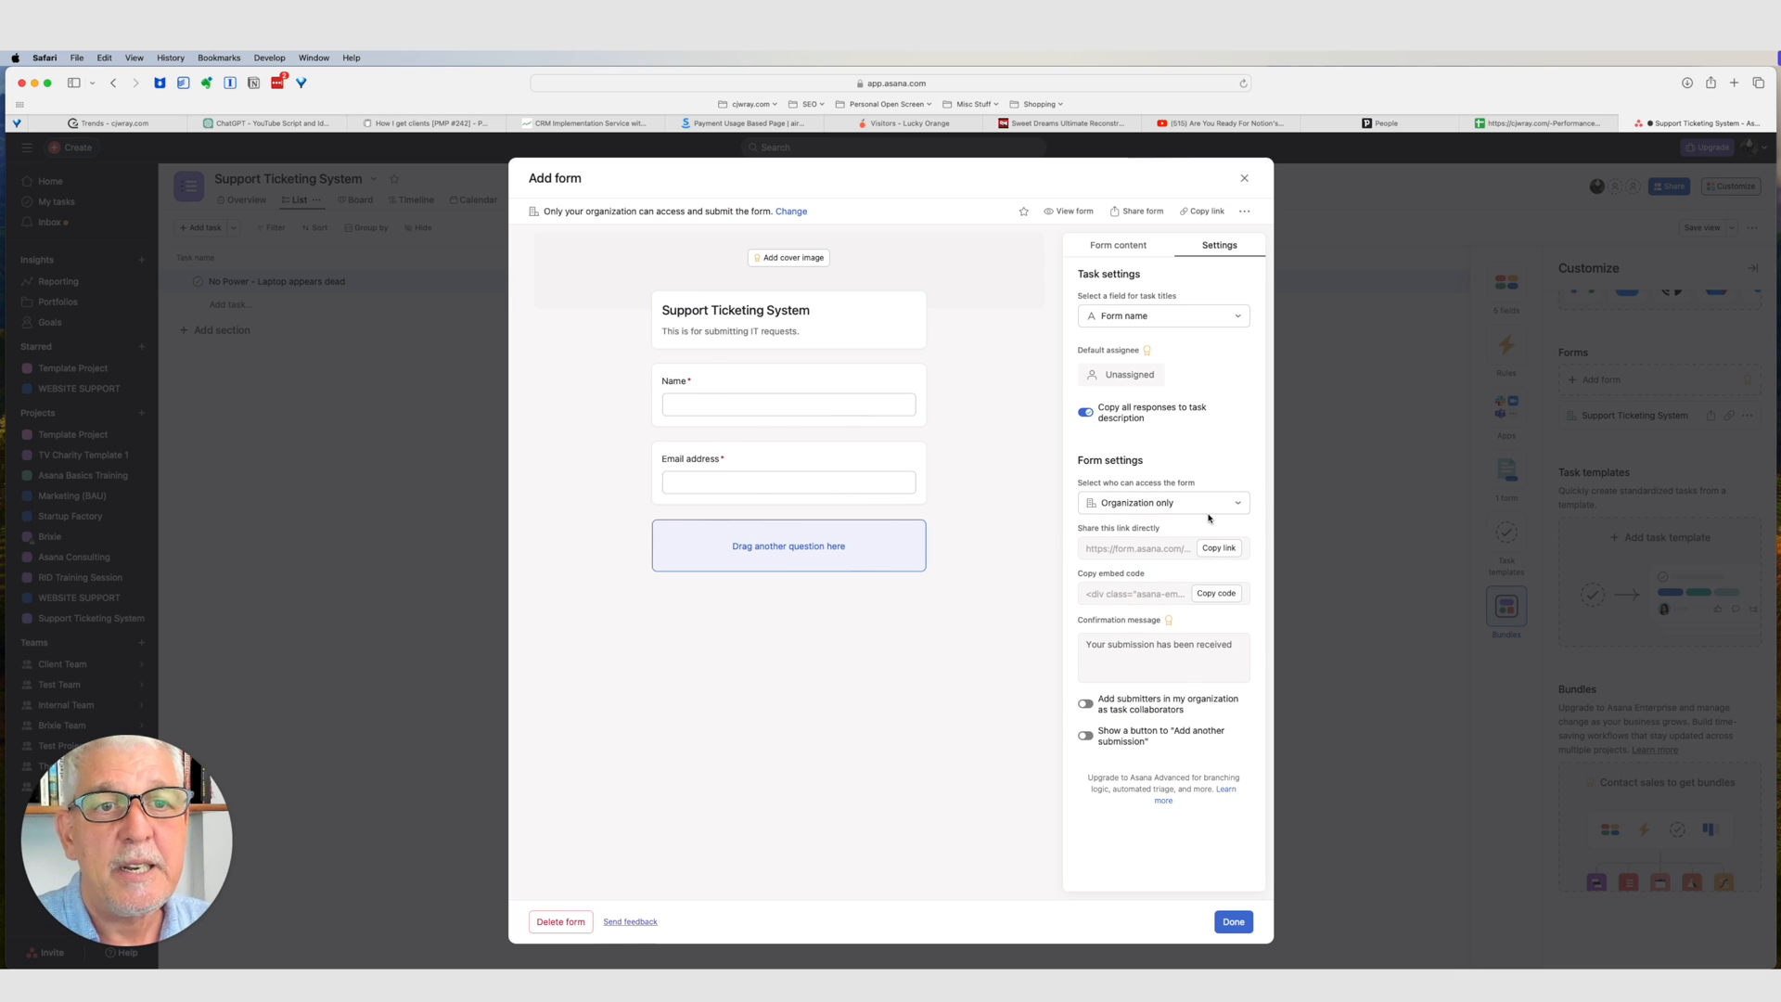
pyautogui.click(1162, 502)
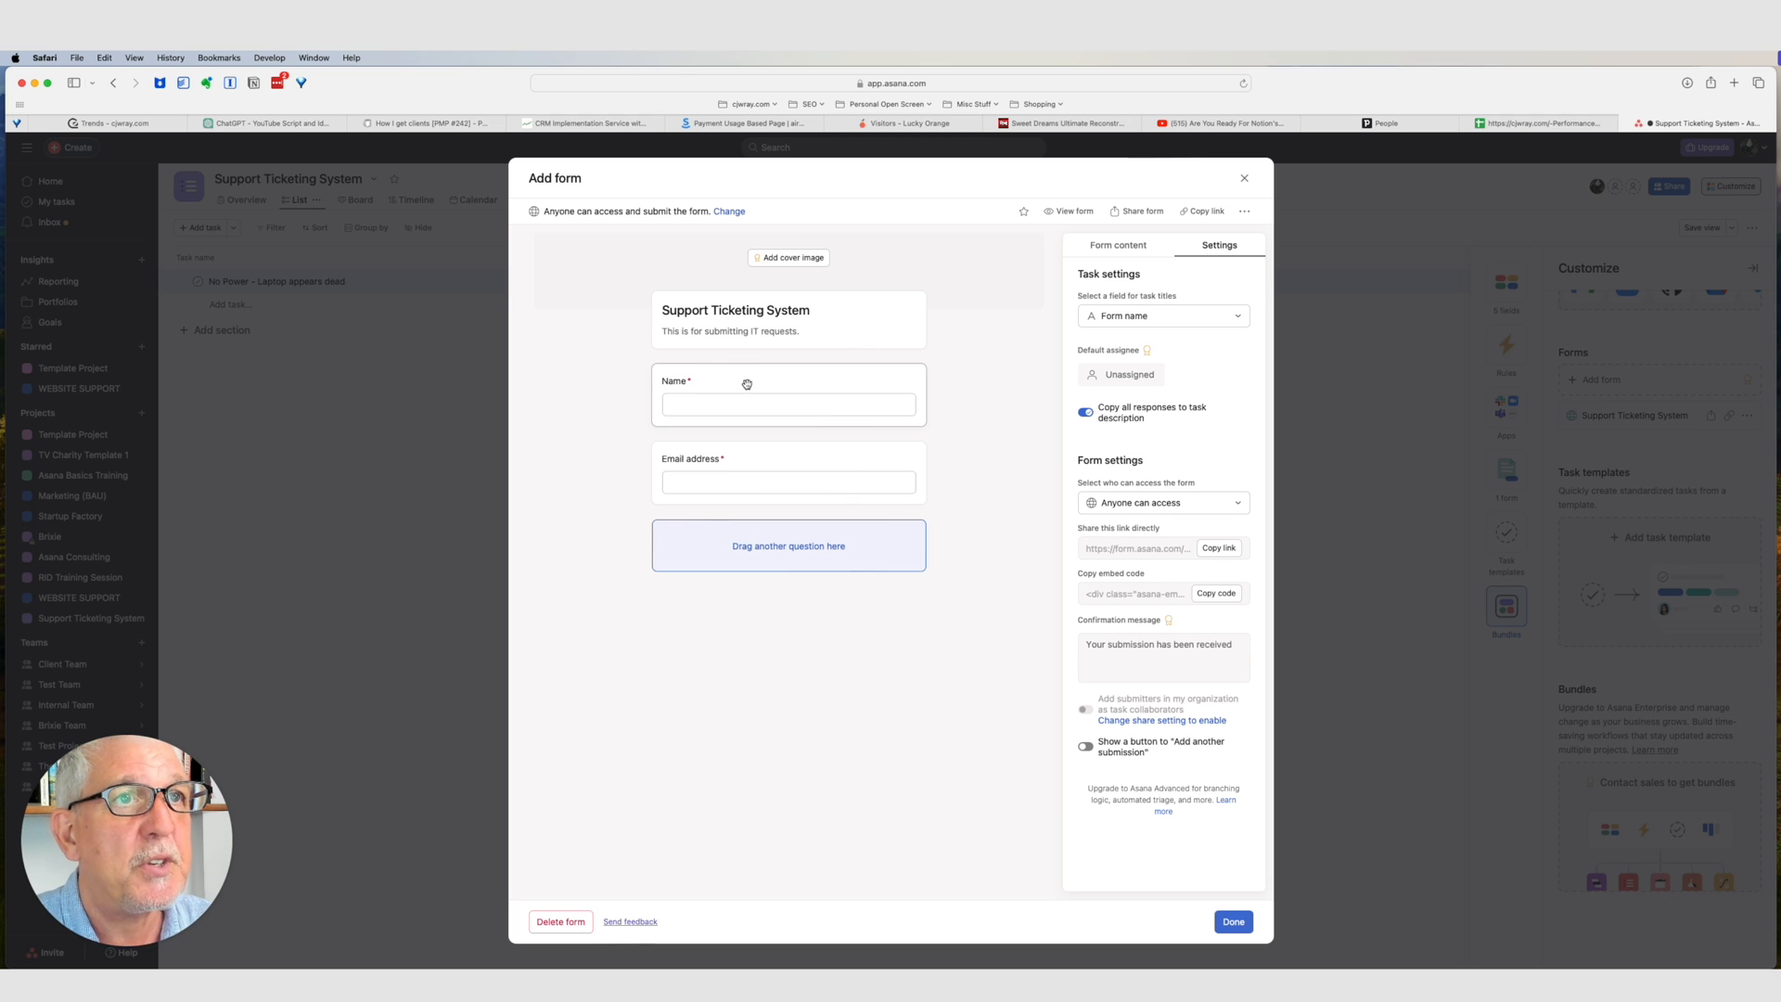
# Step: Connect the Name question to Your Name and start a new field for Email address
pyautogui.click(789, 397)
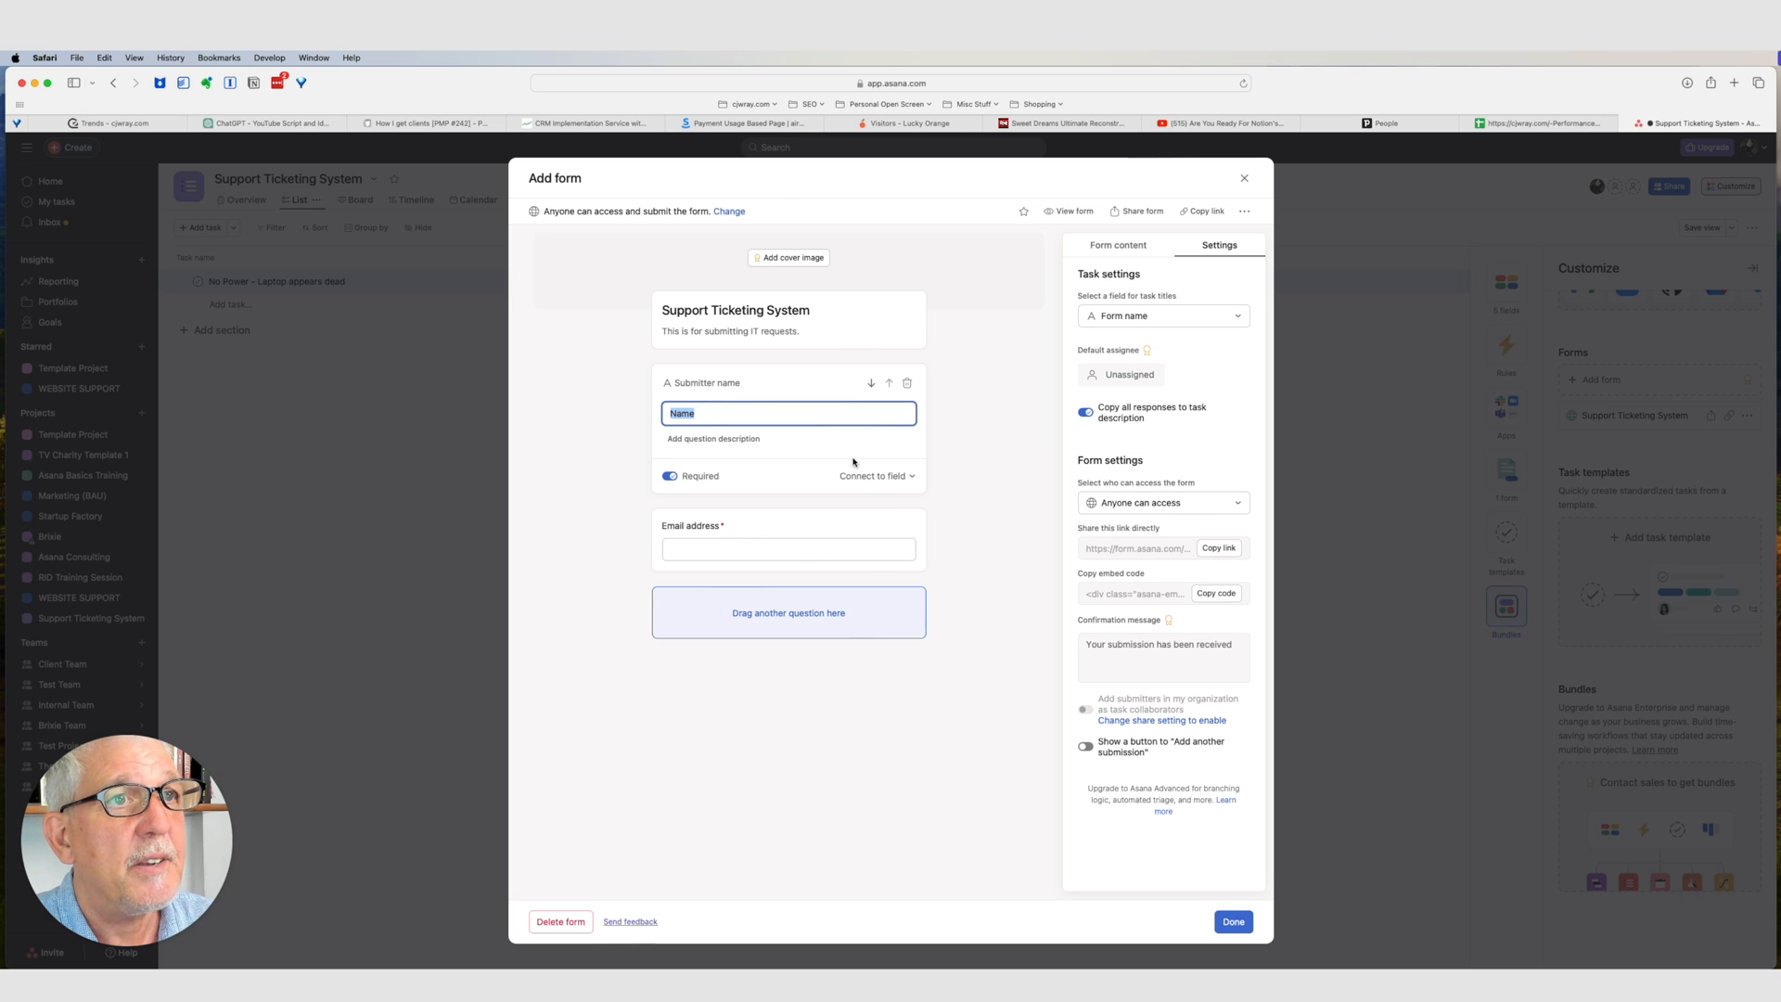
pyautogui.click(875, 475)
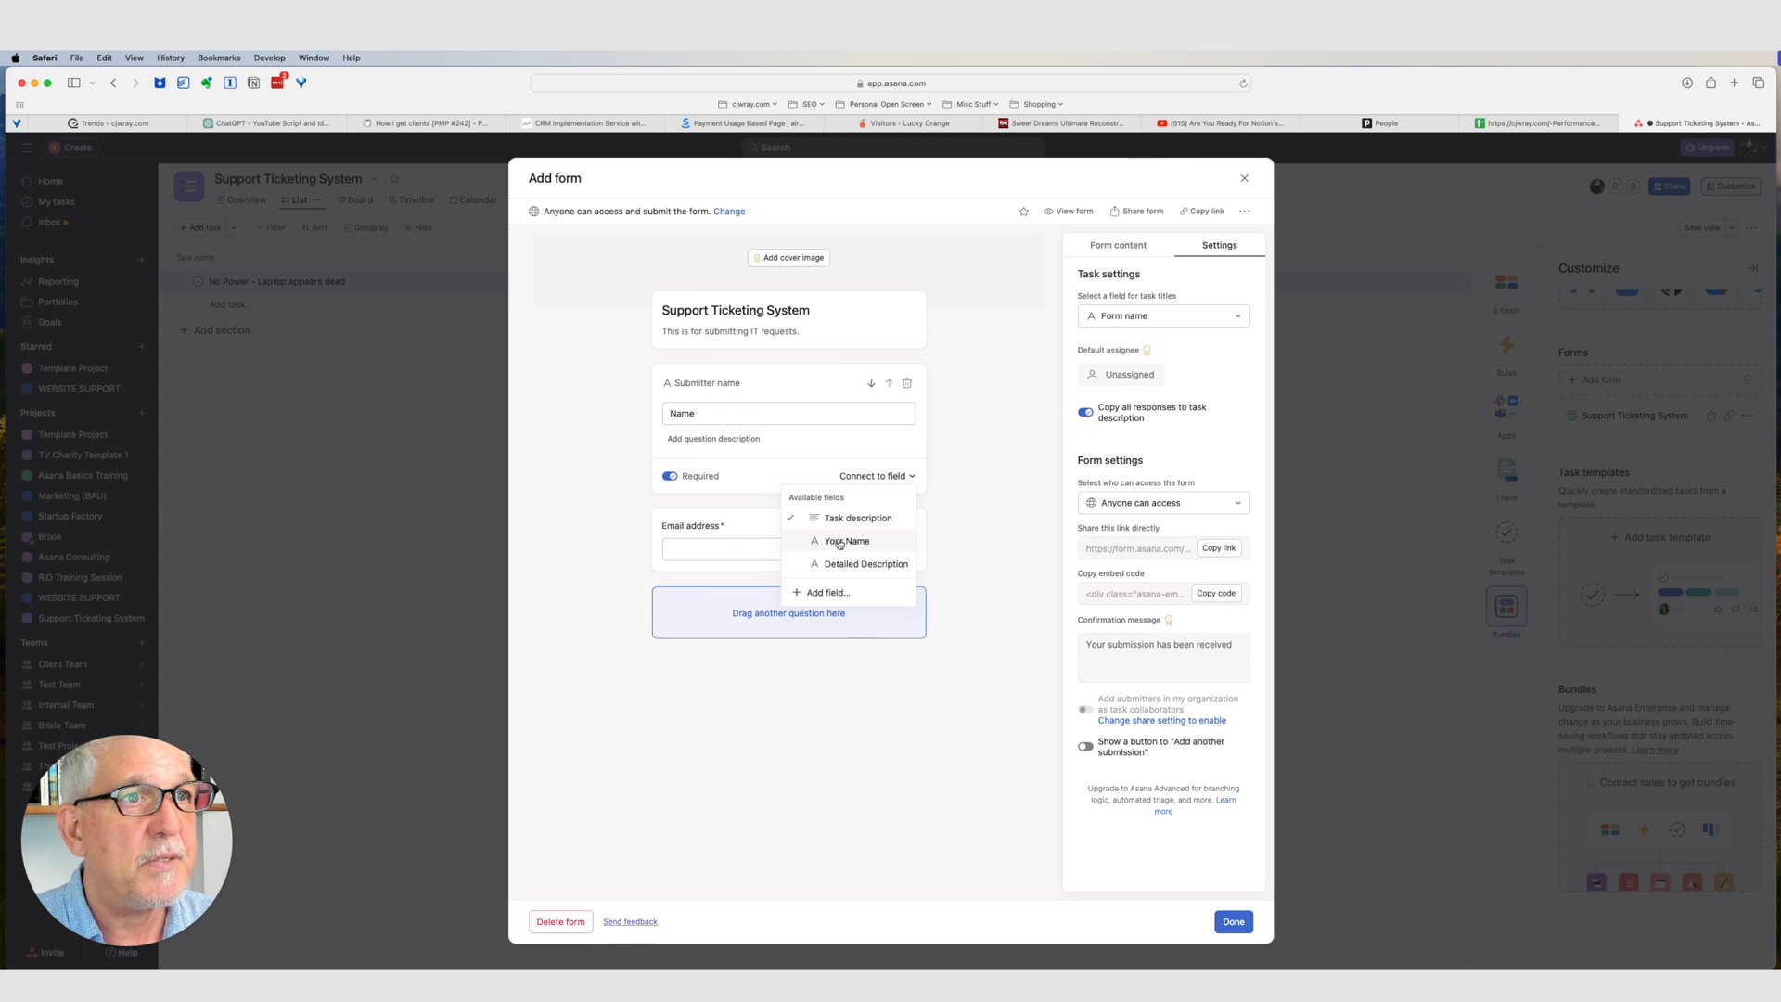
pyautogui.click(845, 540)
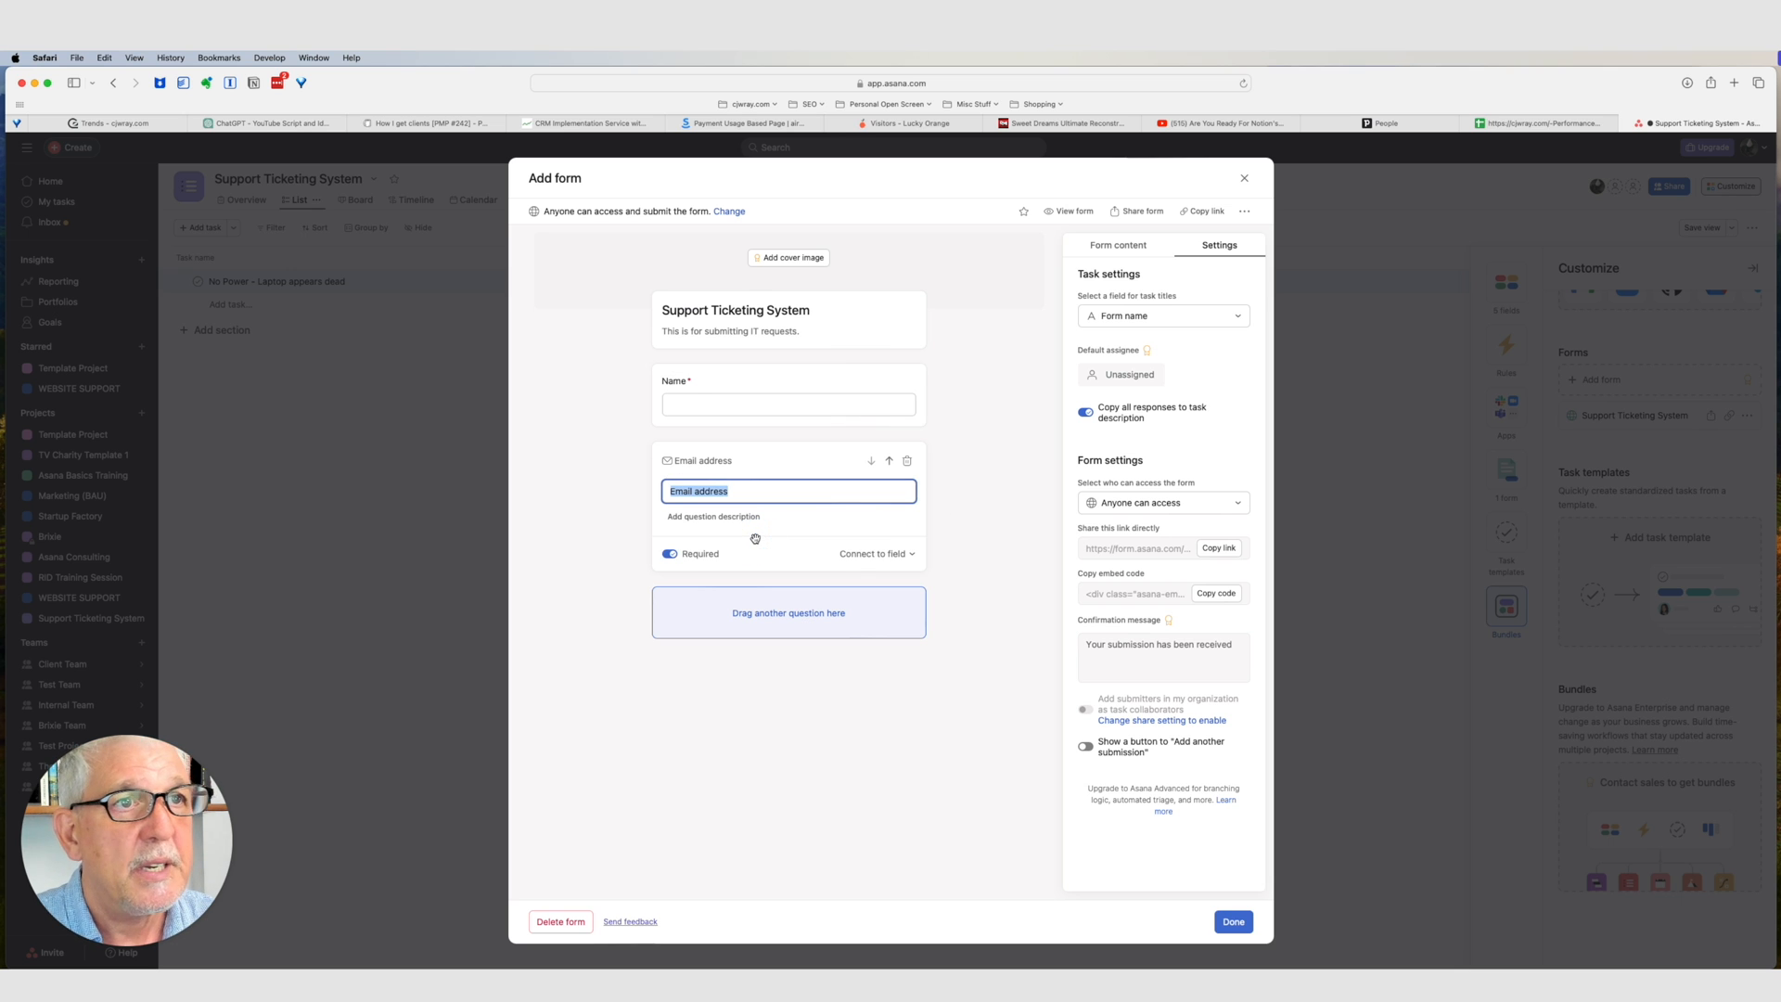
pyautogui.moveTo(775, 565)
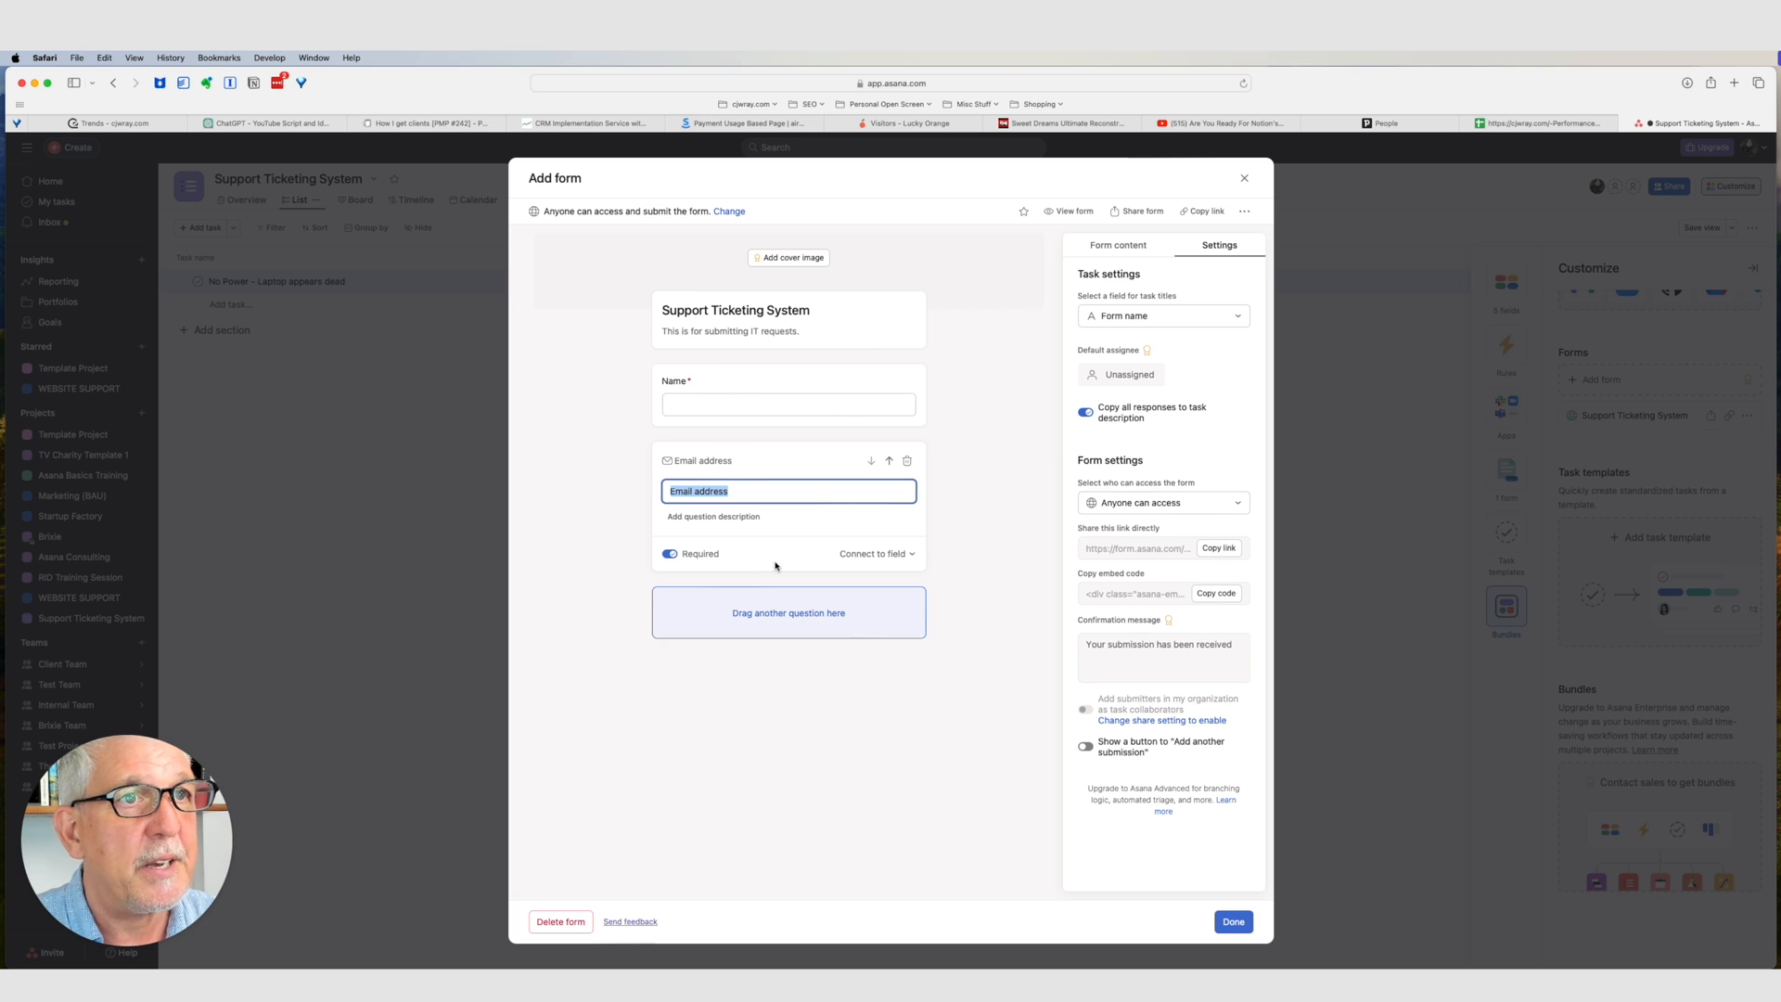
pyautogui.click(876, 553)
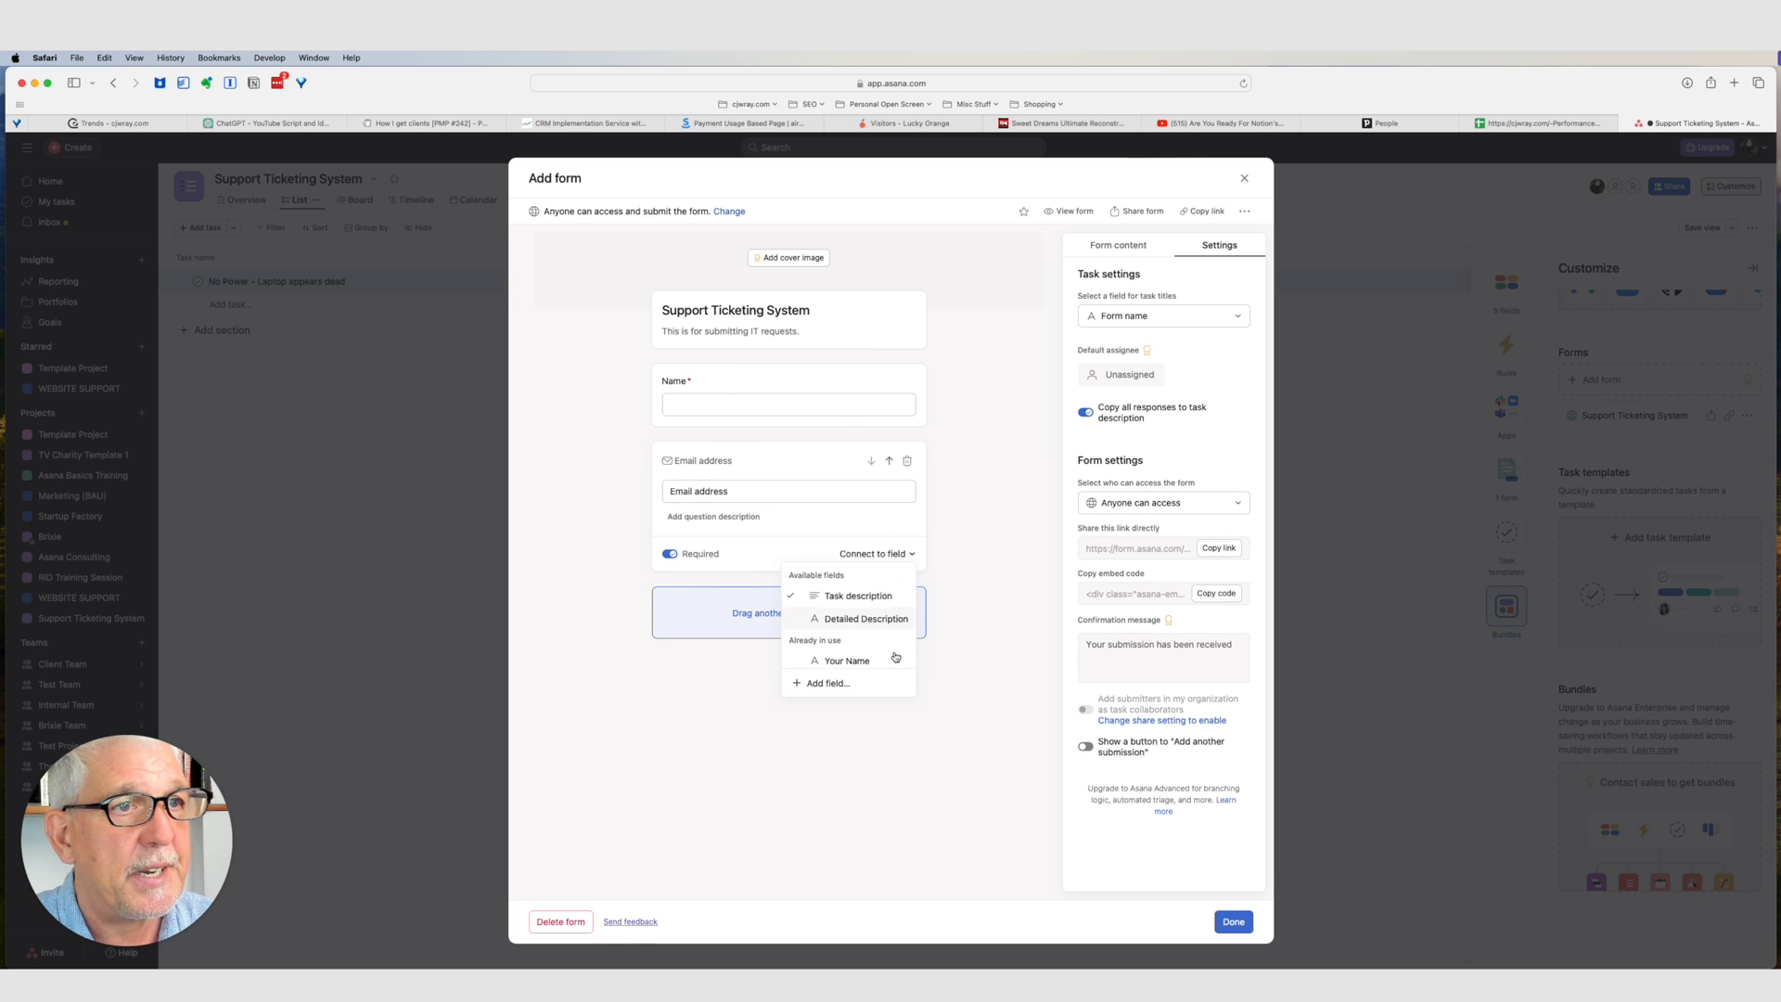
pyautogui.click(826, 683)
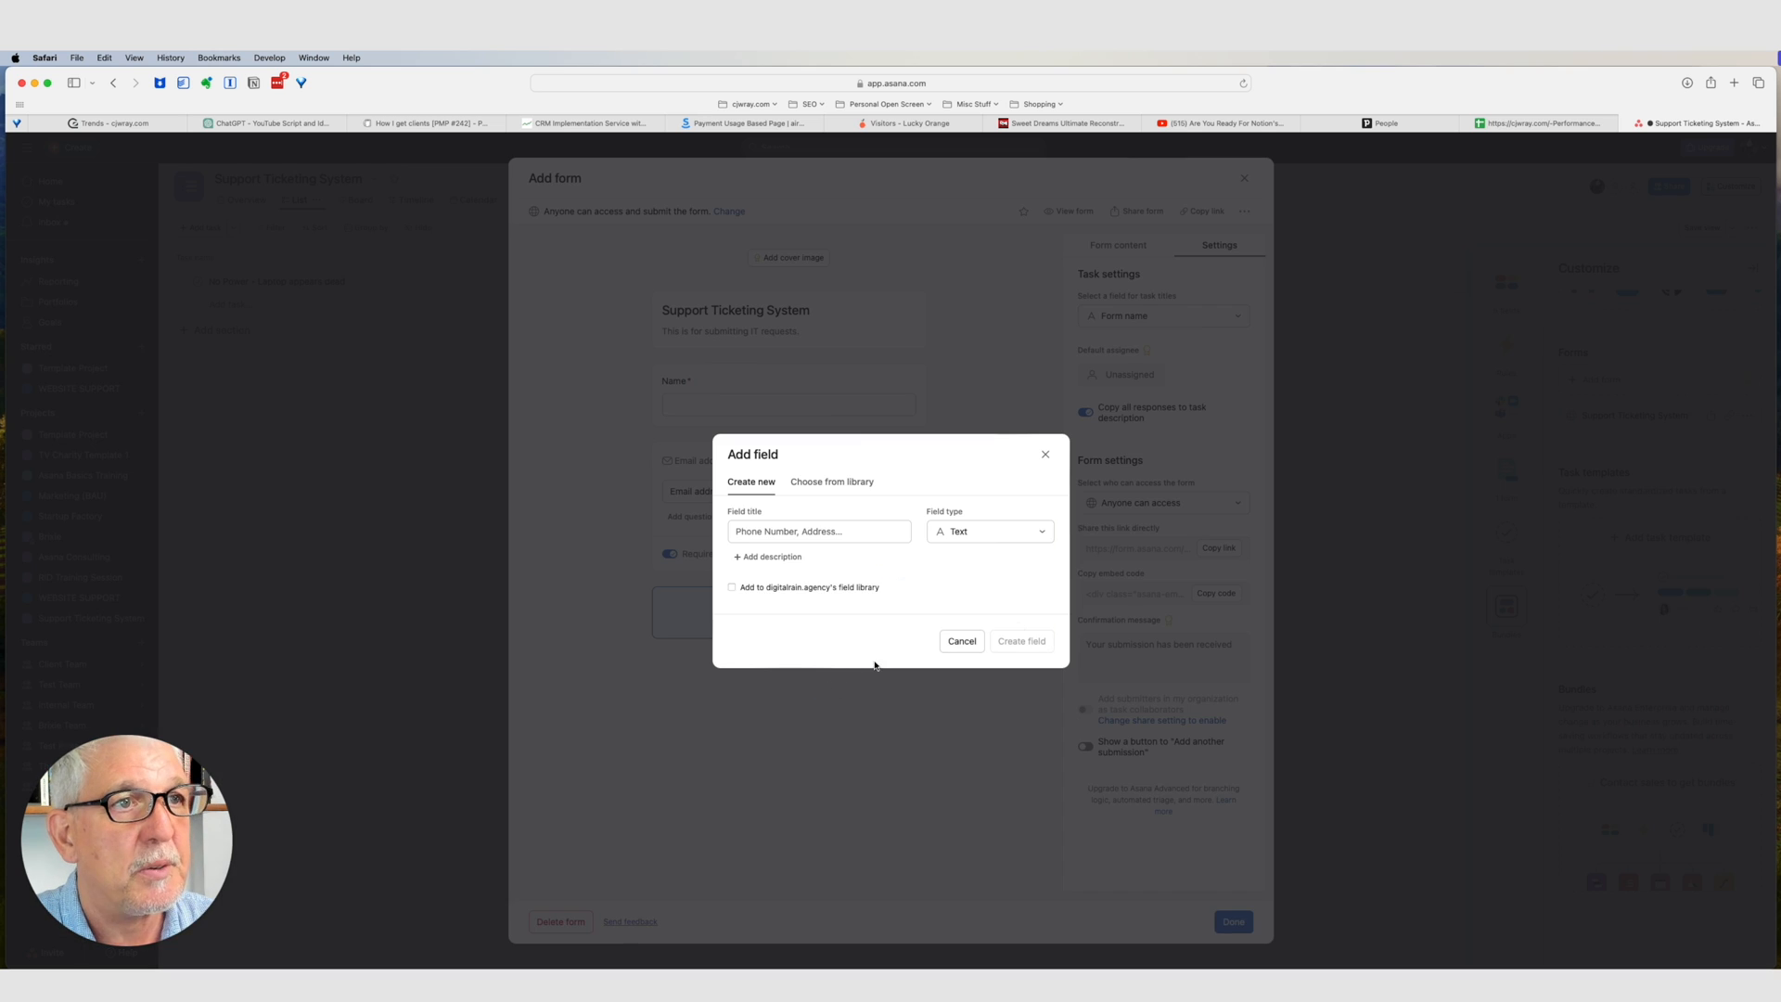
# Step: Create a Text-type field named 'User email address' for the email question
pyautogui.click(812, 532)
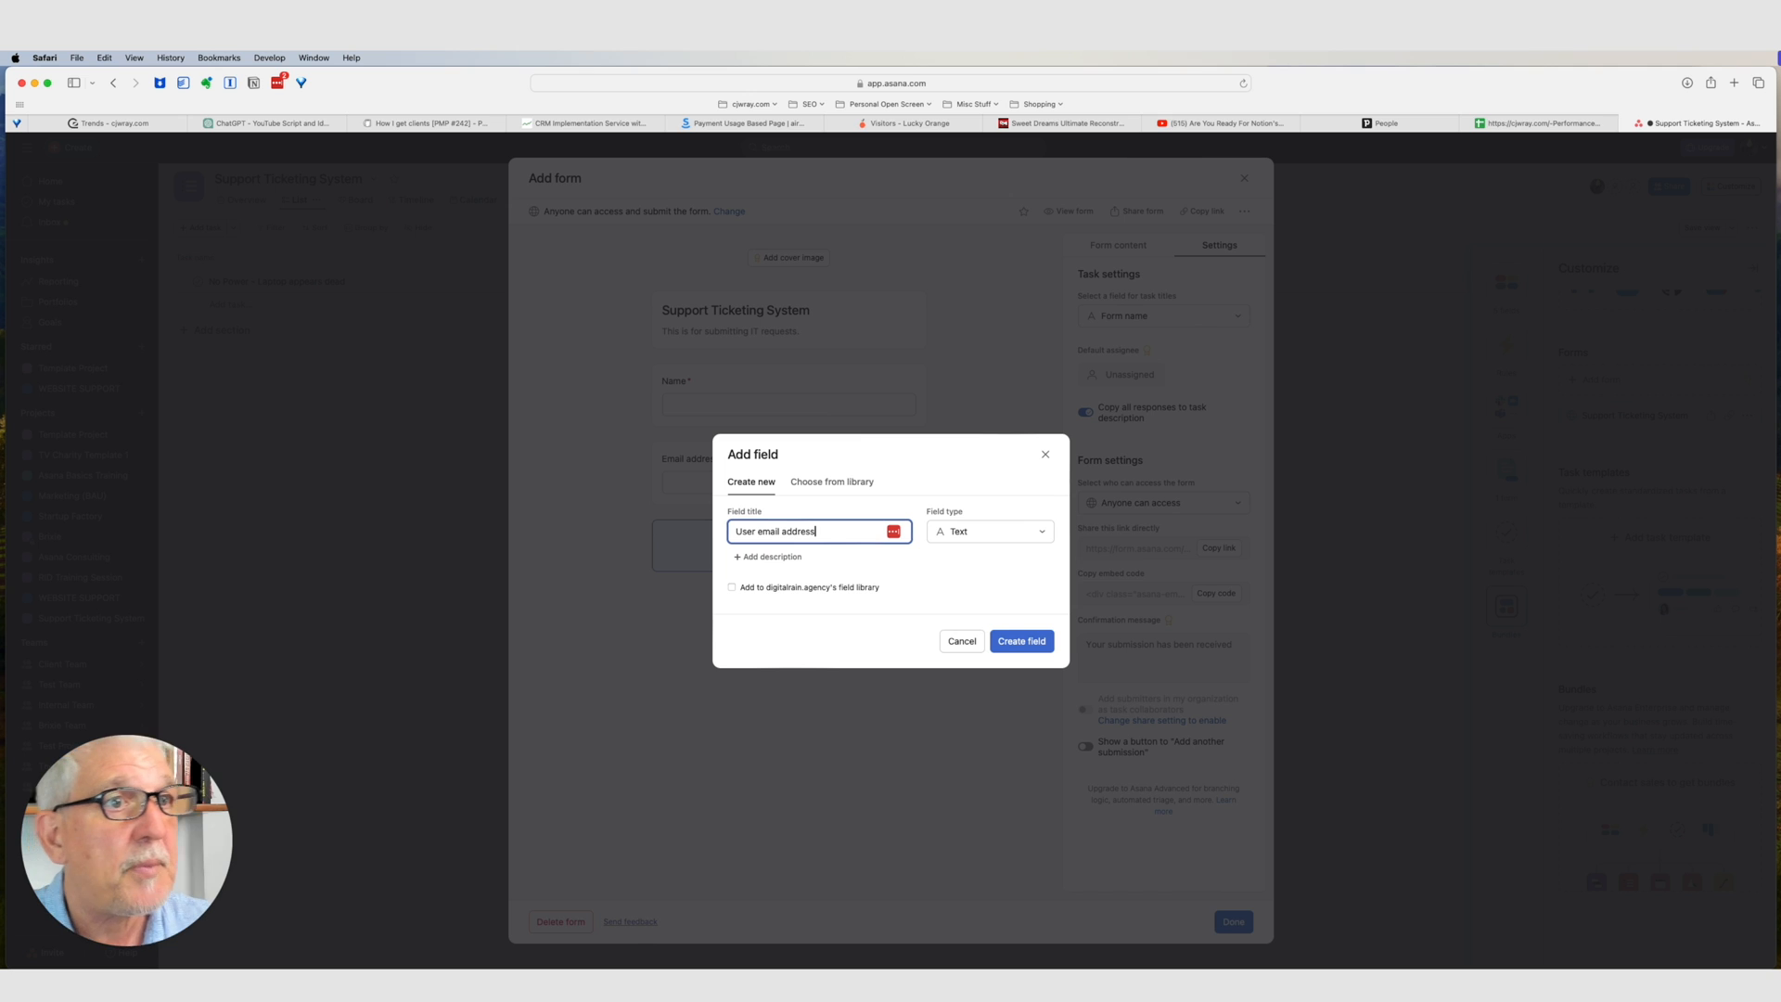
pyautogui.moveTo(1045, 670)
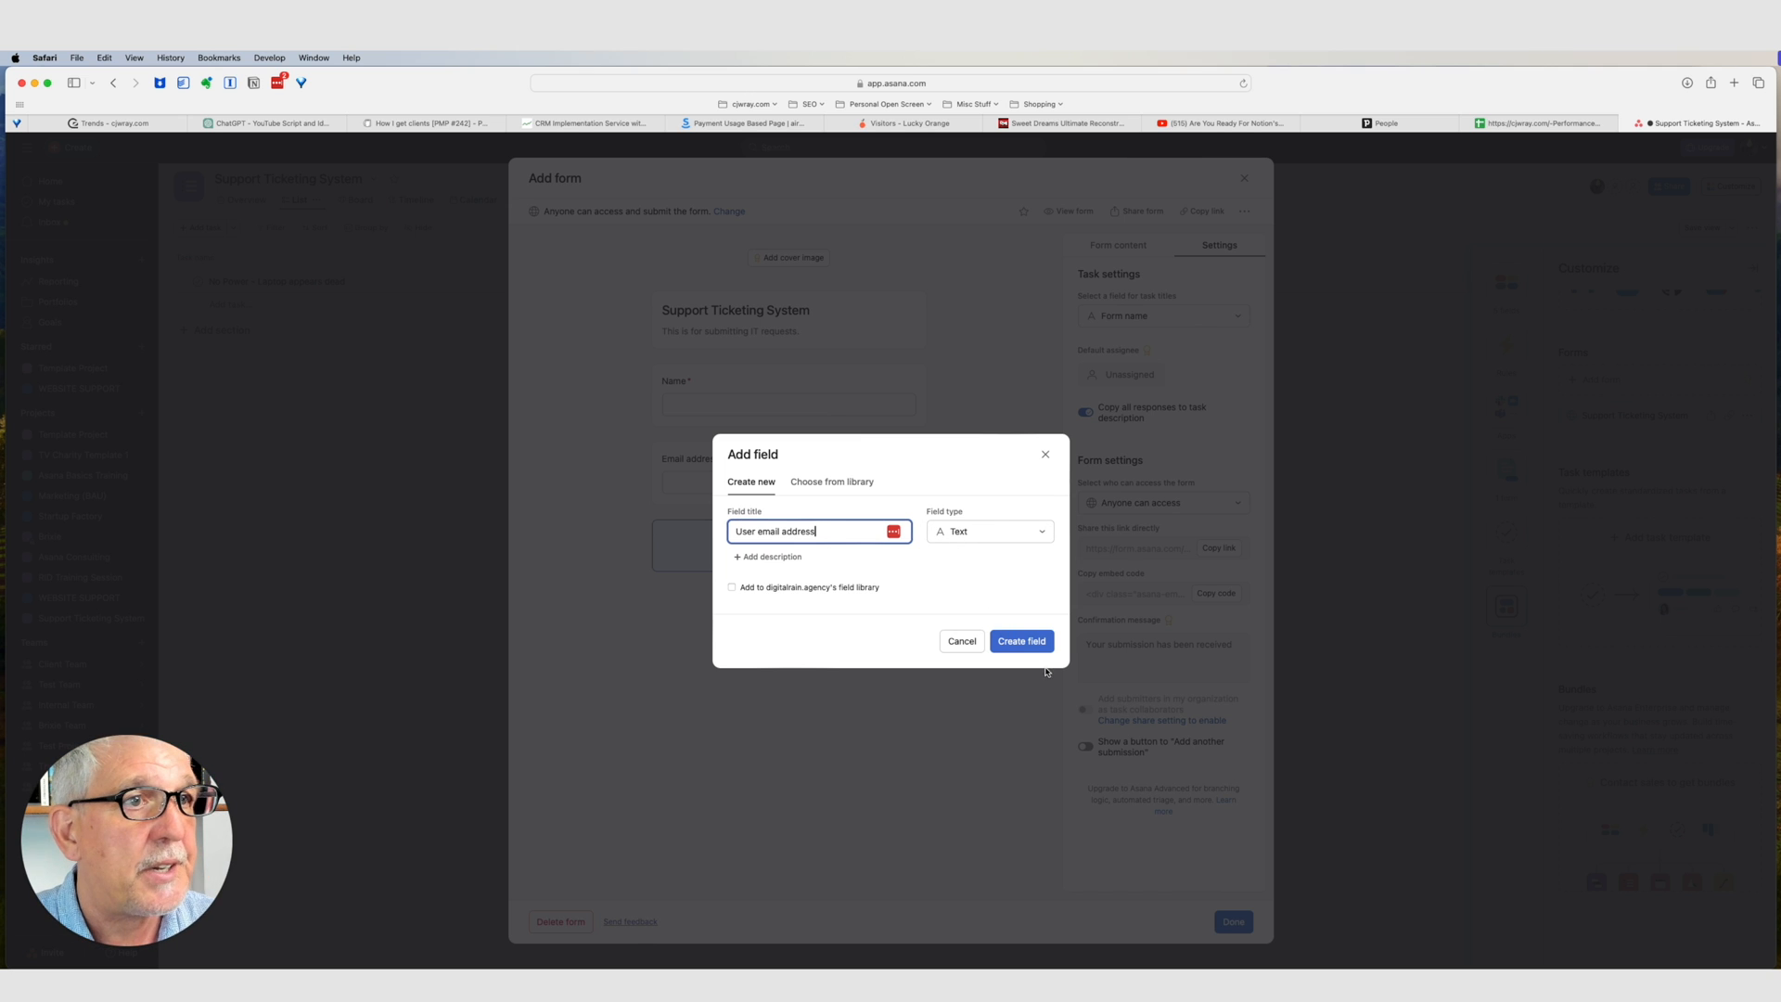
pyautogui.click(1037, 531)
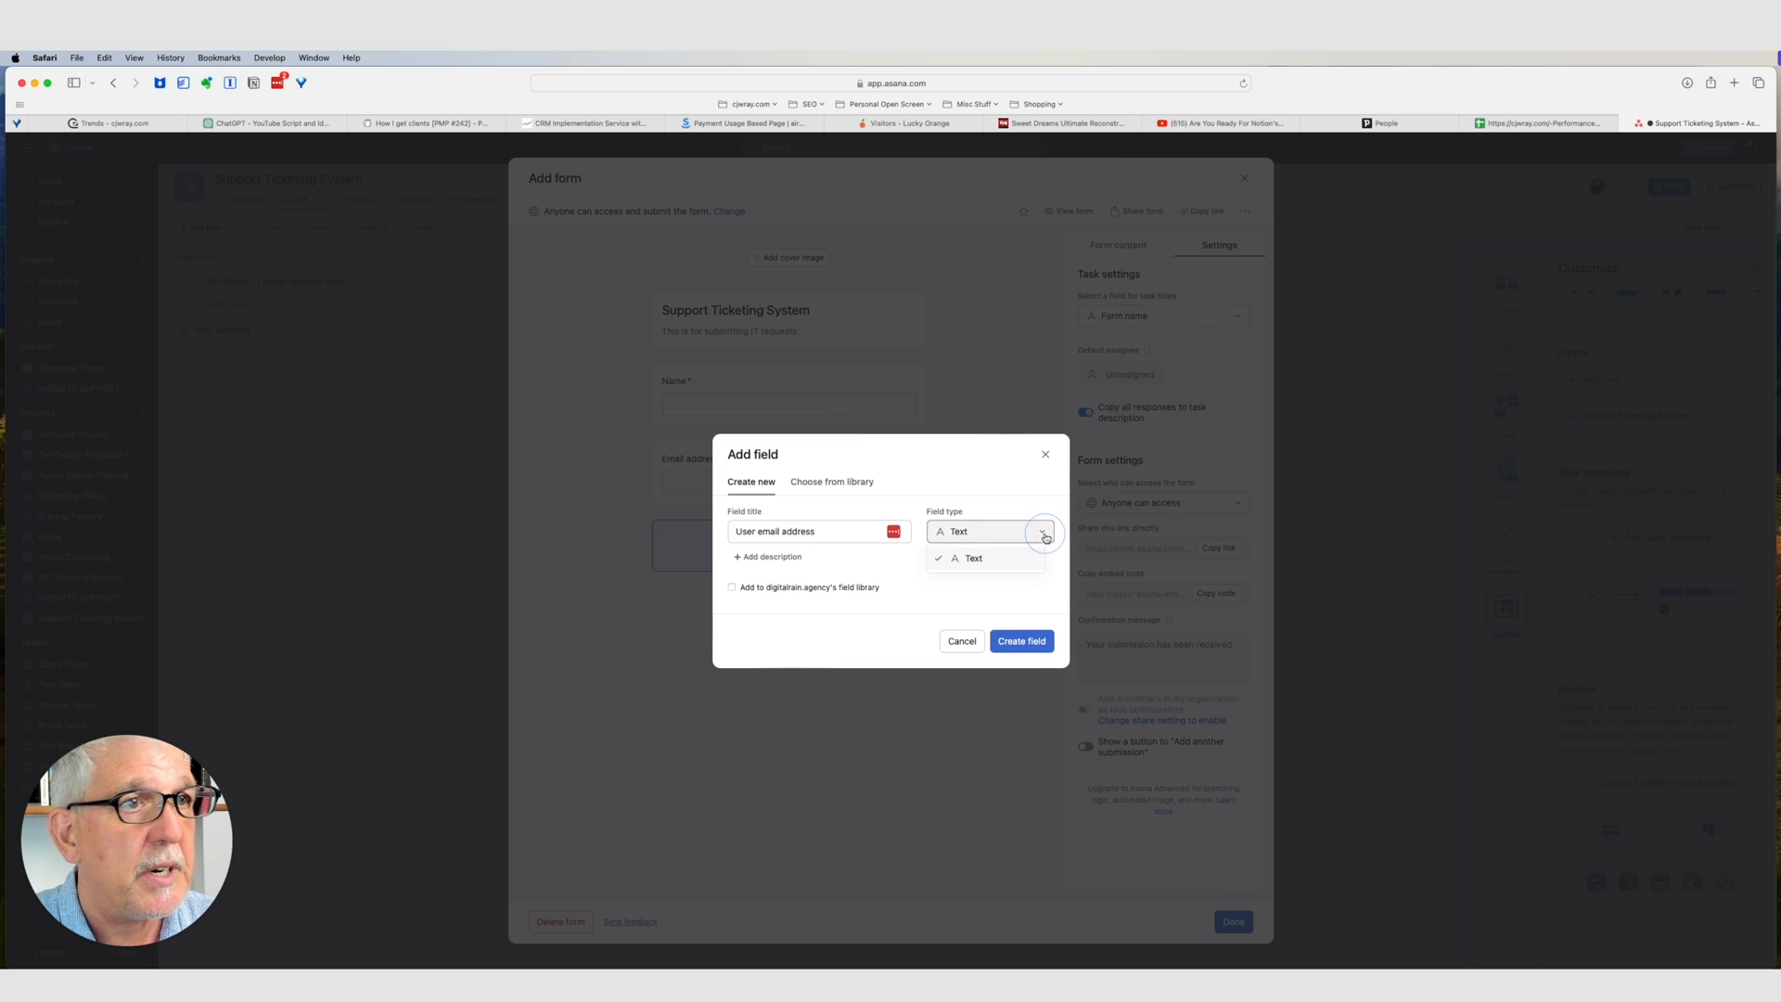
pyautogui.click(972, 558)
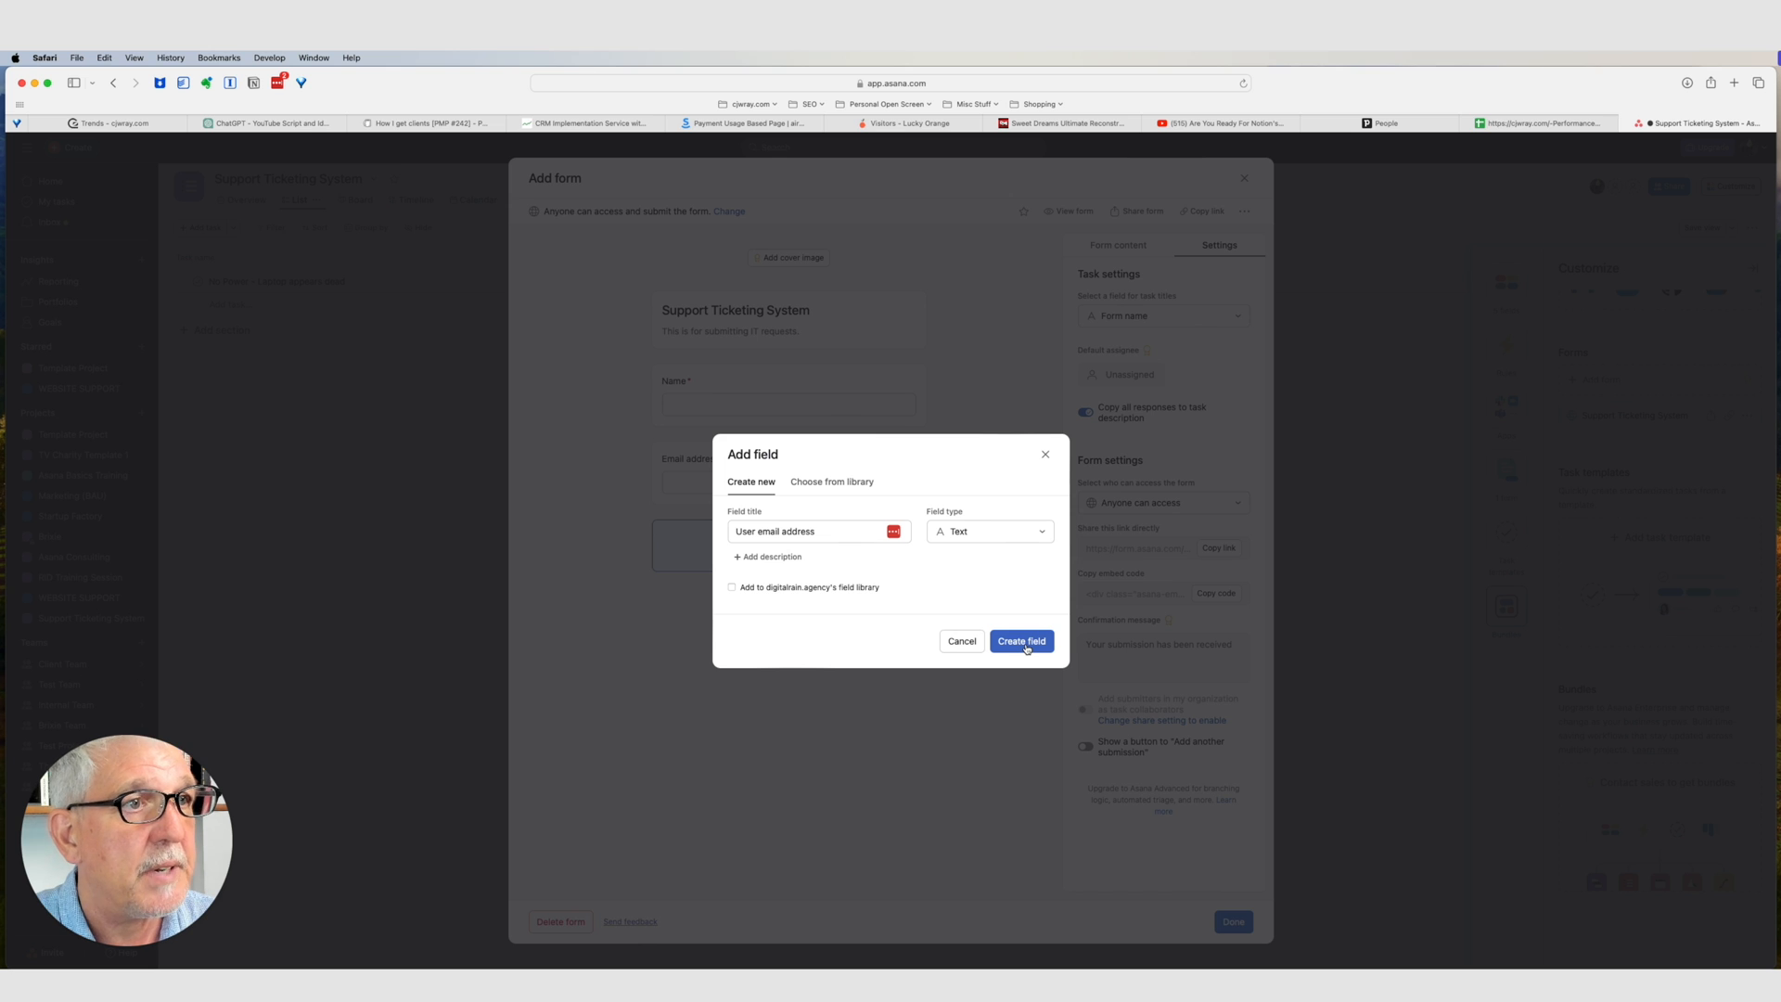
pyautogui.click(1019, 641)
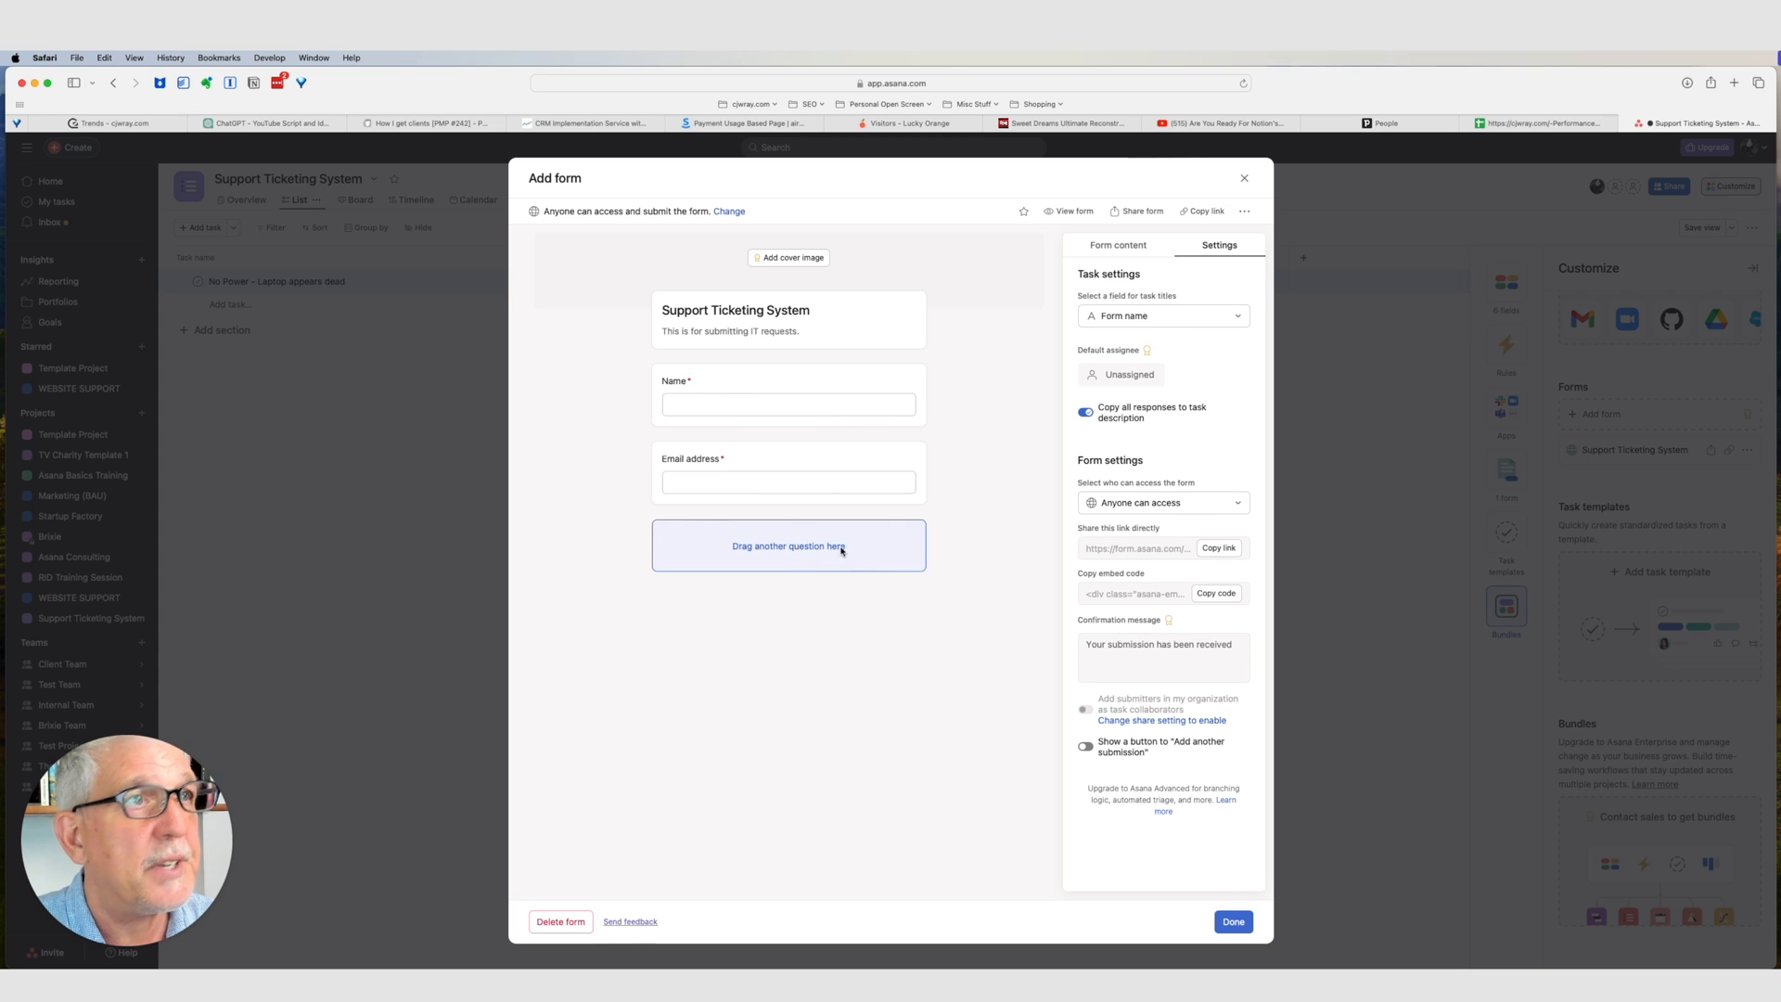
# Step: Add a required paragraph question 'Description of the Issue' connected to Detailed Description
pyautogui.click(1116, 245)
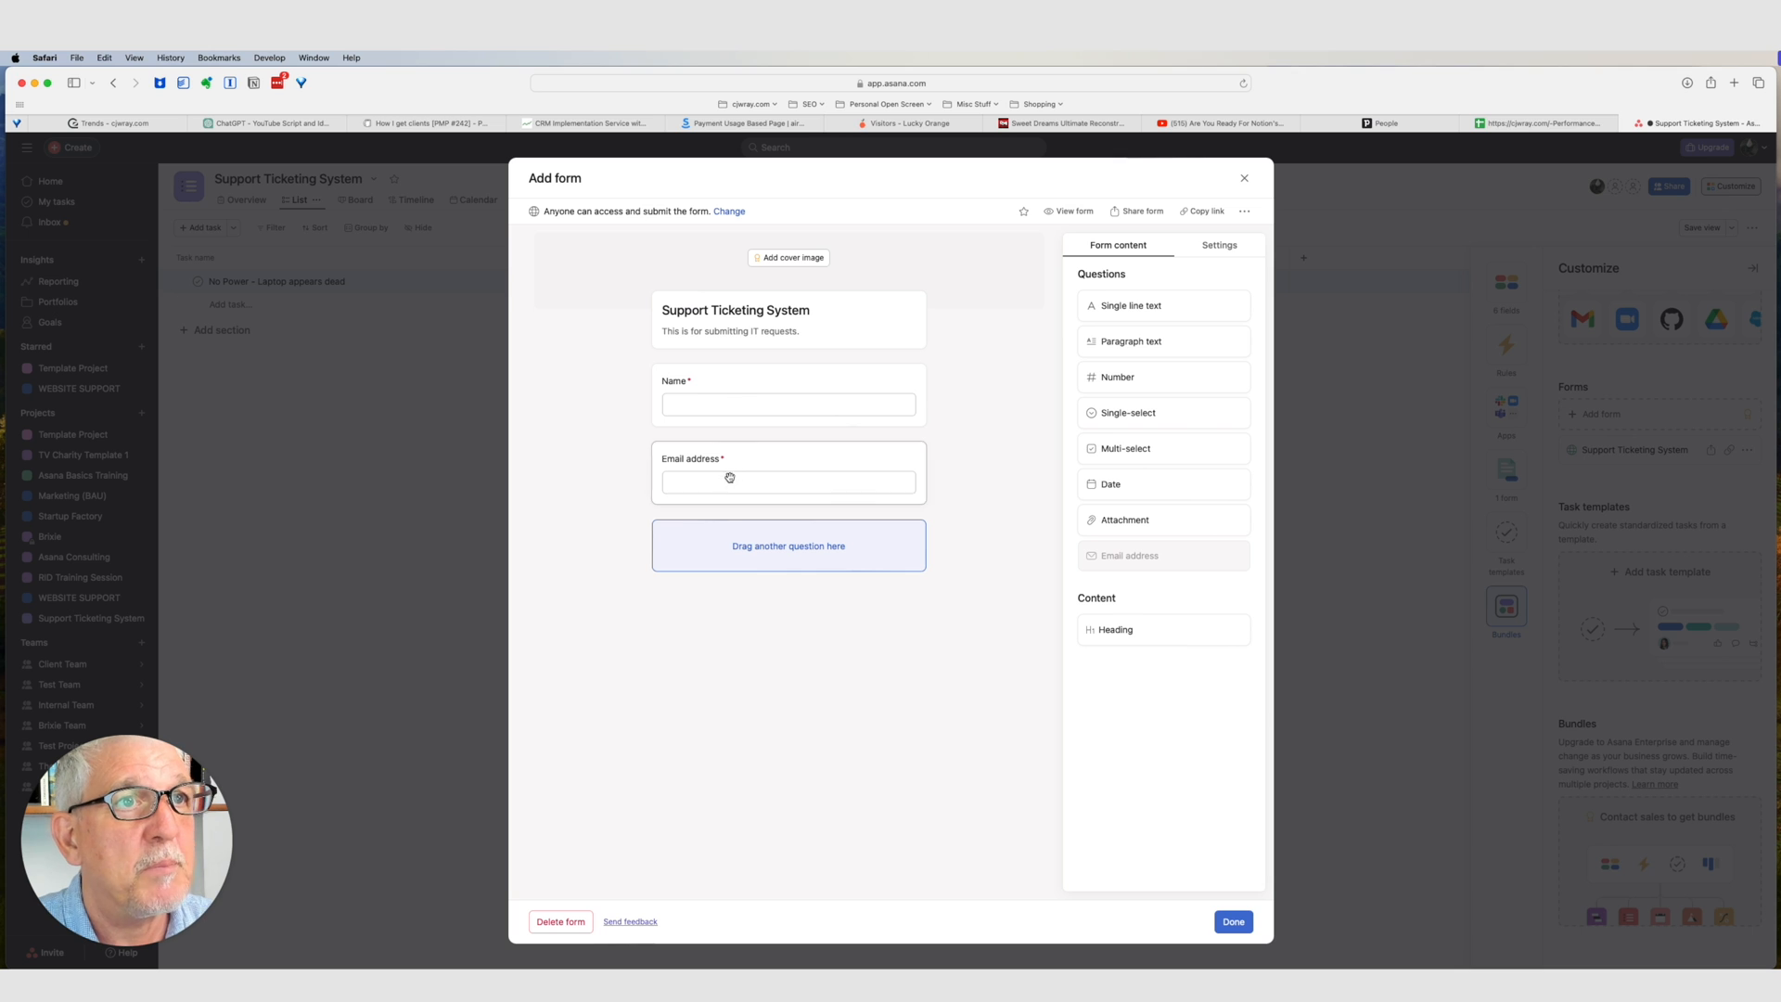
pyautogui.moveTo(1109, 356)
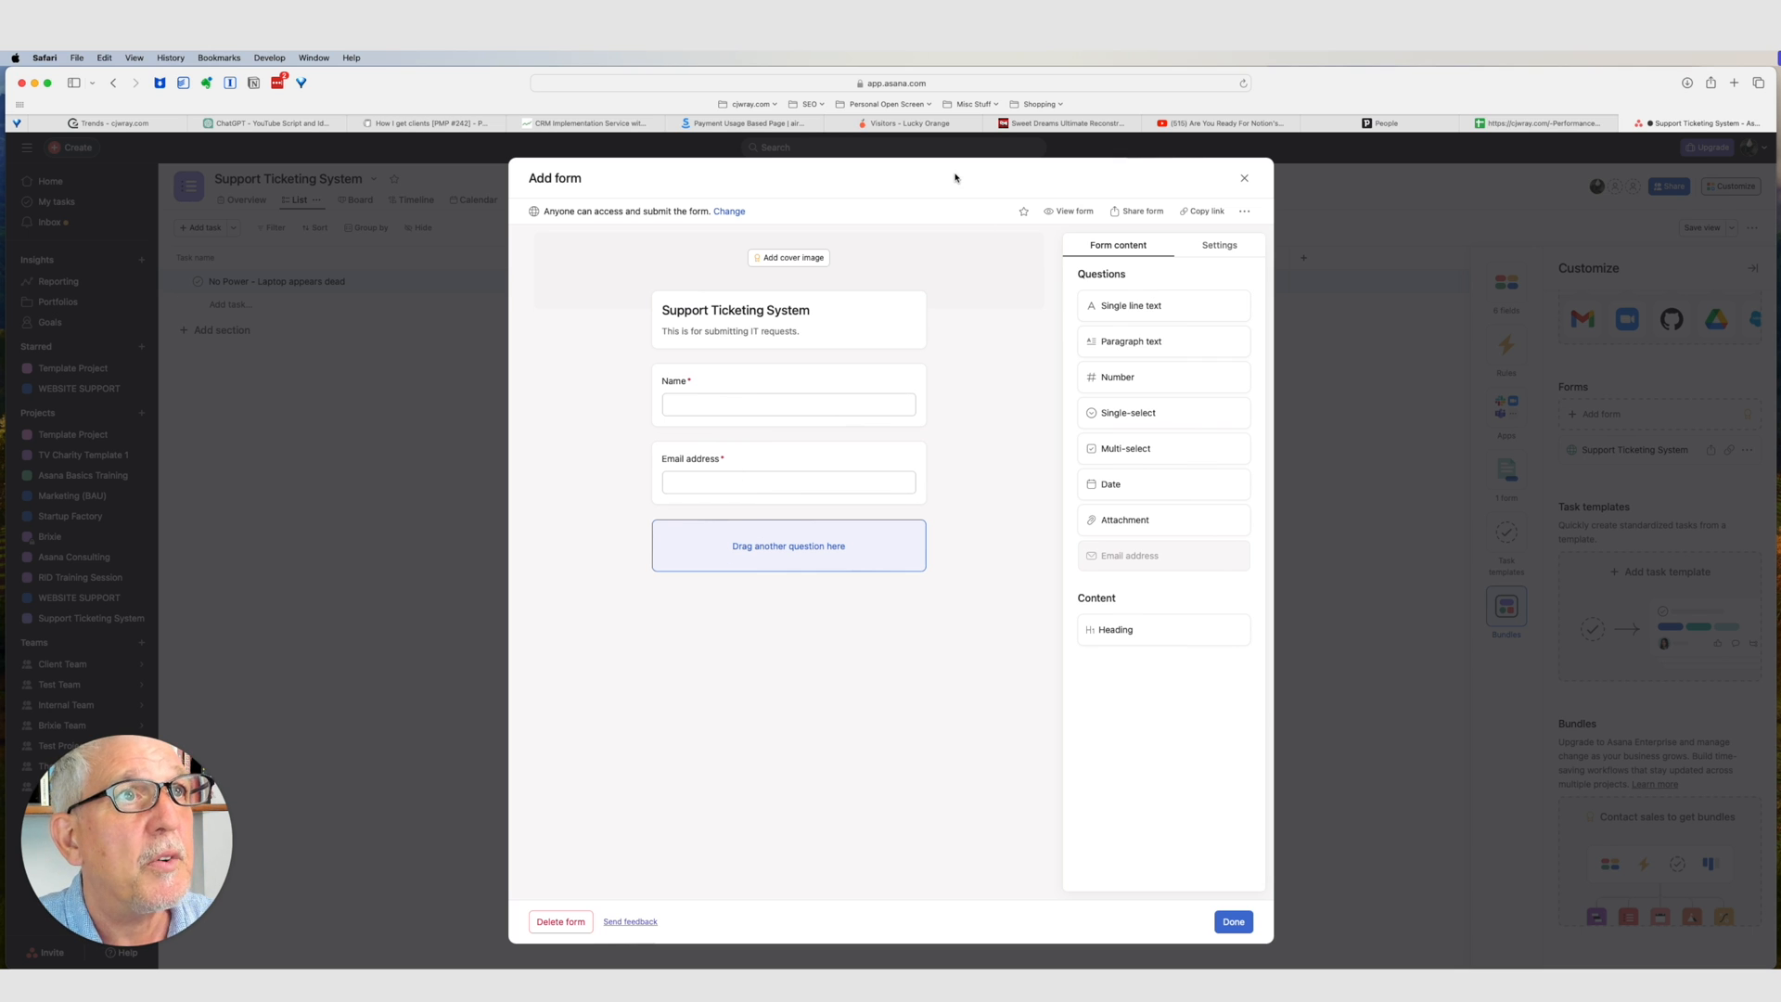
pyautogui.moveTo(546, 211); pyautogui.dragTo(746, 210)
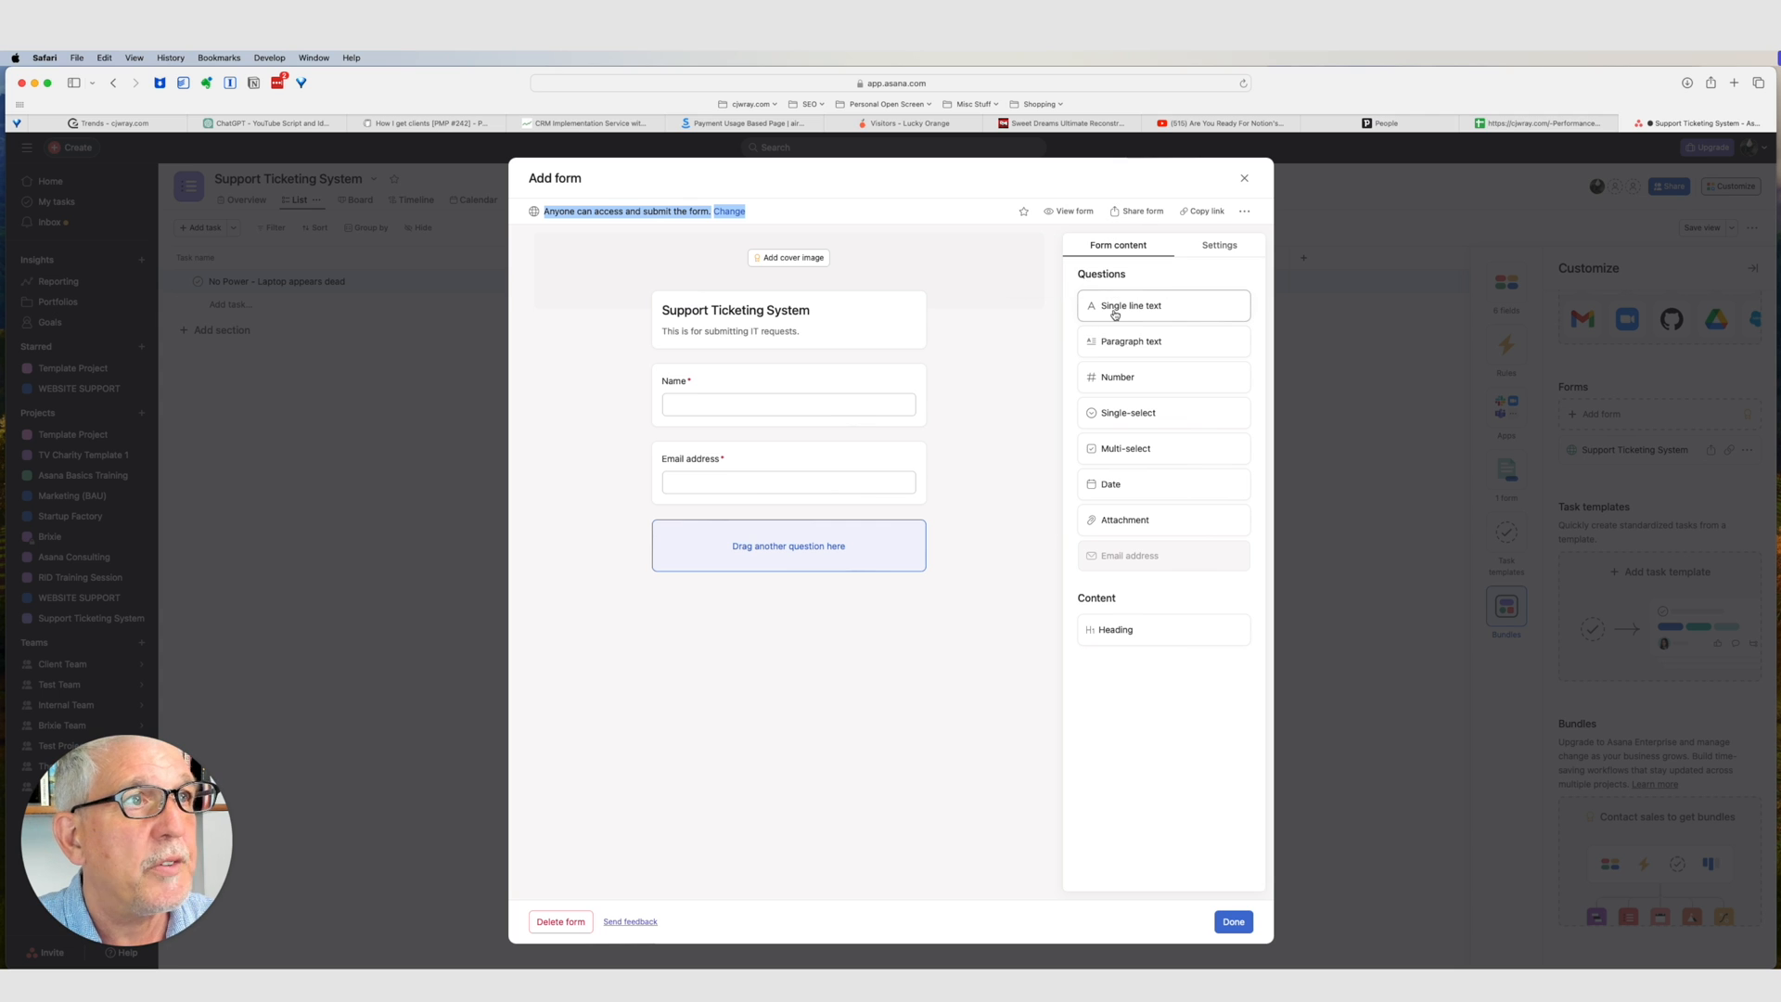
pyautogui.click(1130, 340)
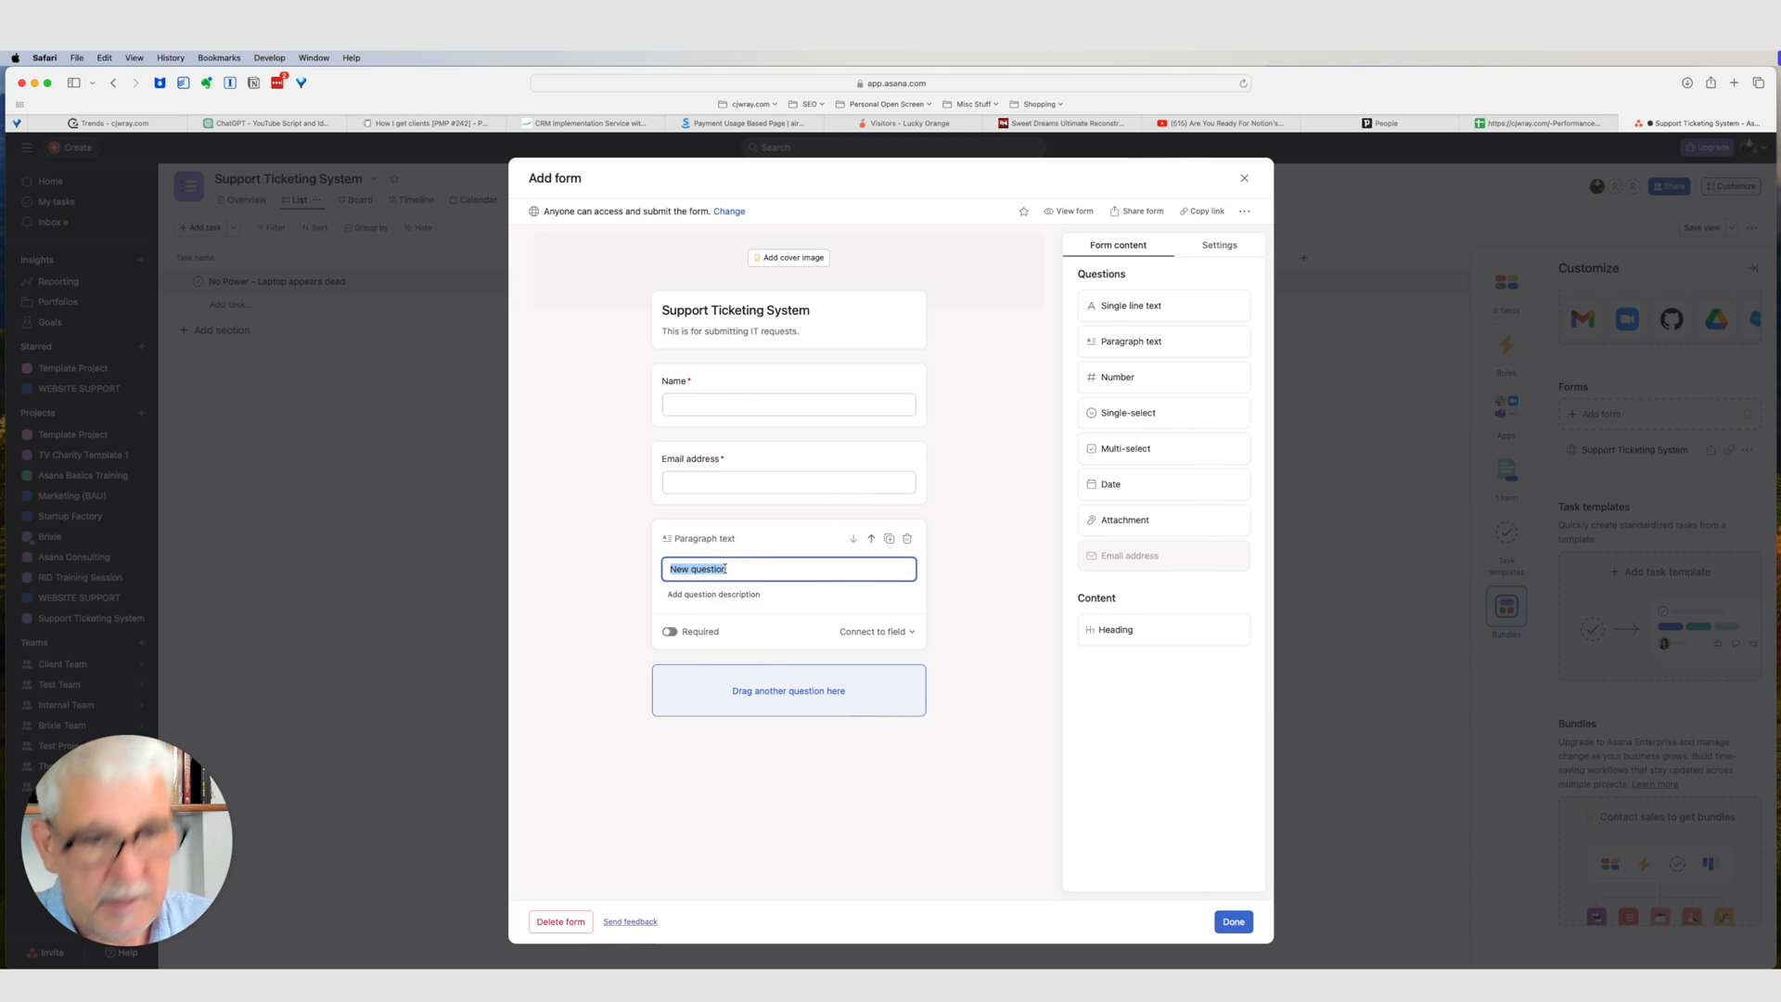
pyautogui.write('Descrip')
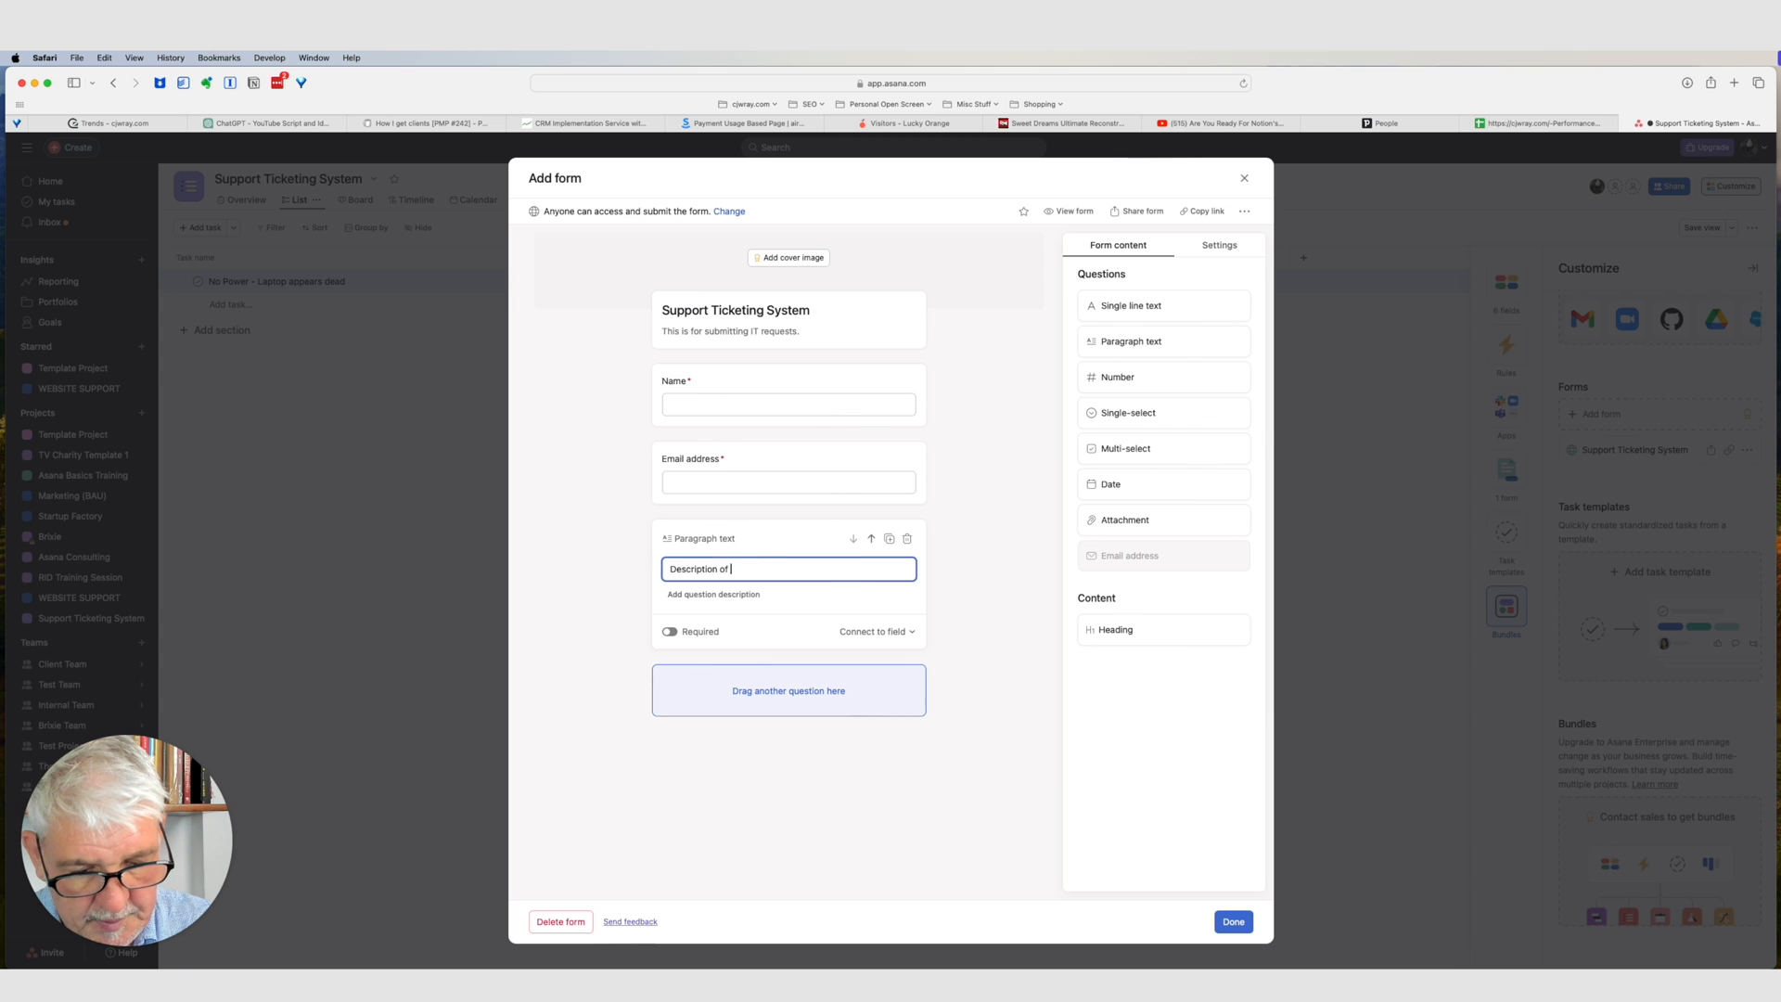
pyautogui.write('the Issue')
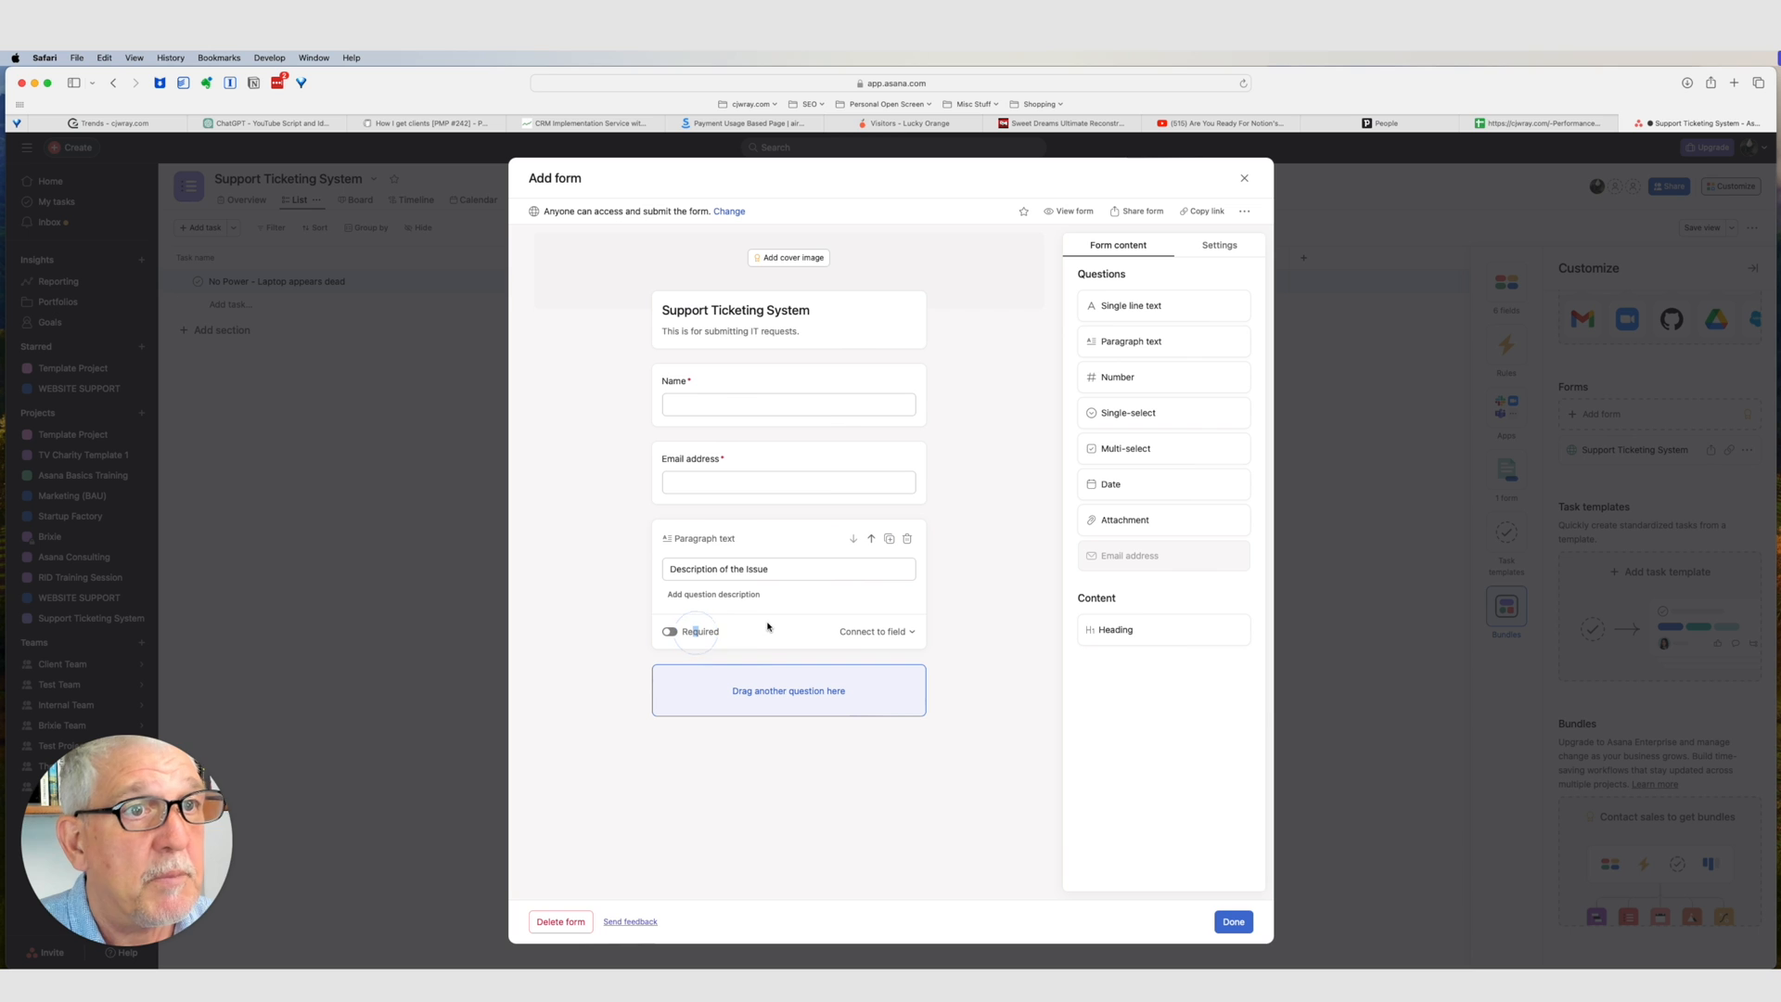
pyautogui.click(669, 631)
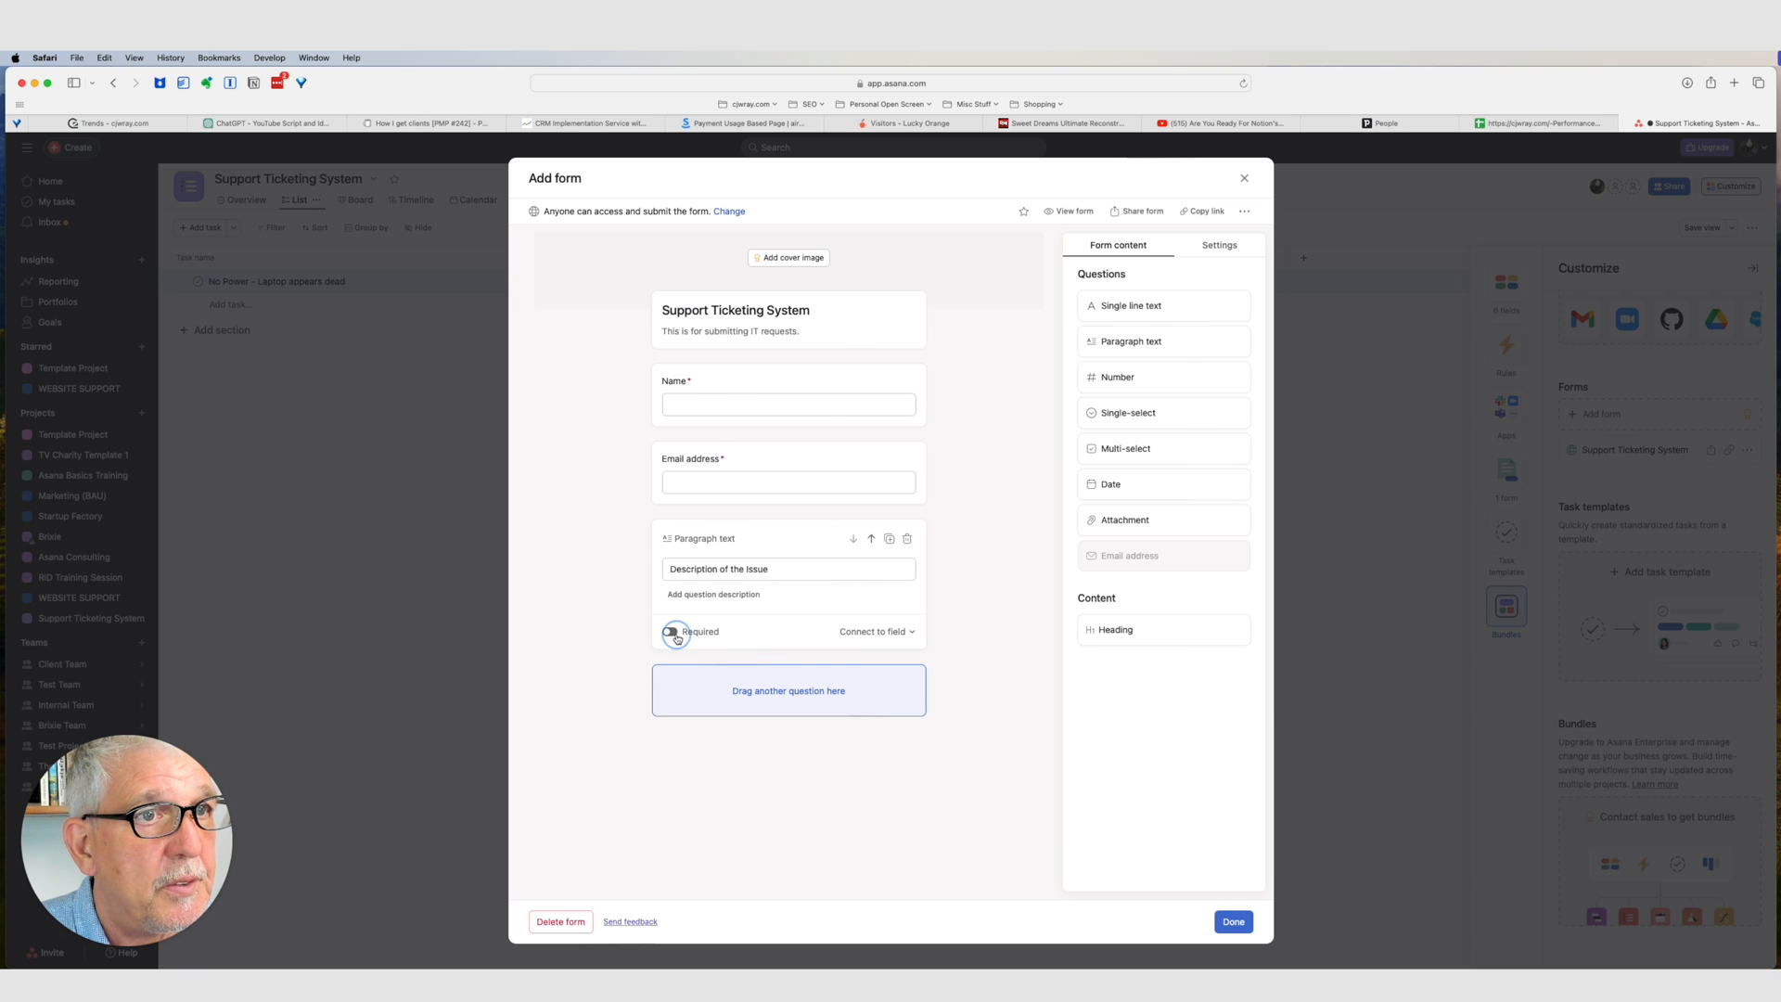
pyautogui.click(874, 630)
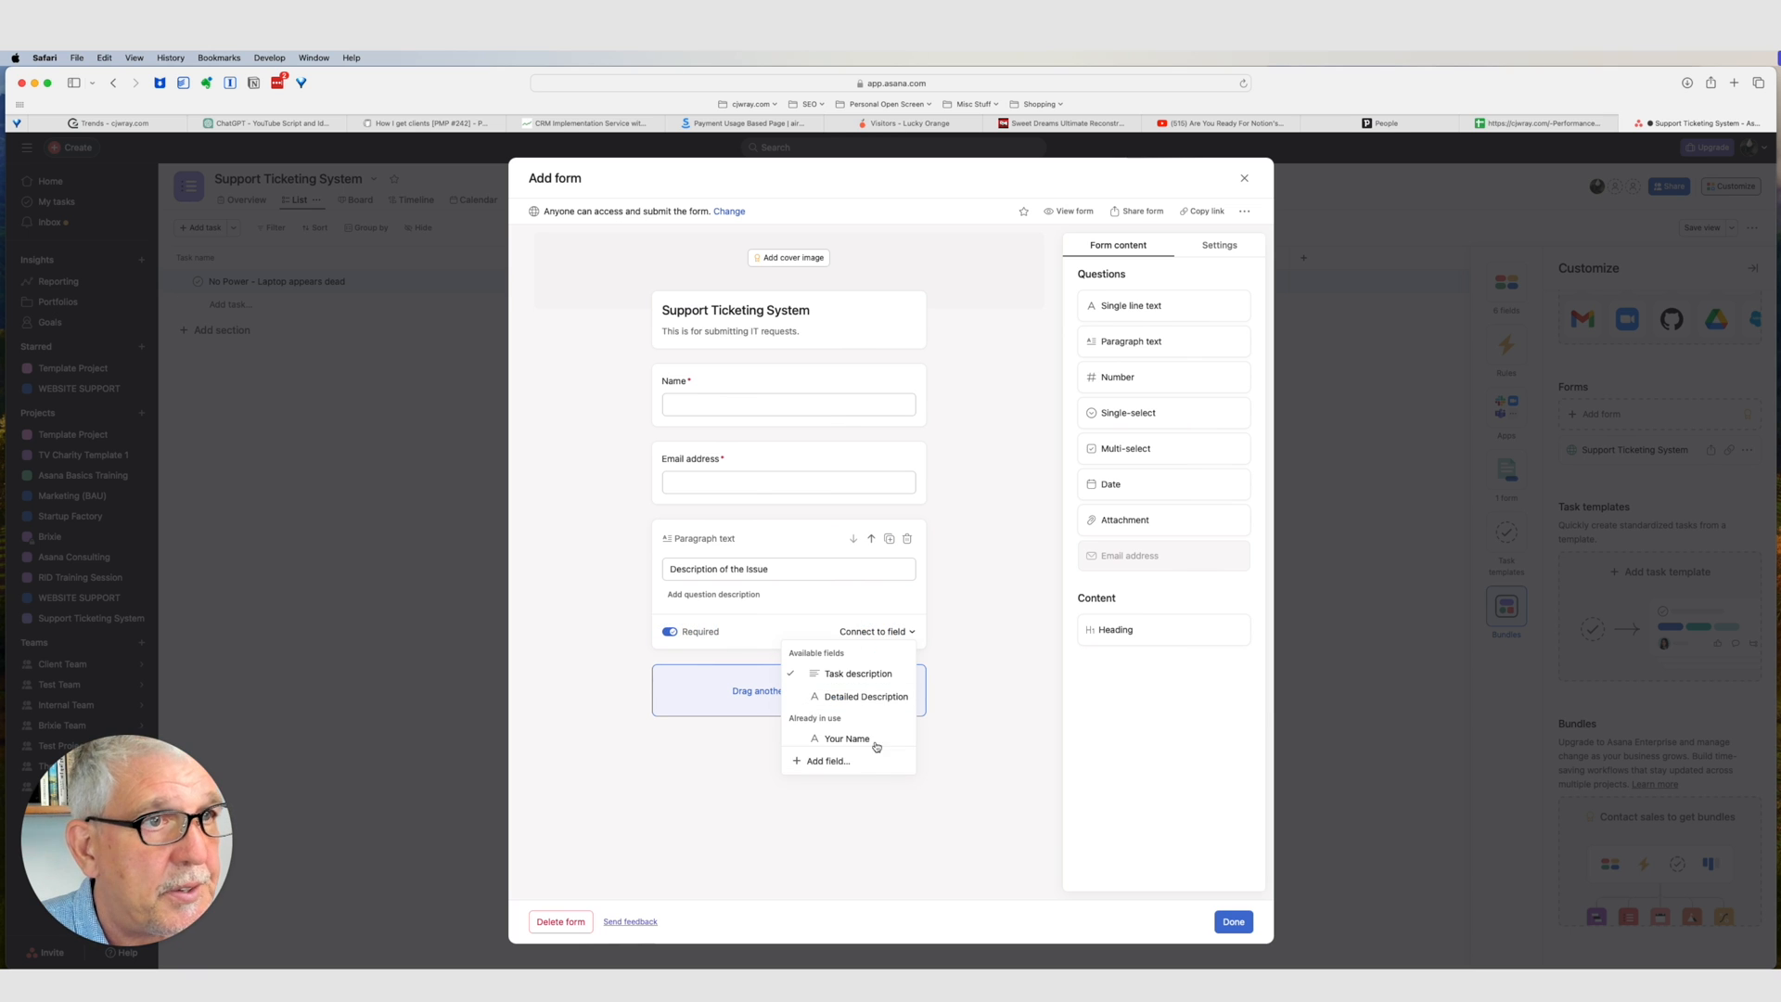
pyautogui.click(865, 697)
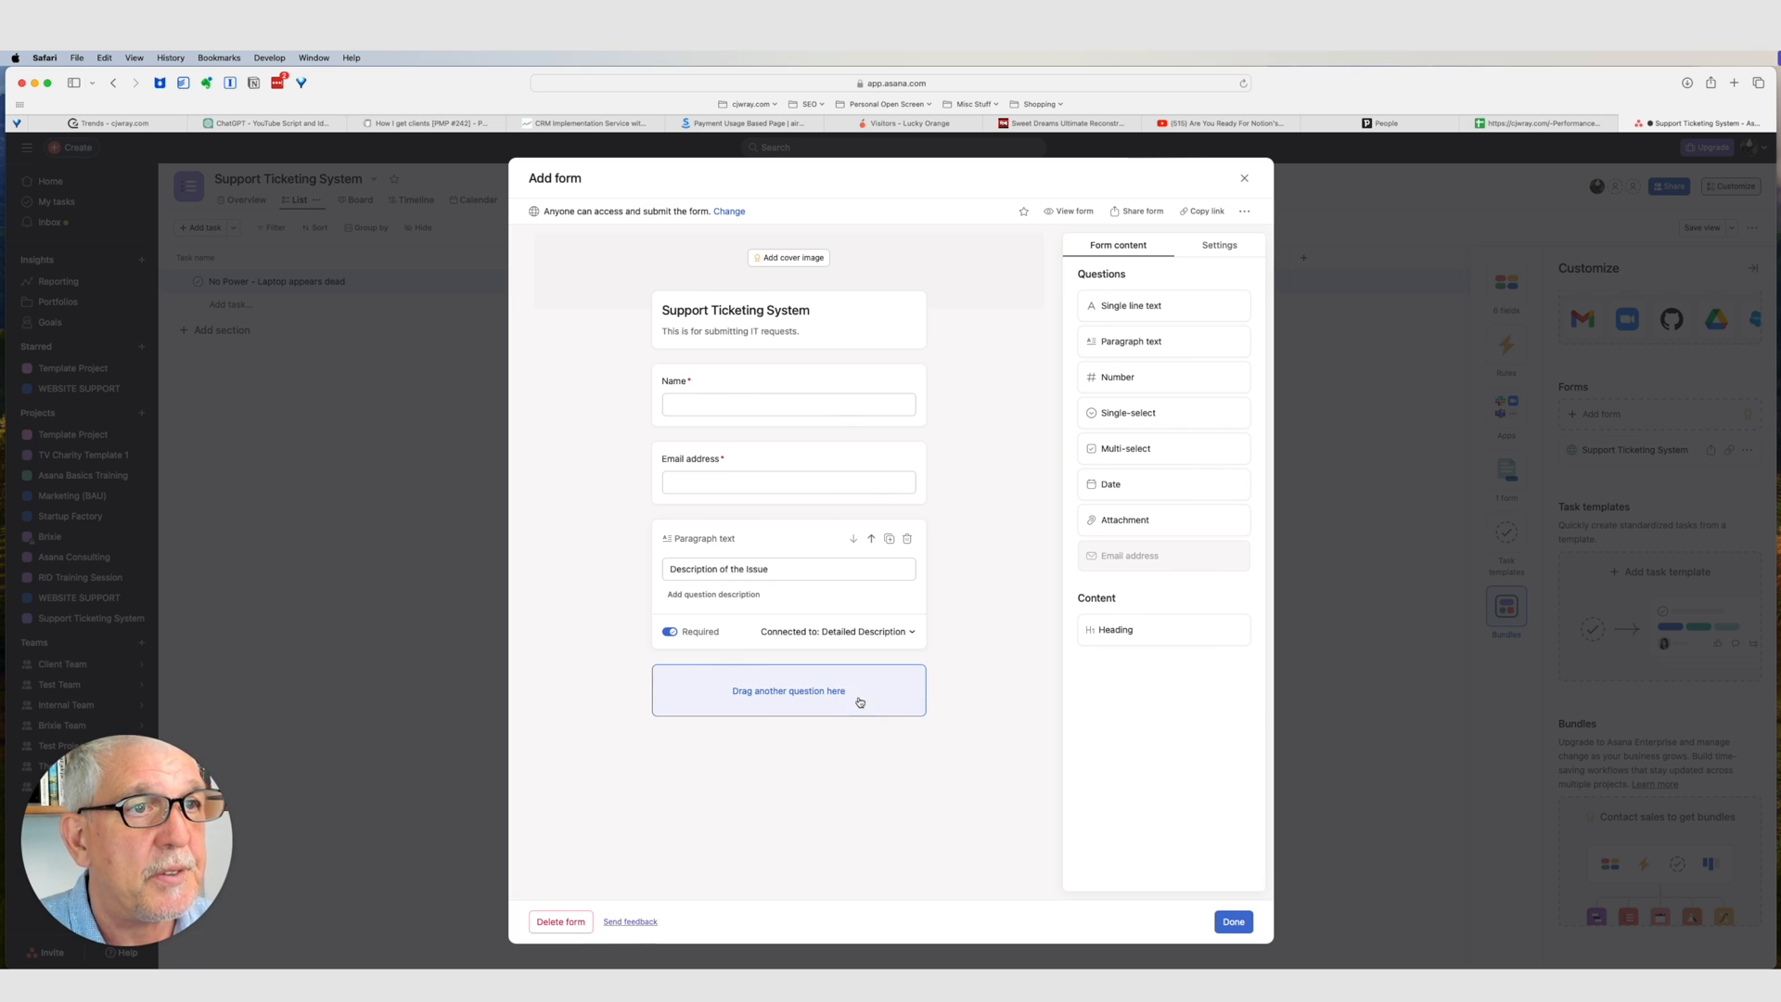
pyautogui.moveTo(1132, 409)
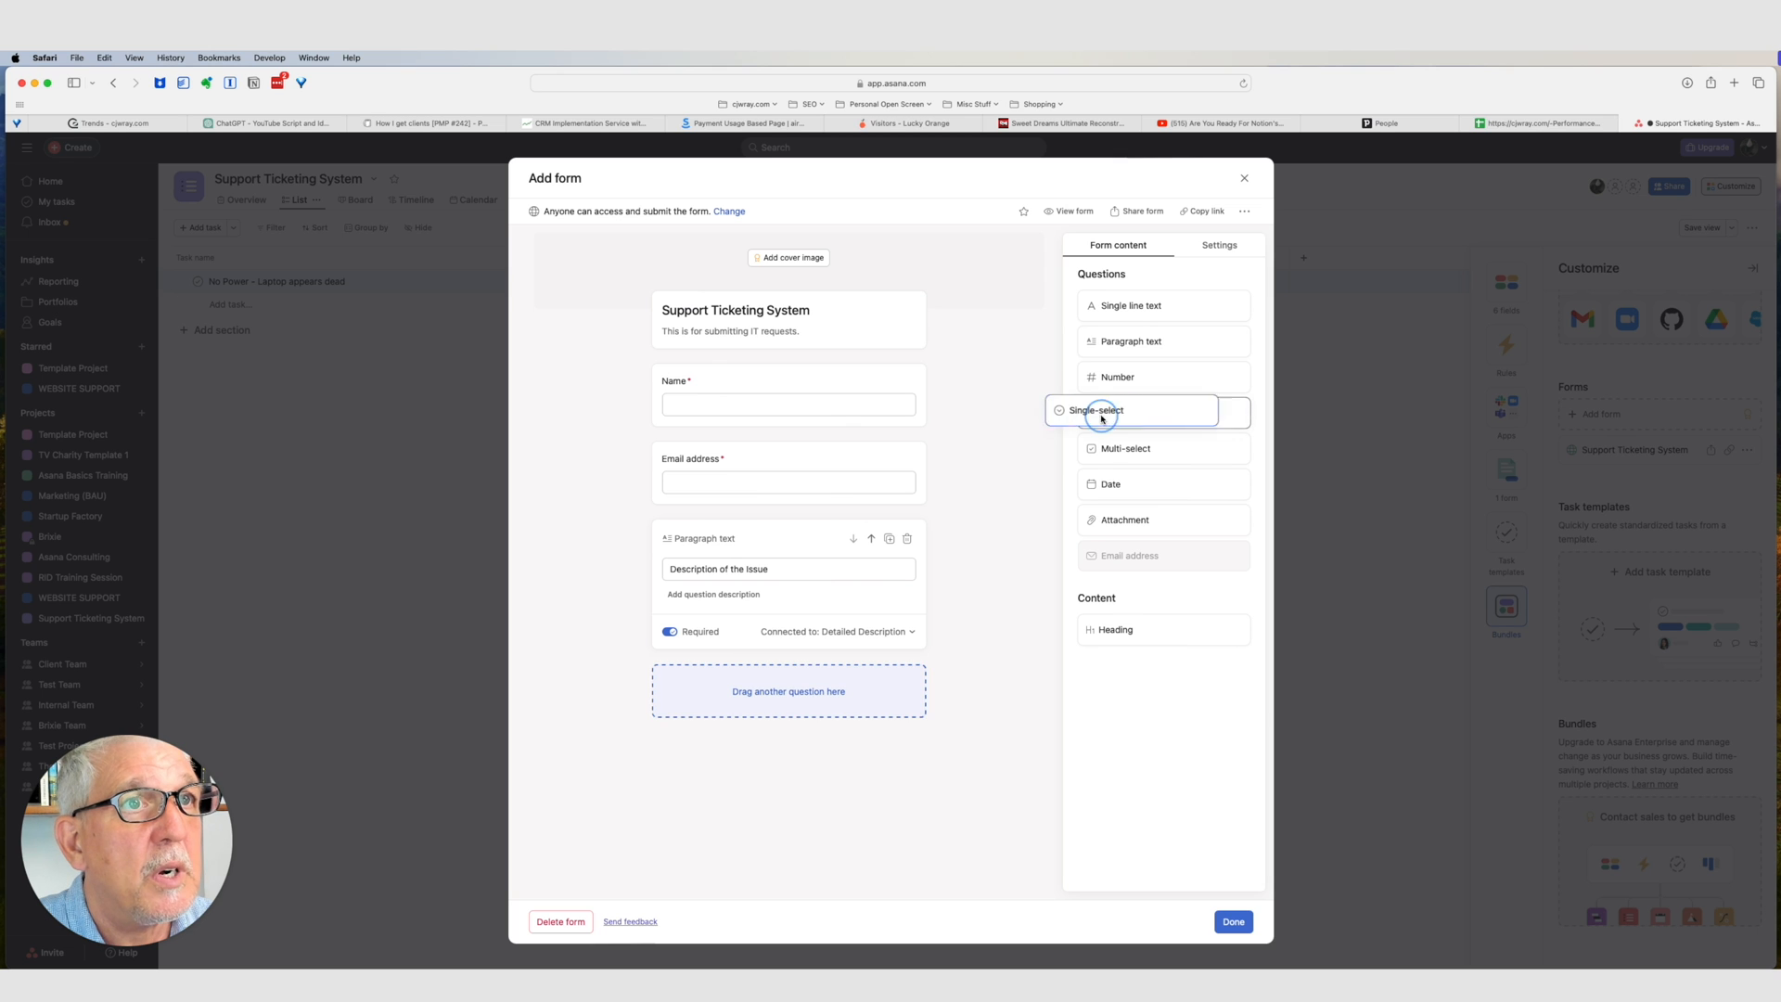
# Step: Insert a required 'Department' single-select above the description, connected to Your Department
pyautogui.moveTo(1132, 410); pyautogui.dragTo(757, 536)
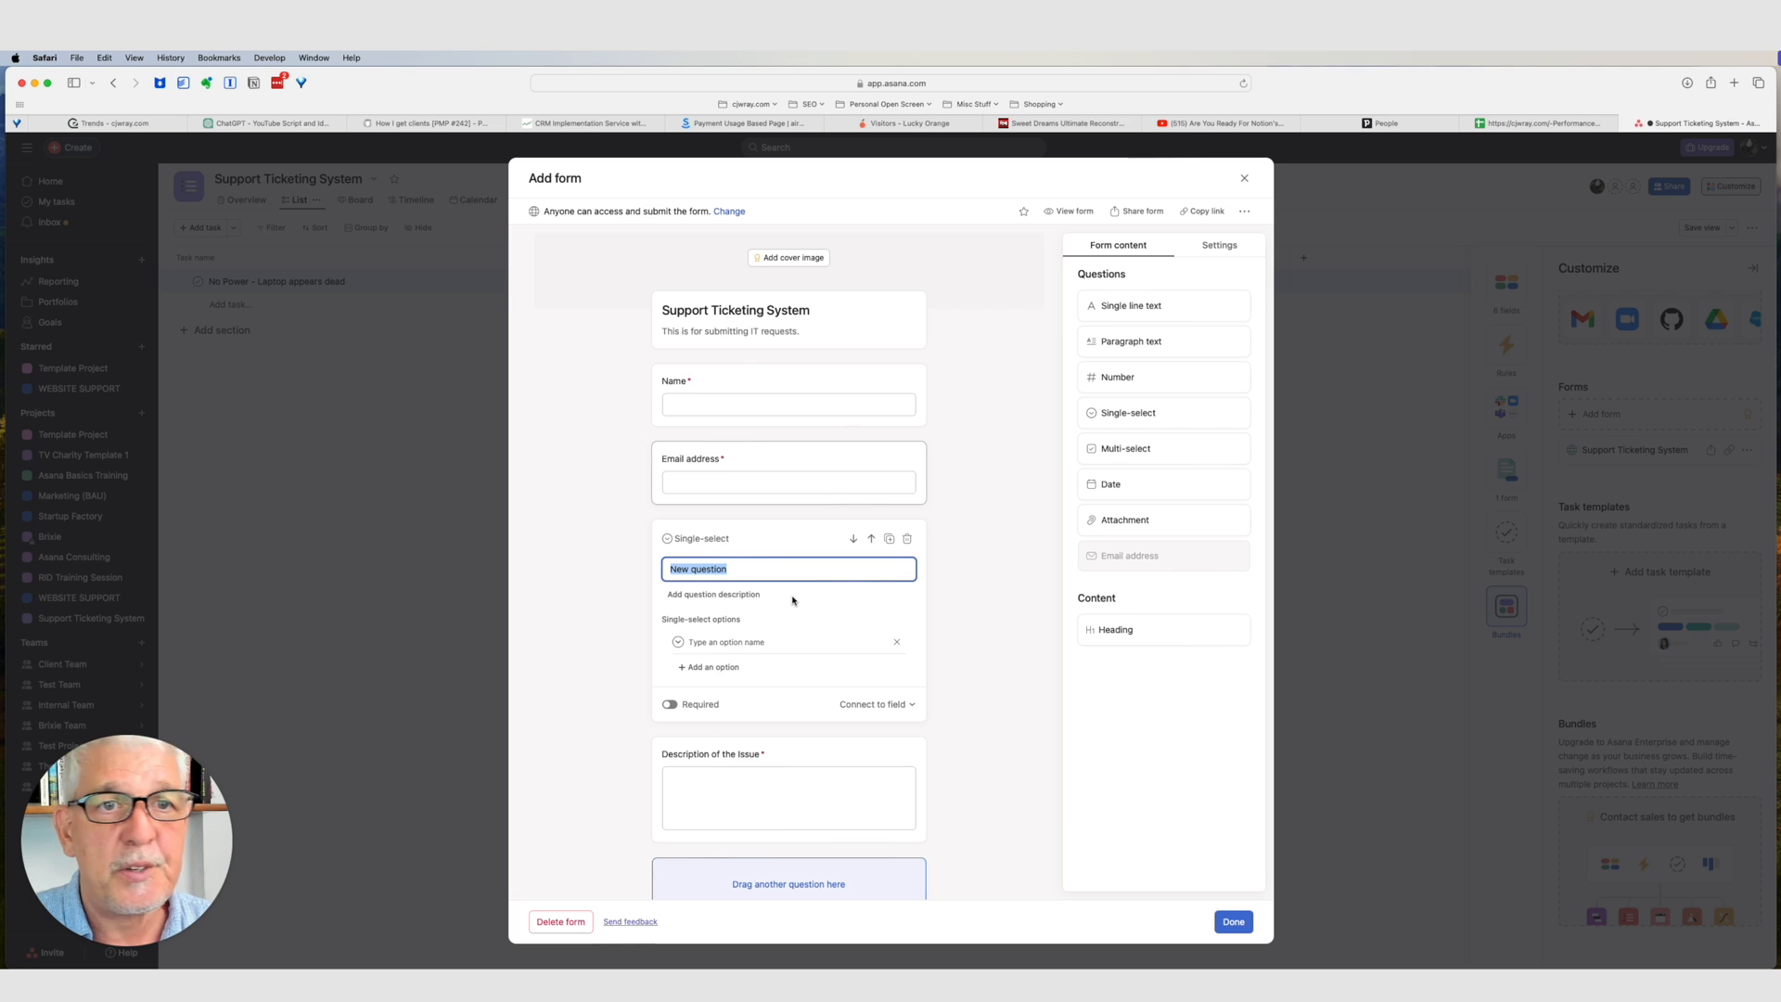
pyautogui.moveTo(780, 627)
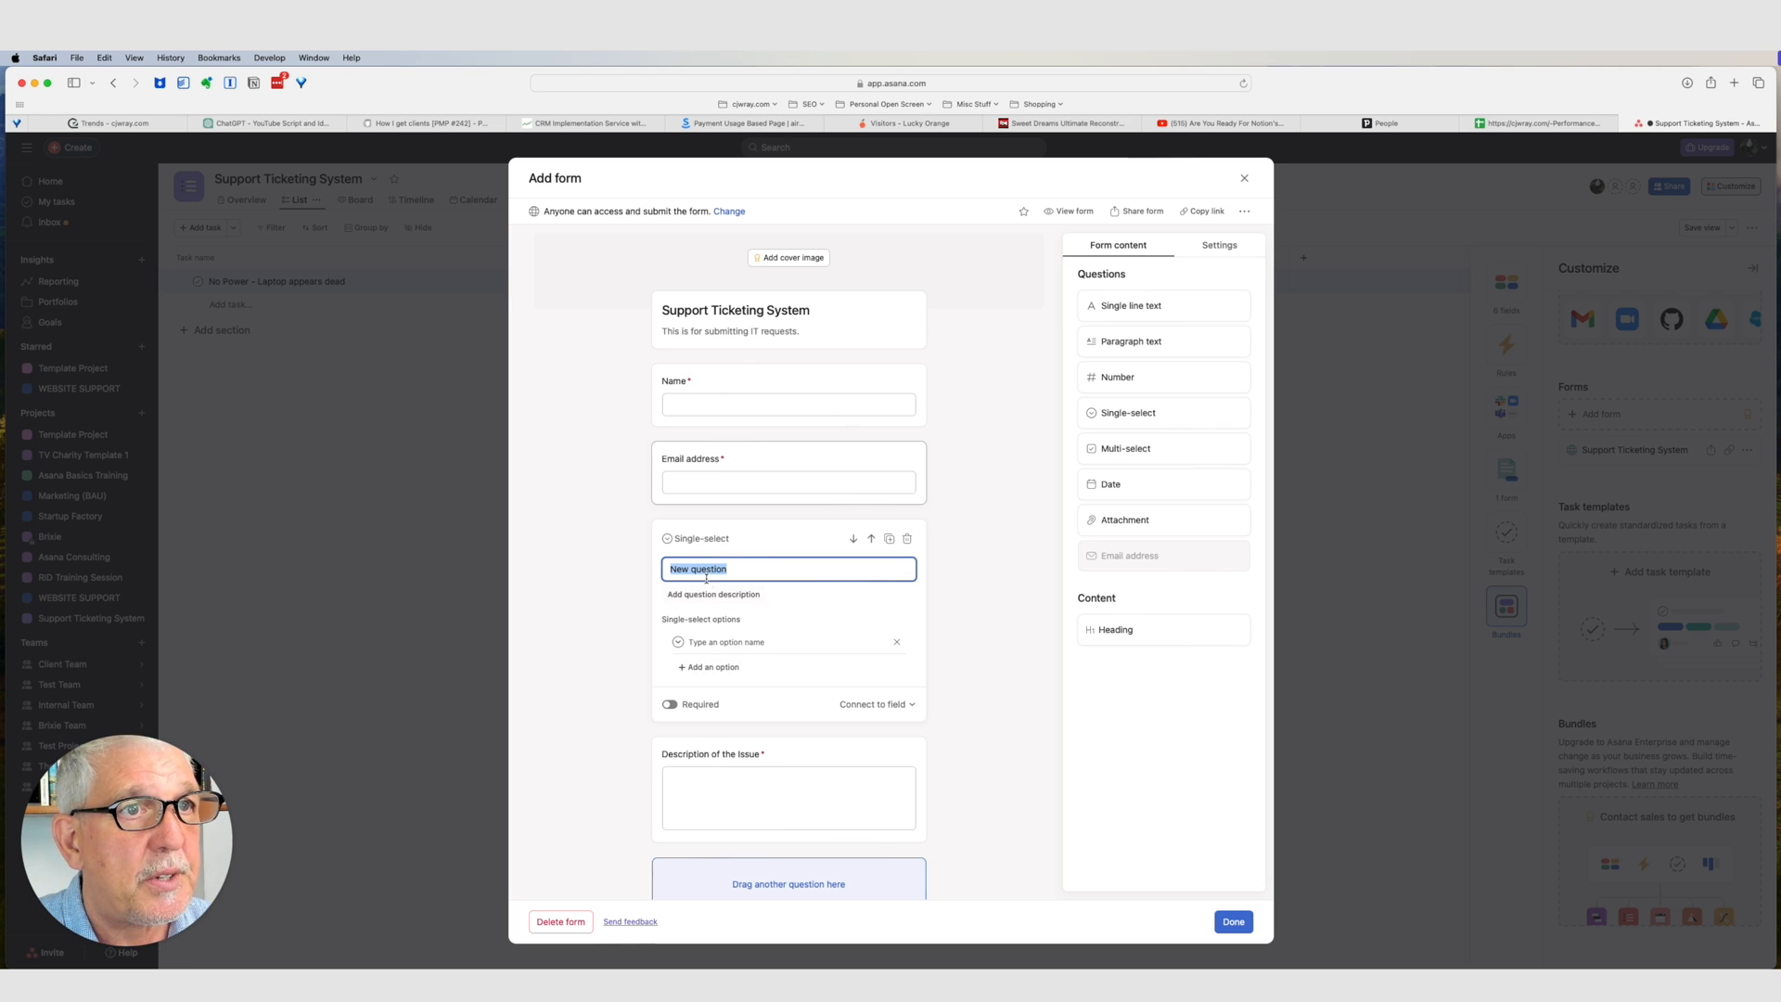
pyautogui.write('Departm')
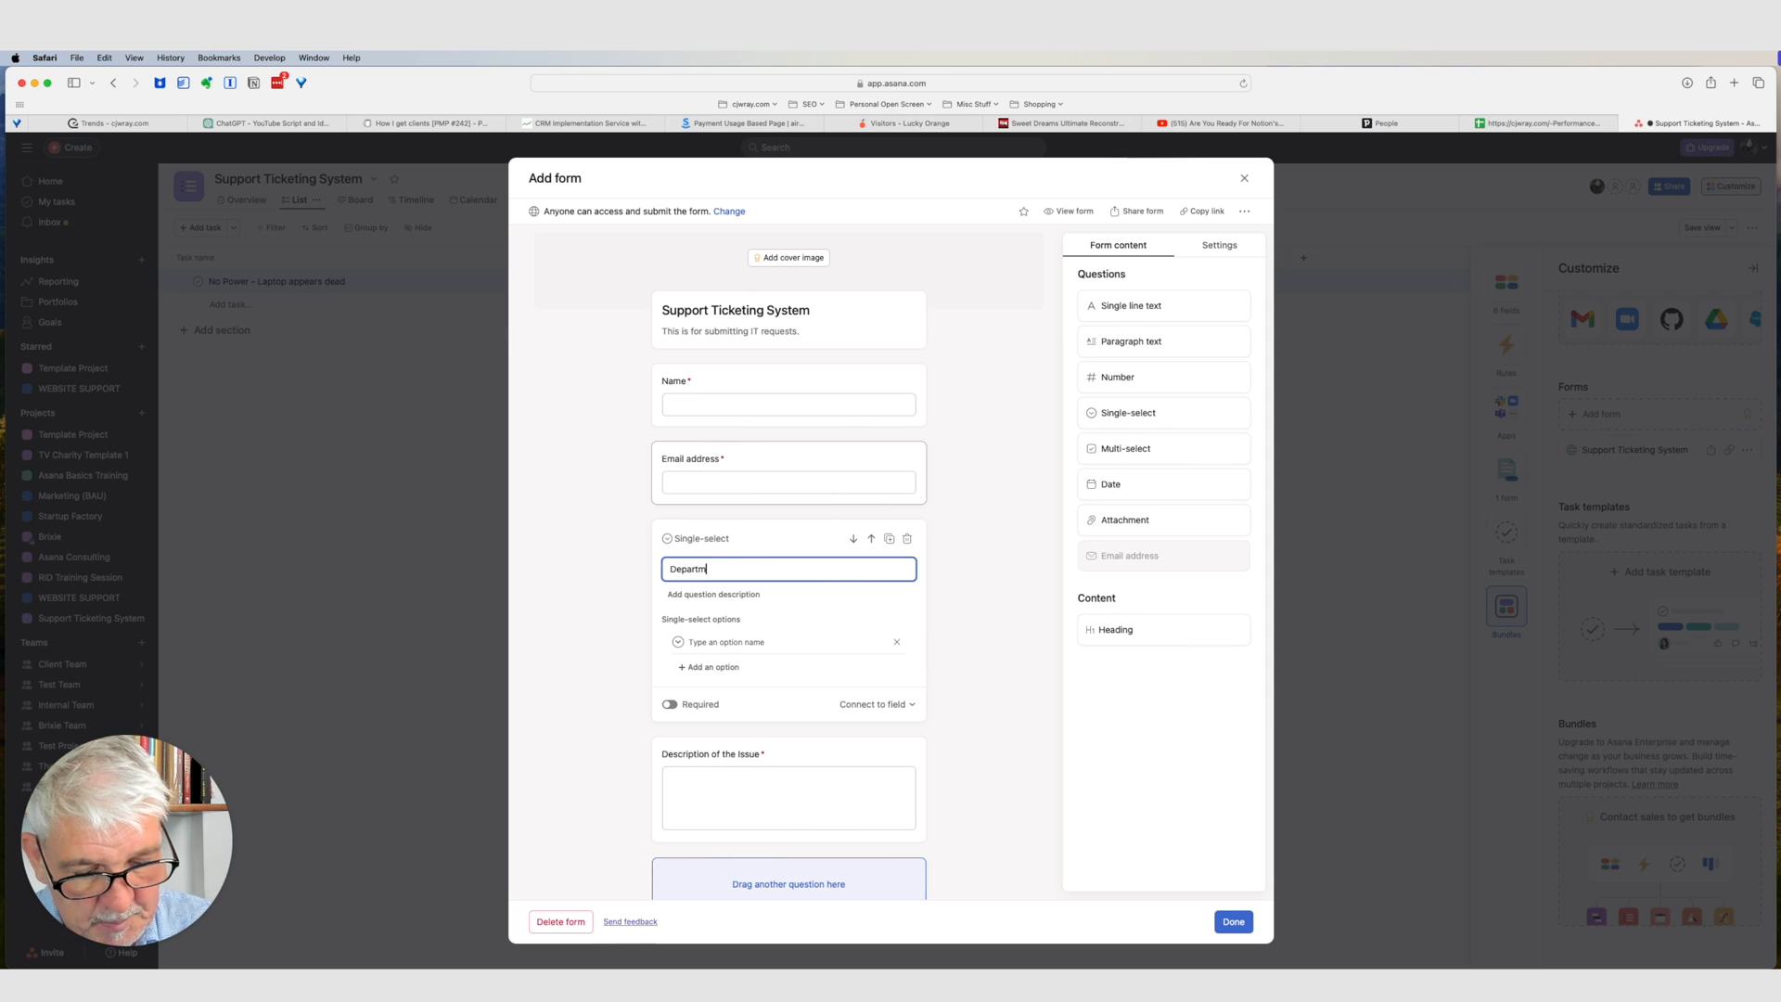
pyautogui.write('ent')
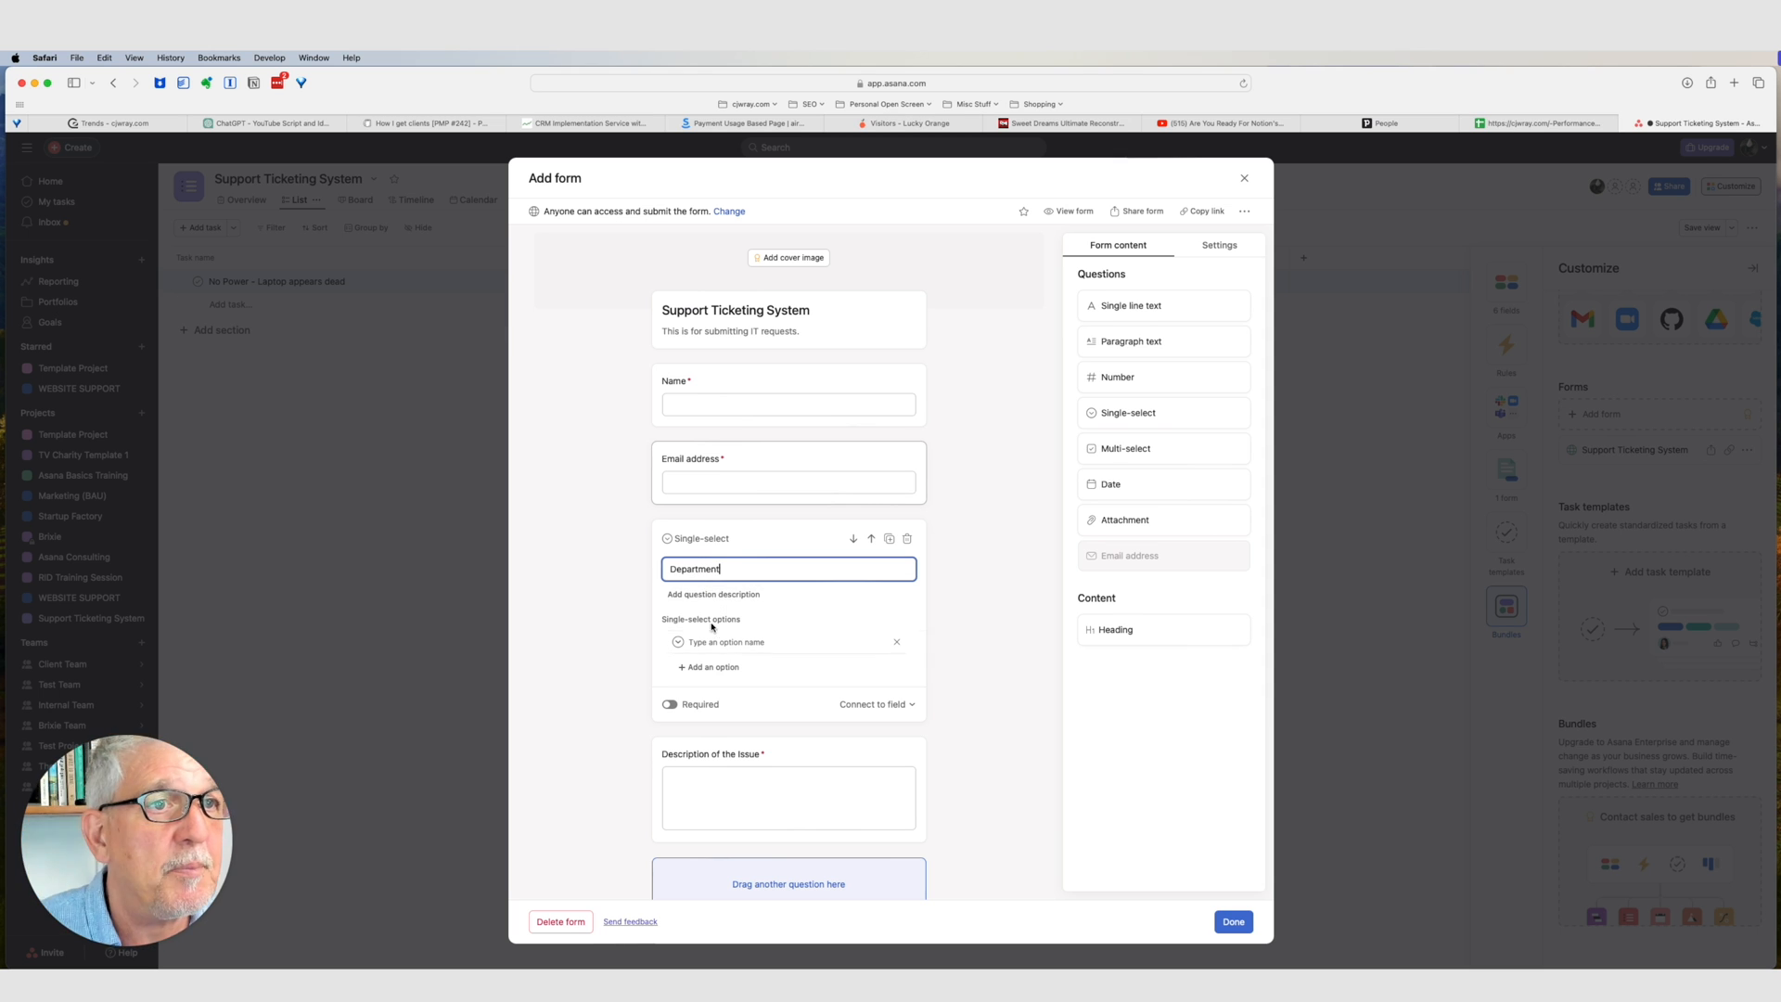
pyautogui.click(874, 704)
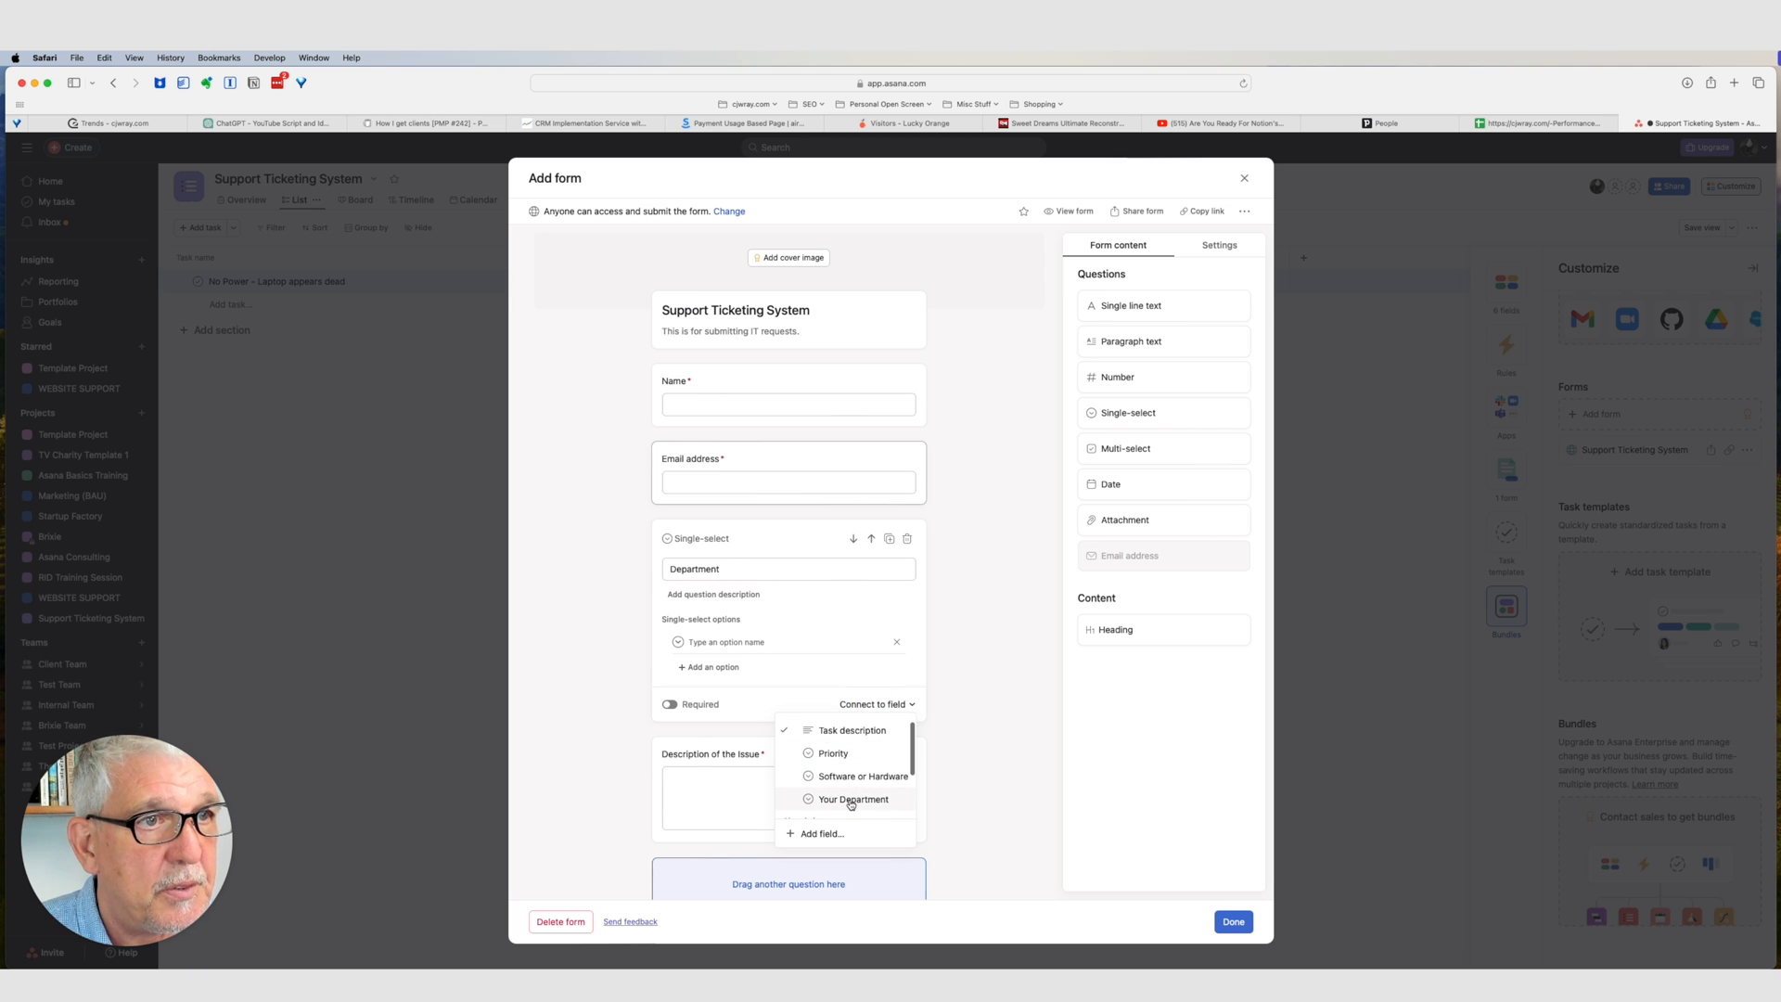
pyautogui.click(851, 799)
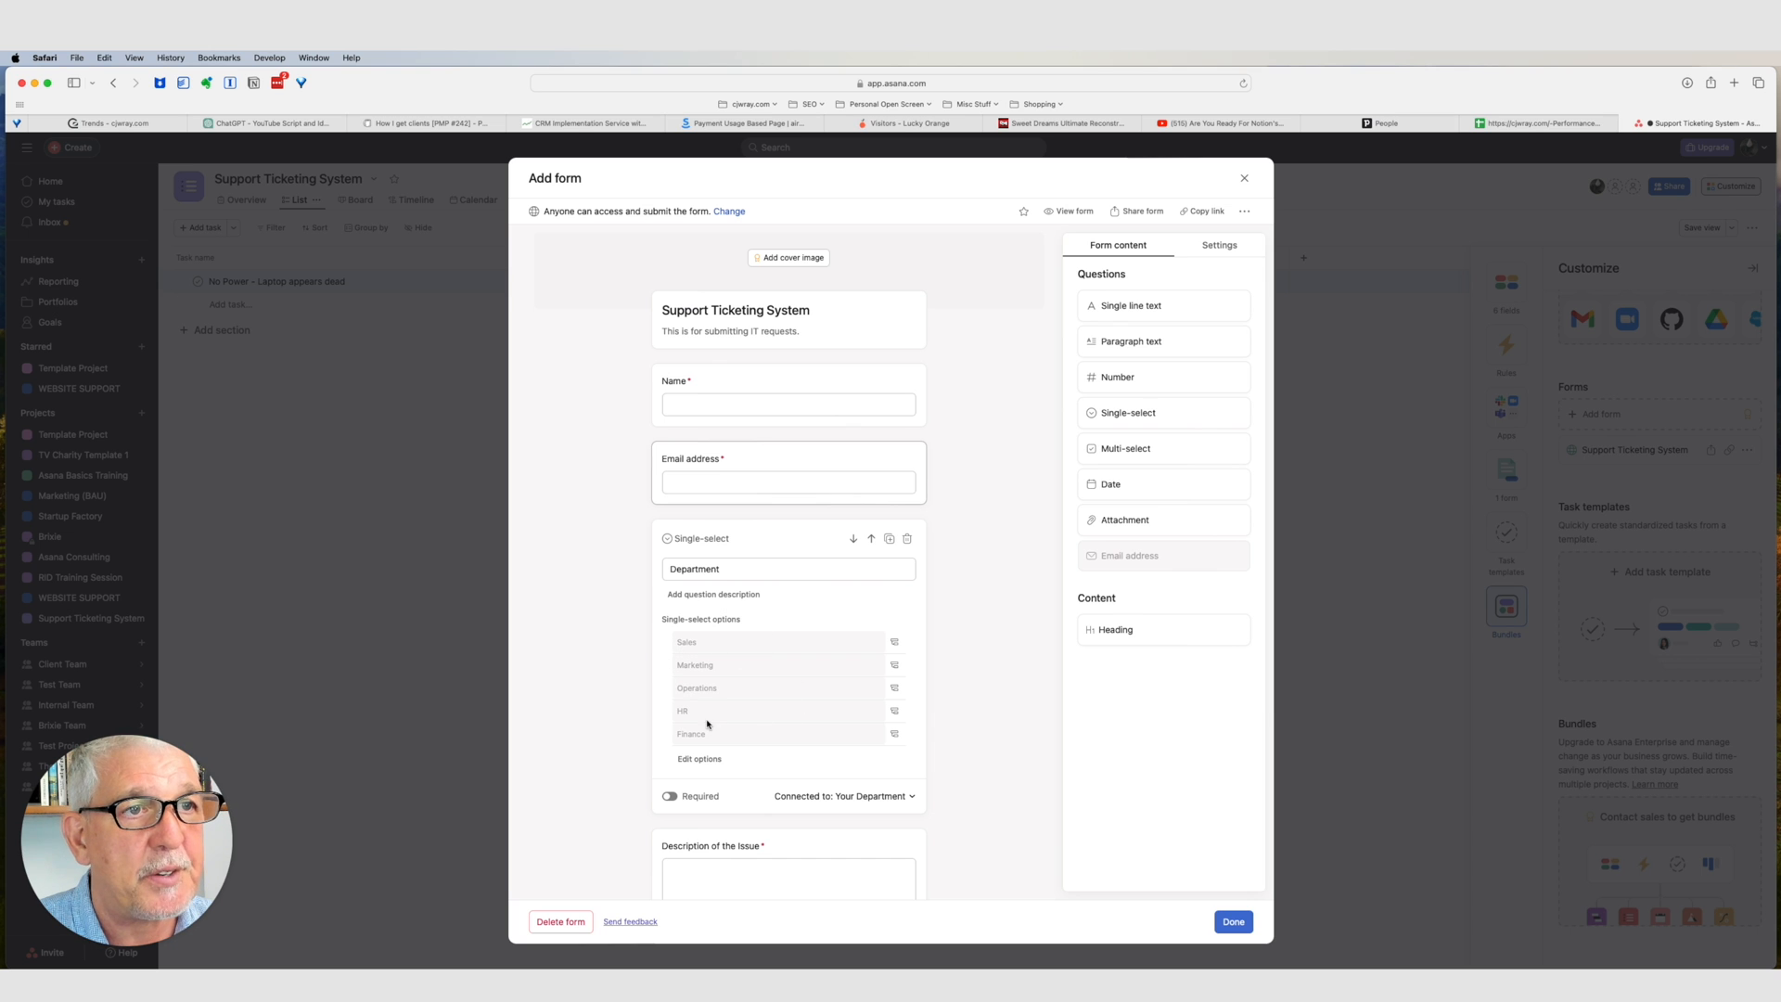
pyautogui.click(669, 795)
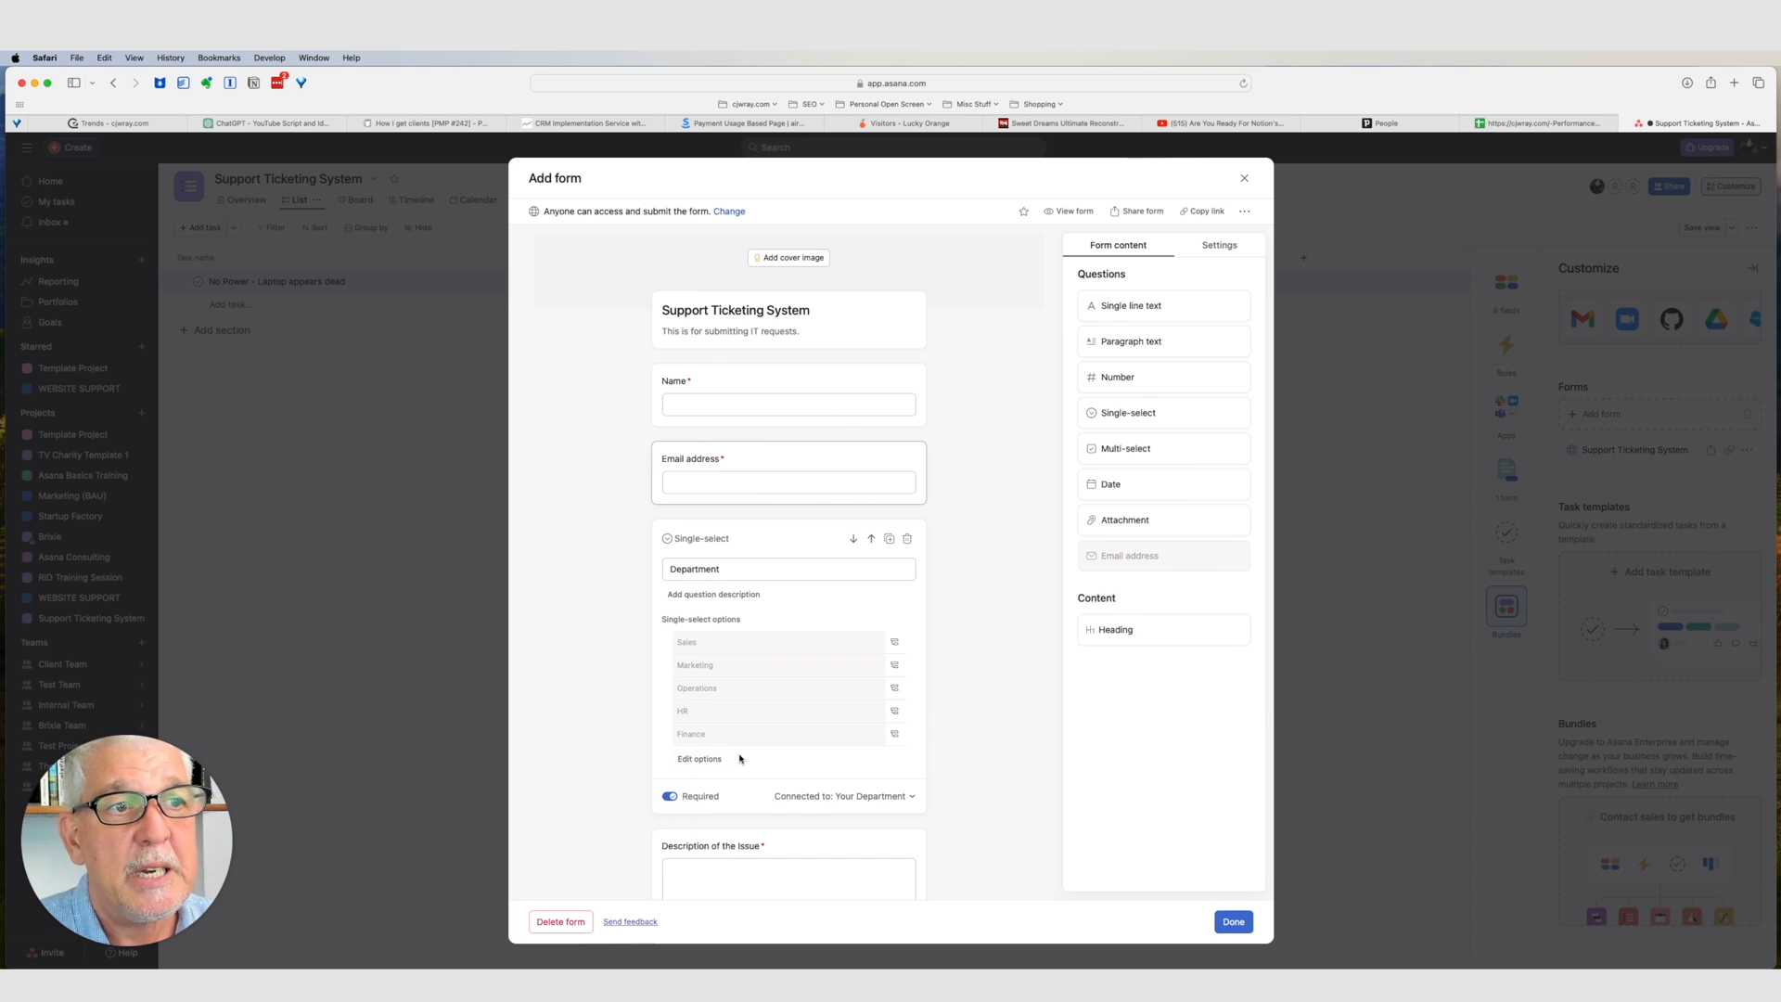
pyautogui.scroll(-3)
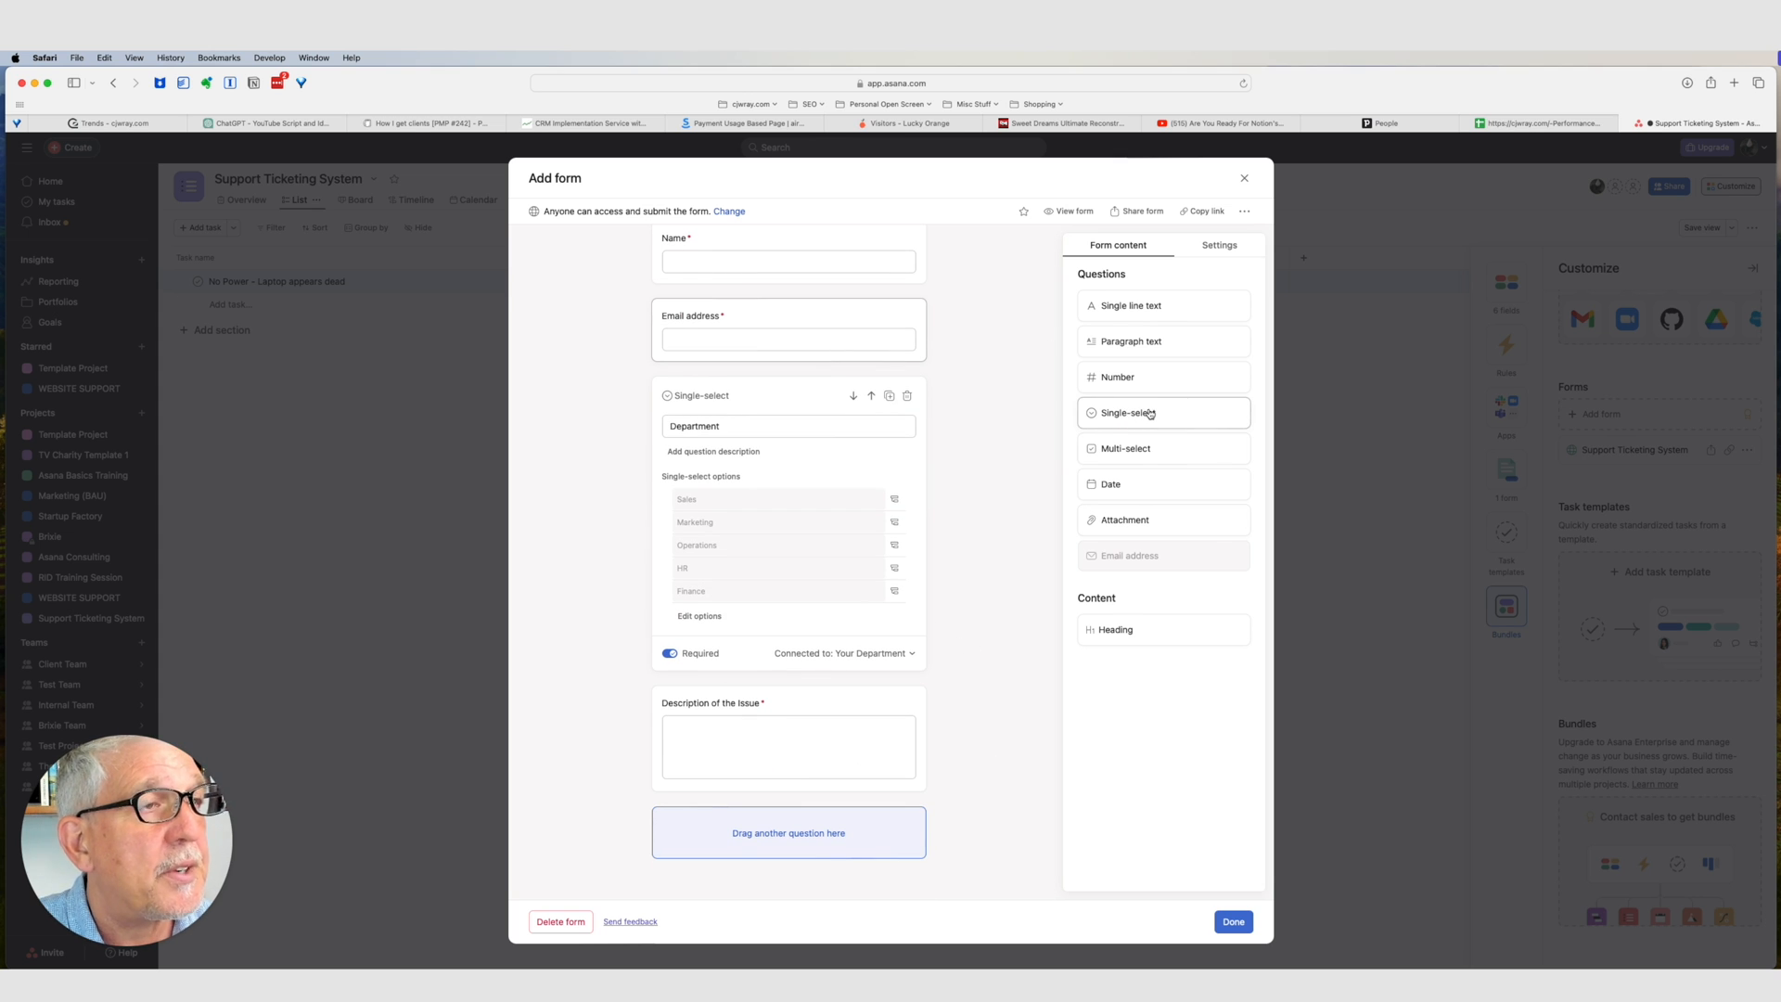
# Step: Add a required 'Priority' single-select after the description, connected to the Priority field
pyautogui.moveTo(1162, 412); pyautogui.dragTo(974, 441)
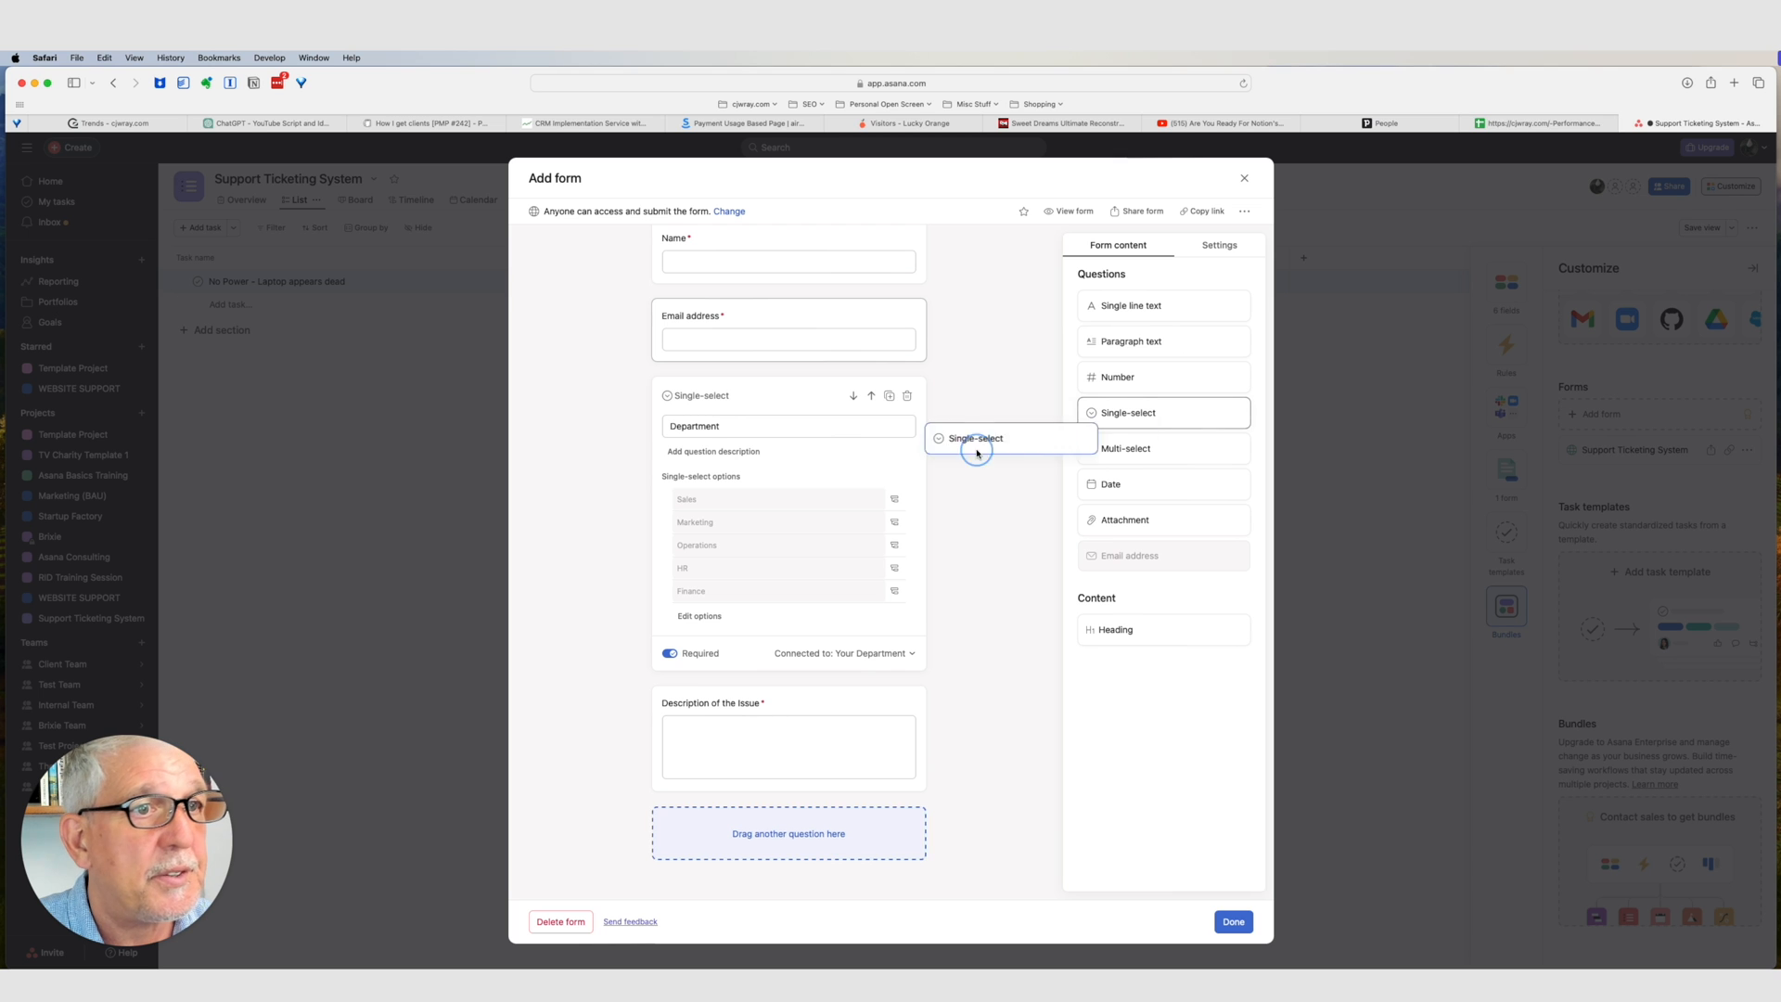
pyautogui.click(972, 439)
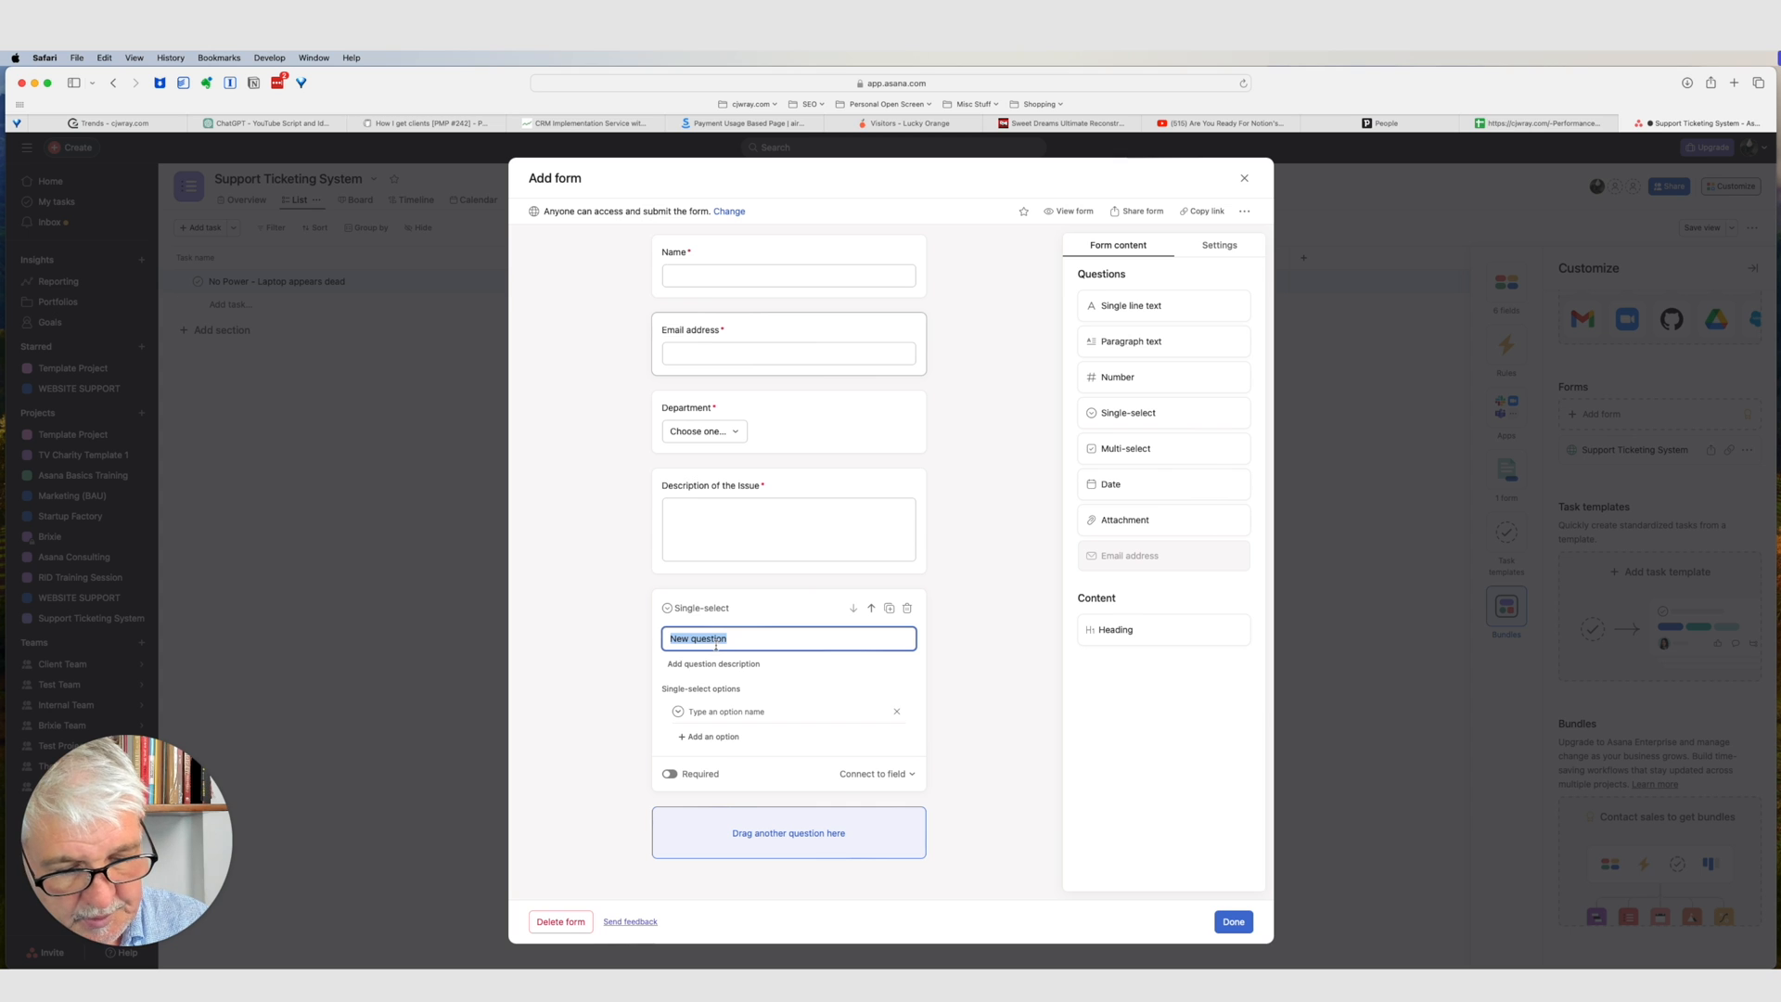
pyautogui.write('Priority')
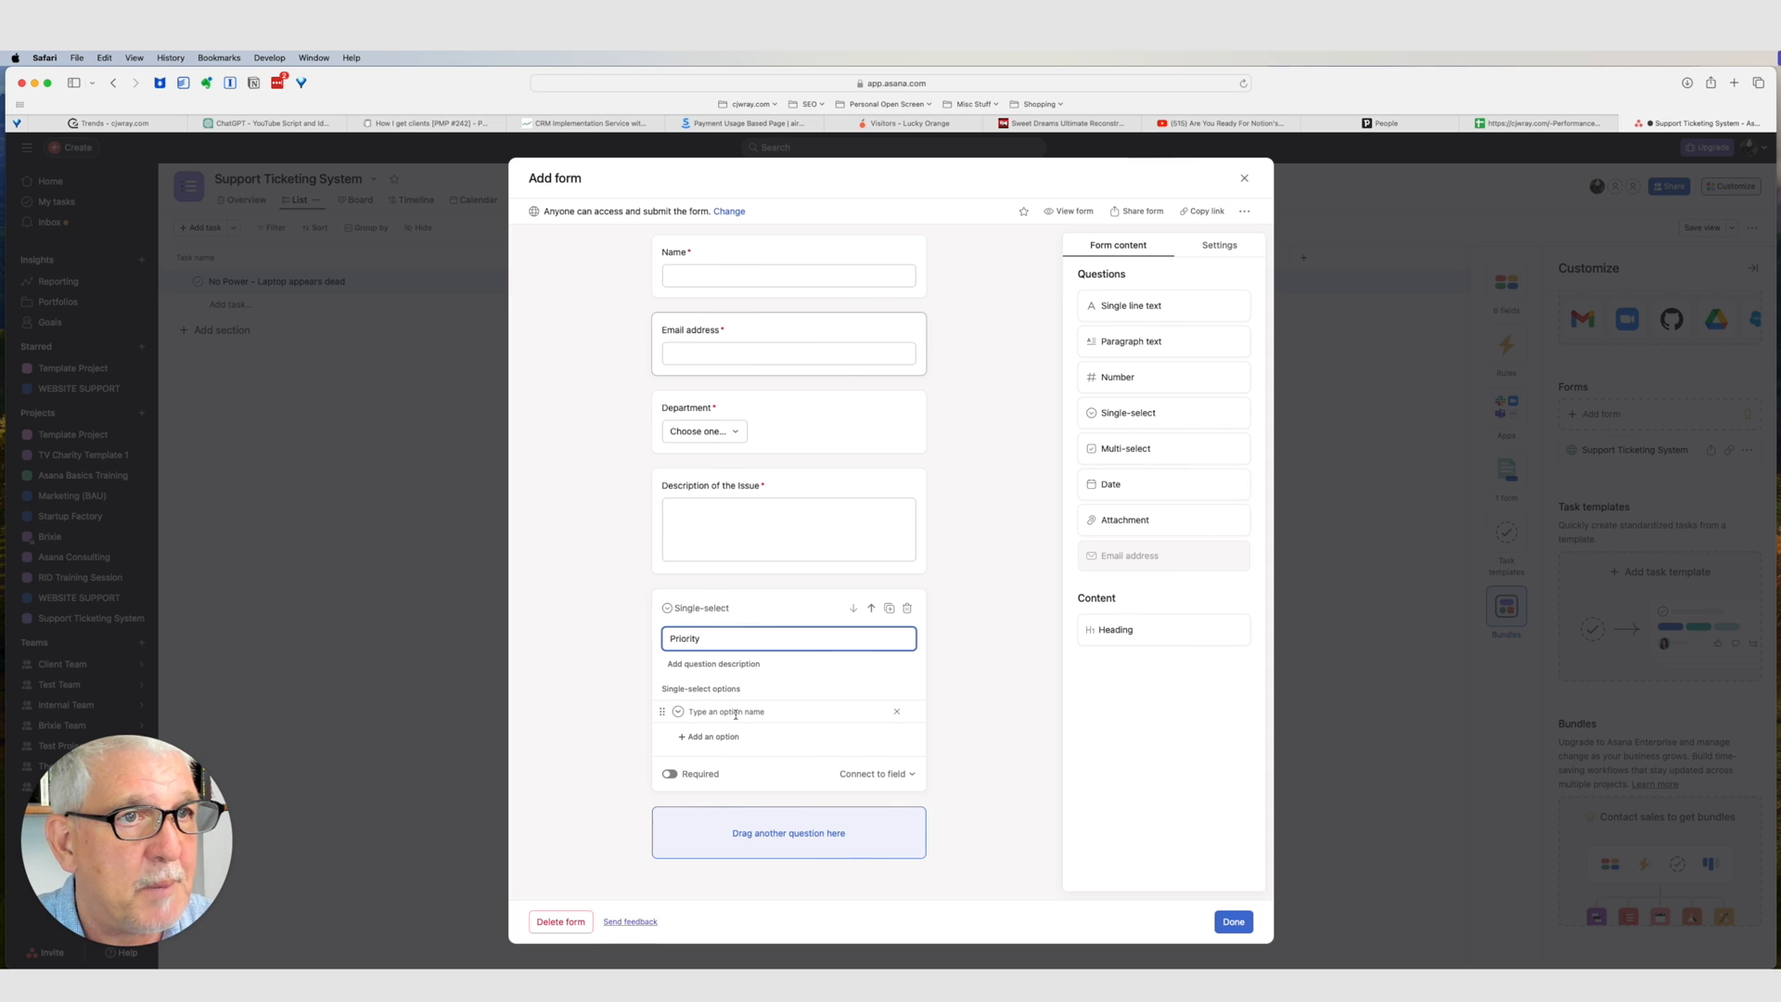
pyautogui.click(875, 774)
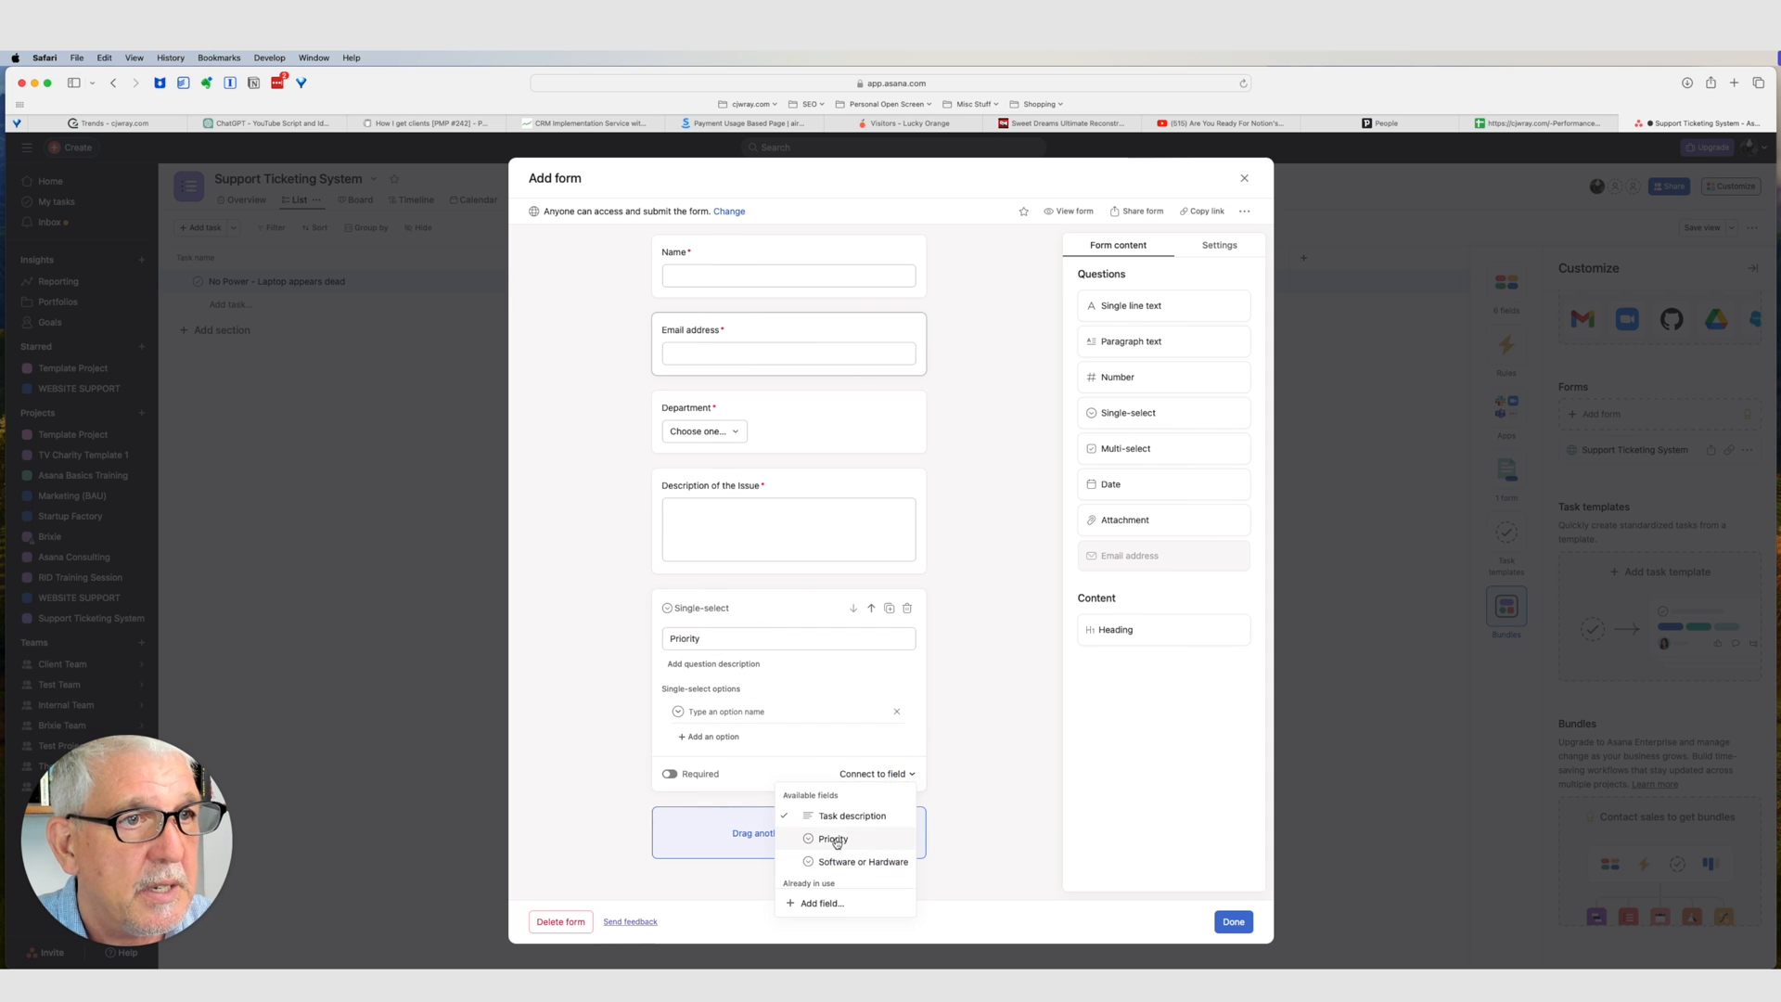
pyautogui.click(833, 838)
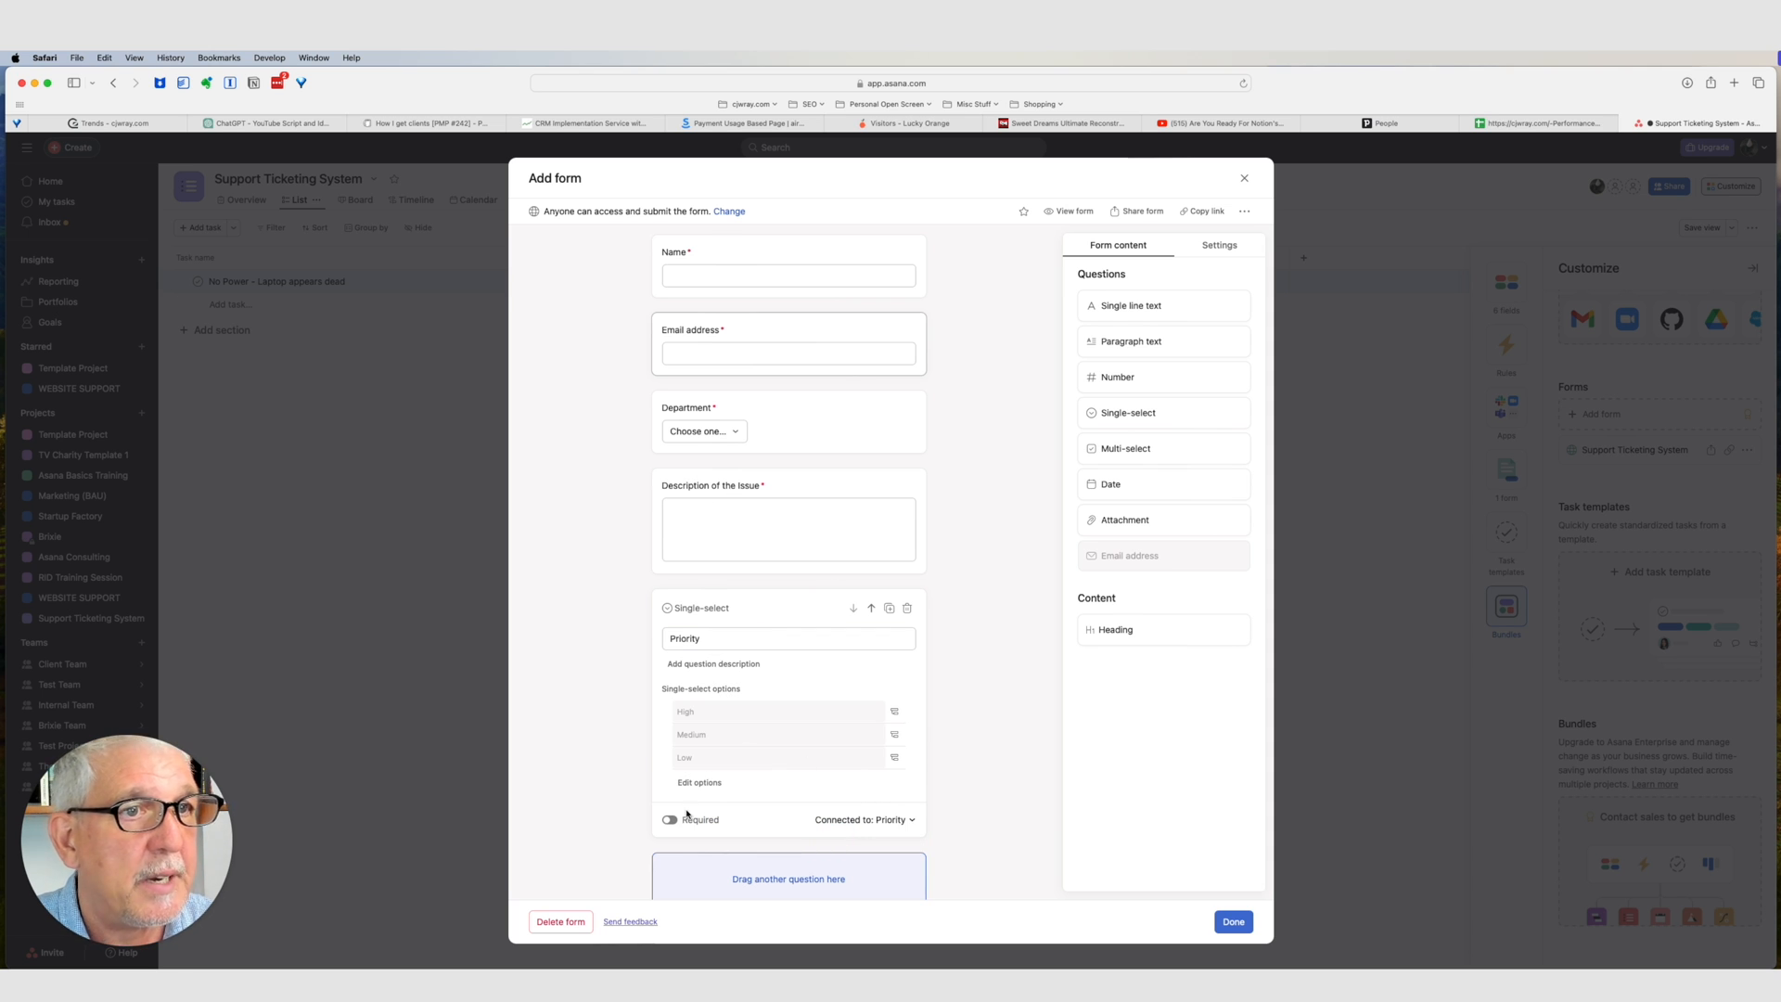
pyautogui.click(670, 819)
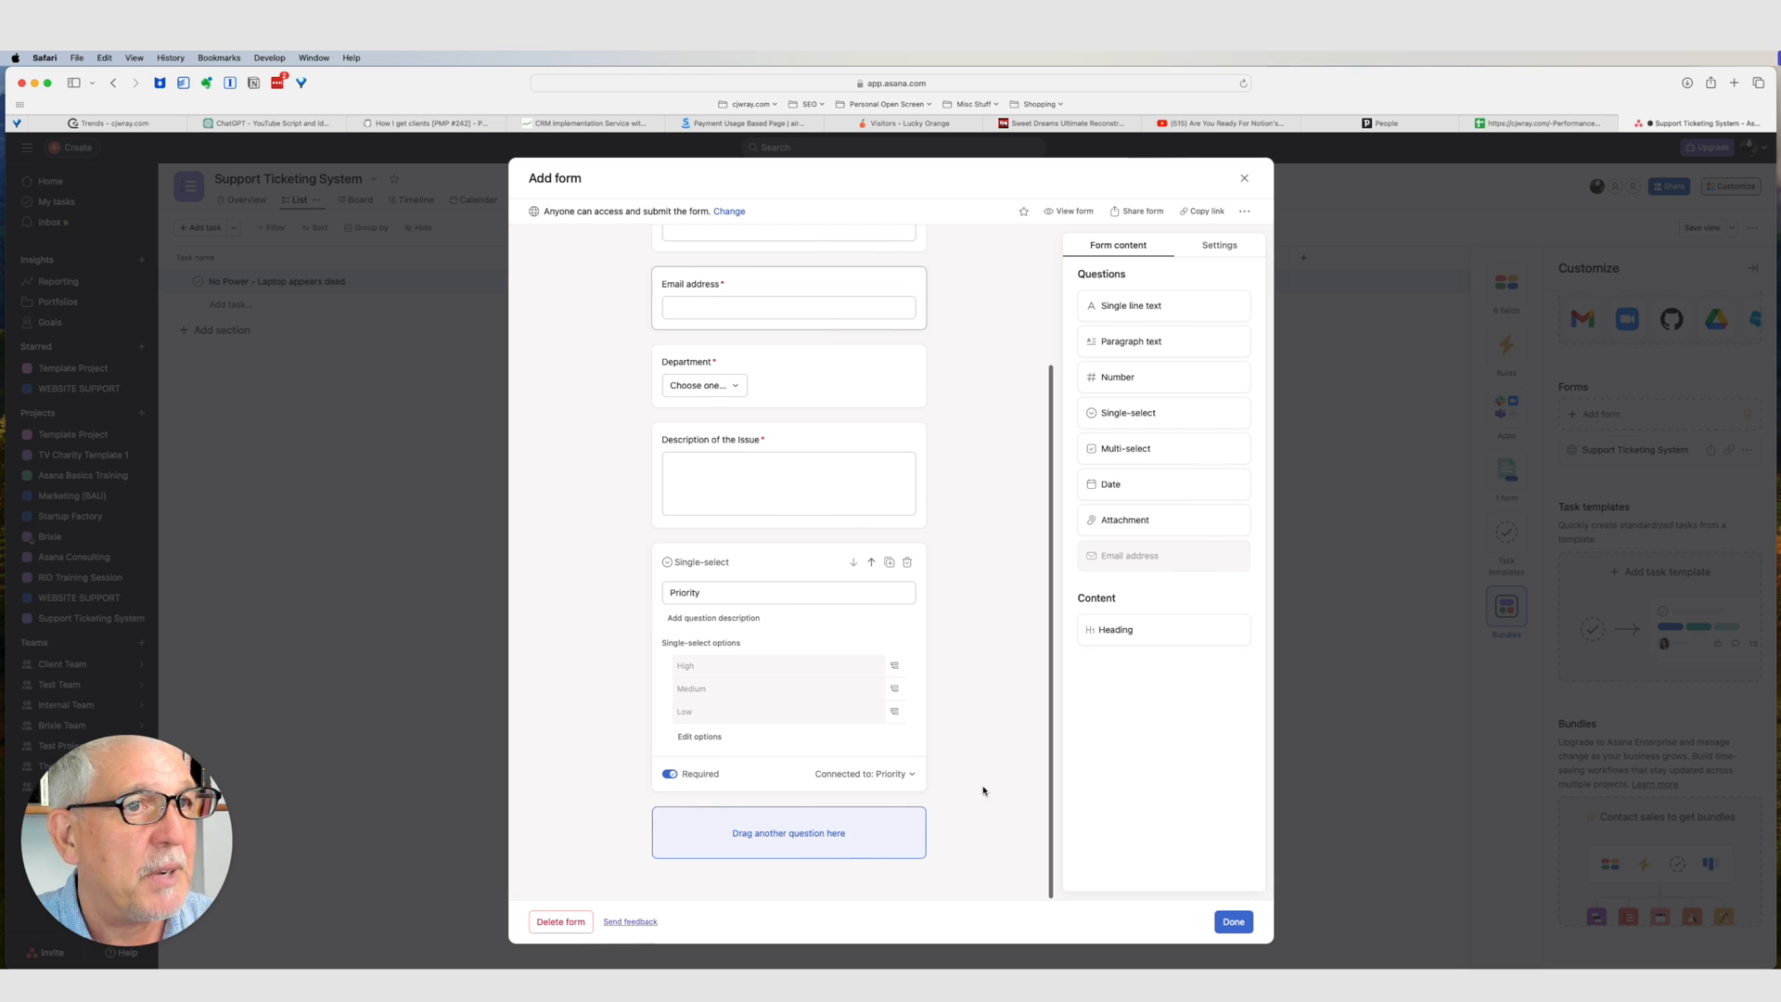
pyautogui.moveTo(1139, 490)
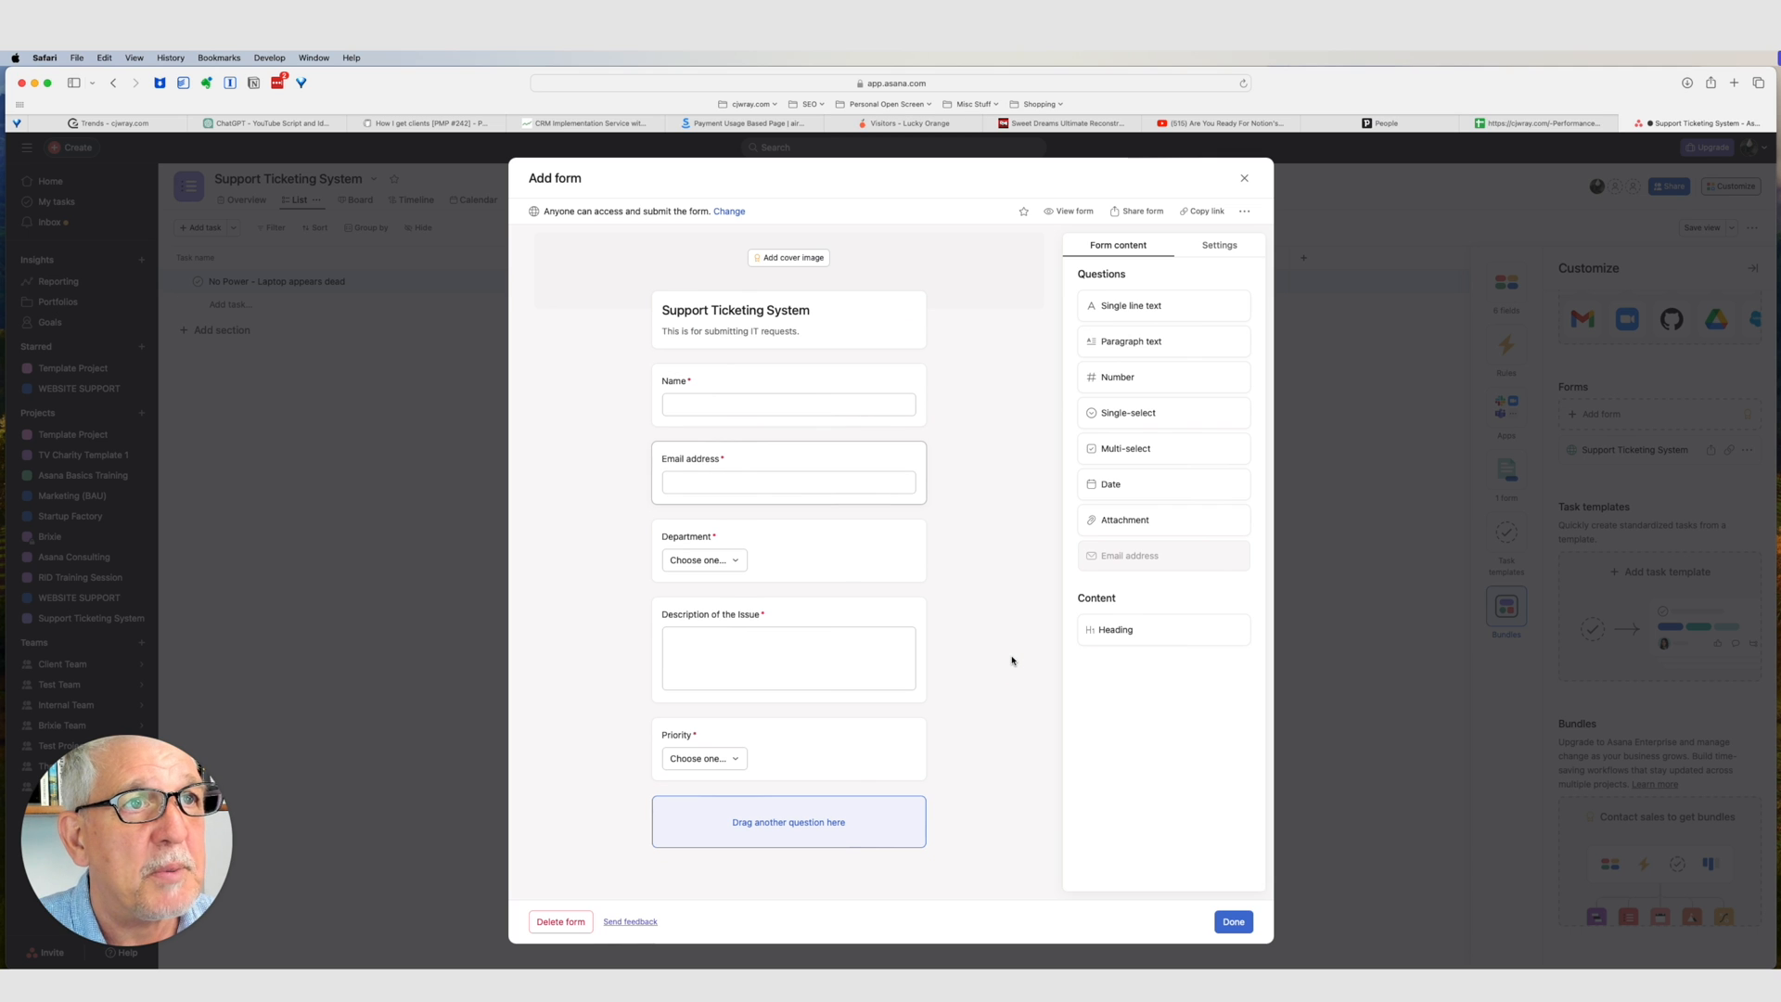
pyautogui.moveTo(993, 719)
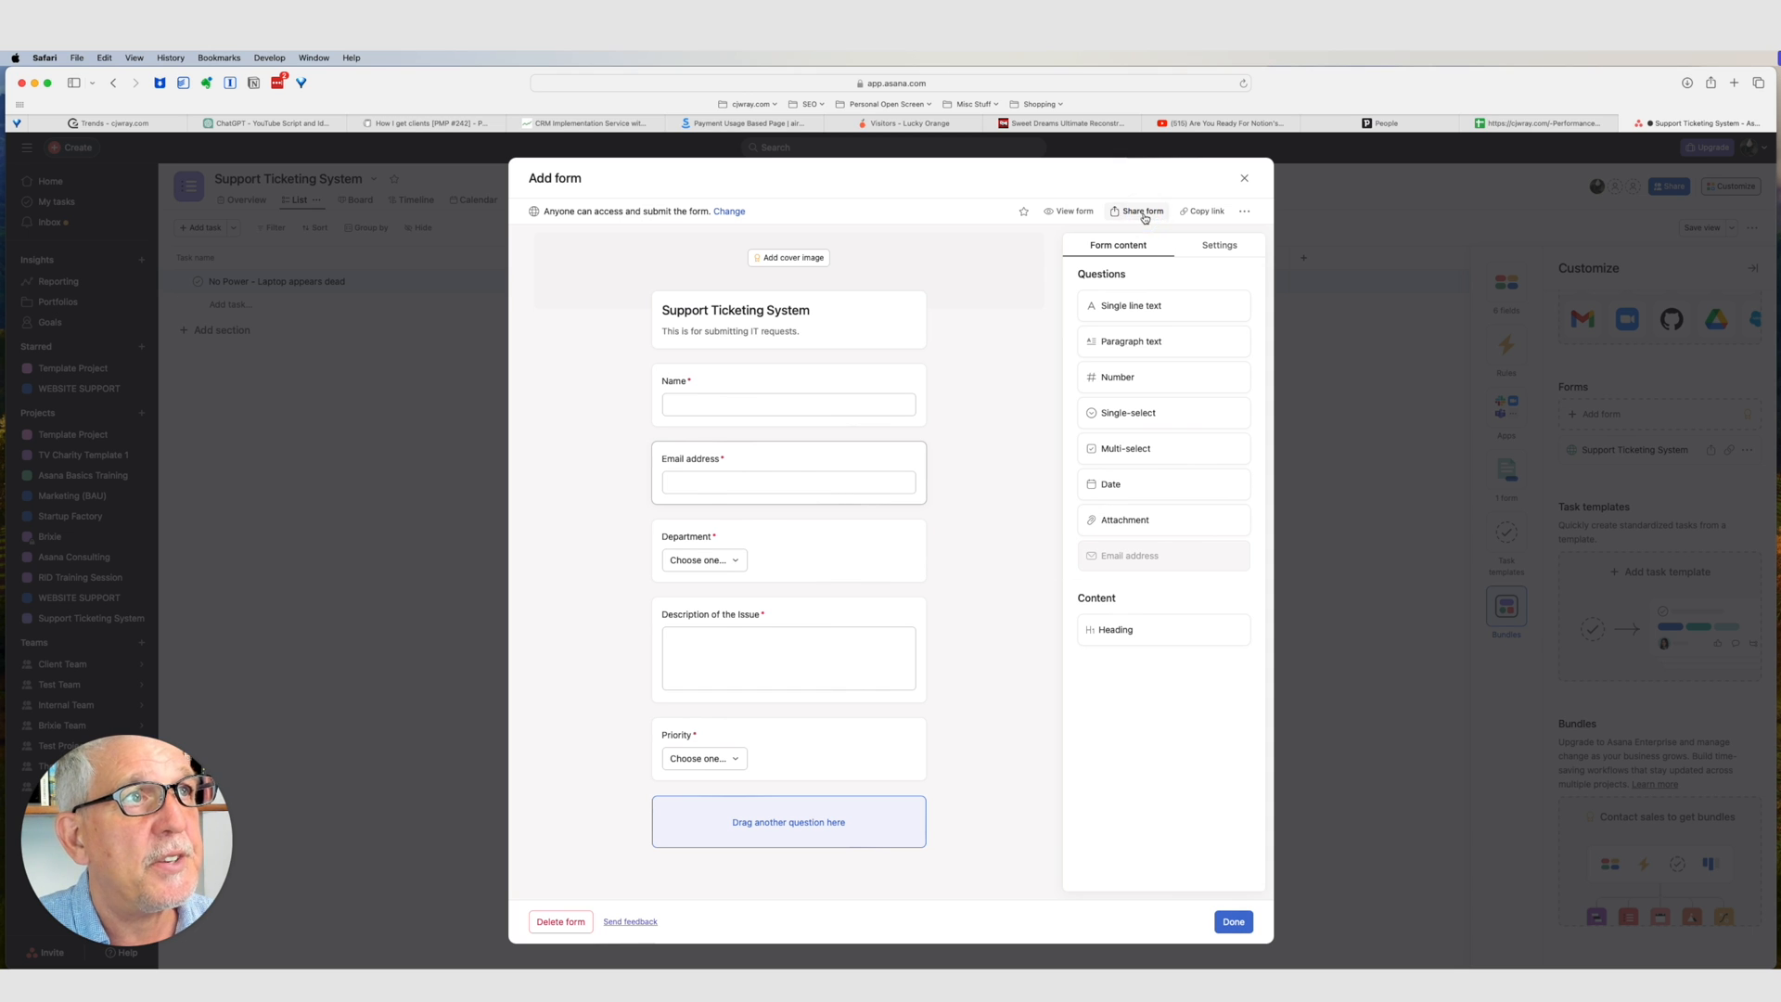
# Step: Copy the shareable link to the Support Ticketing System form from Share form
pyautogui.click(1140, 212)
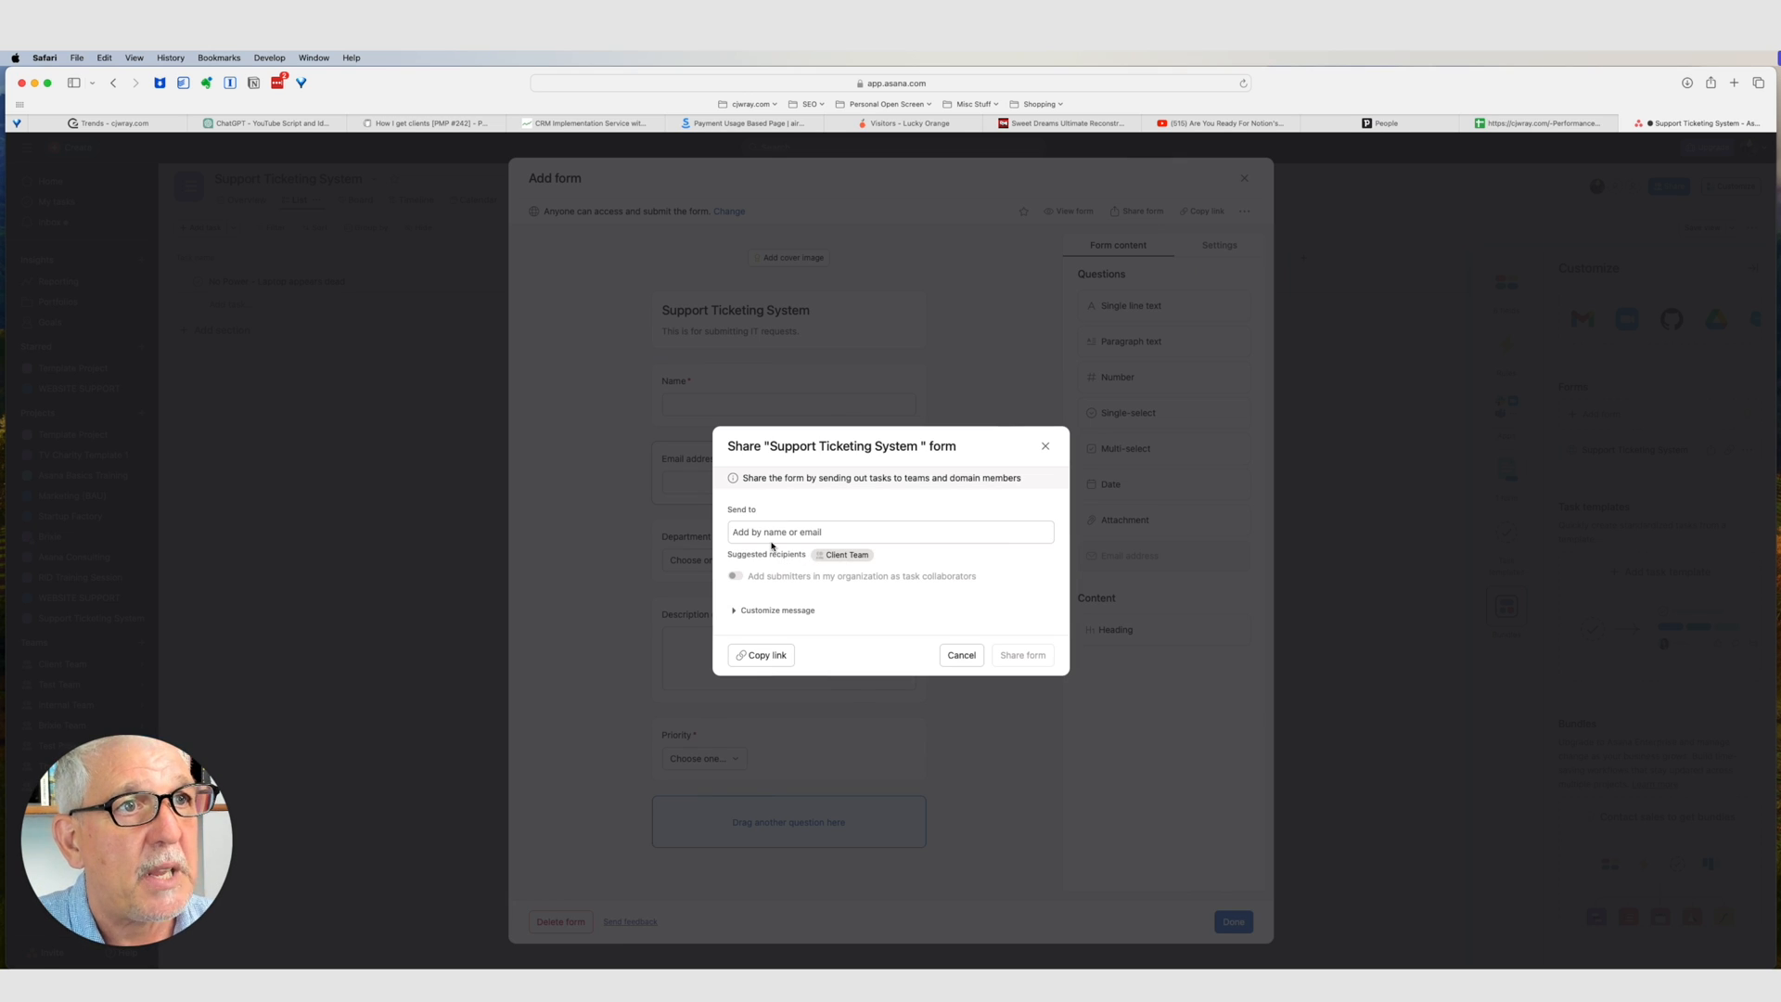
pyautogui.click(890, 531)
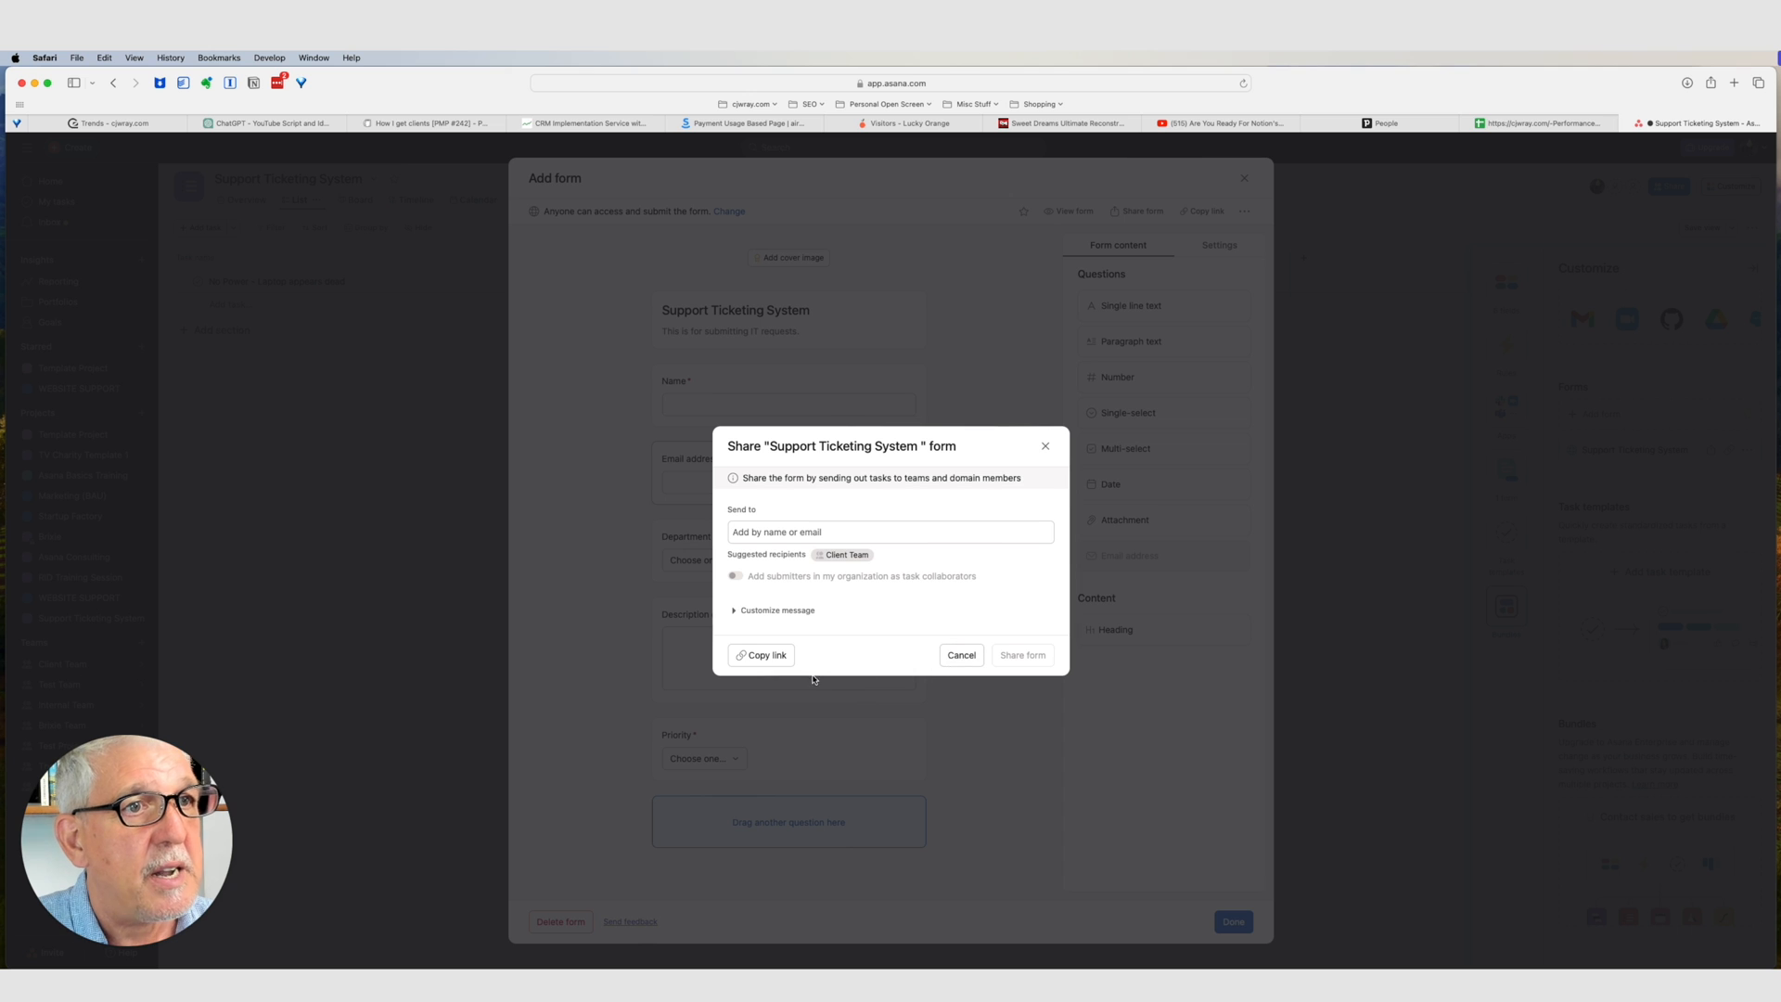
pyautogui.click(760, 654)
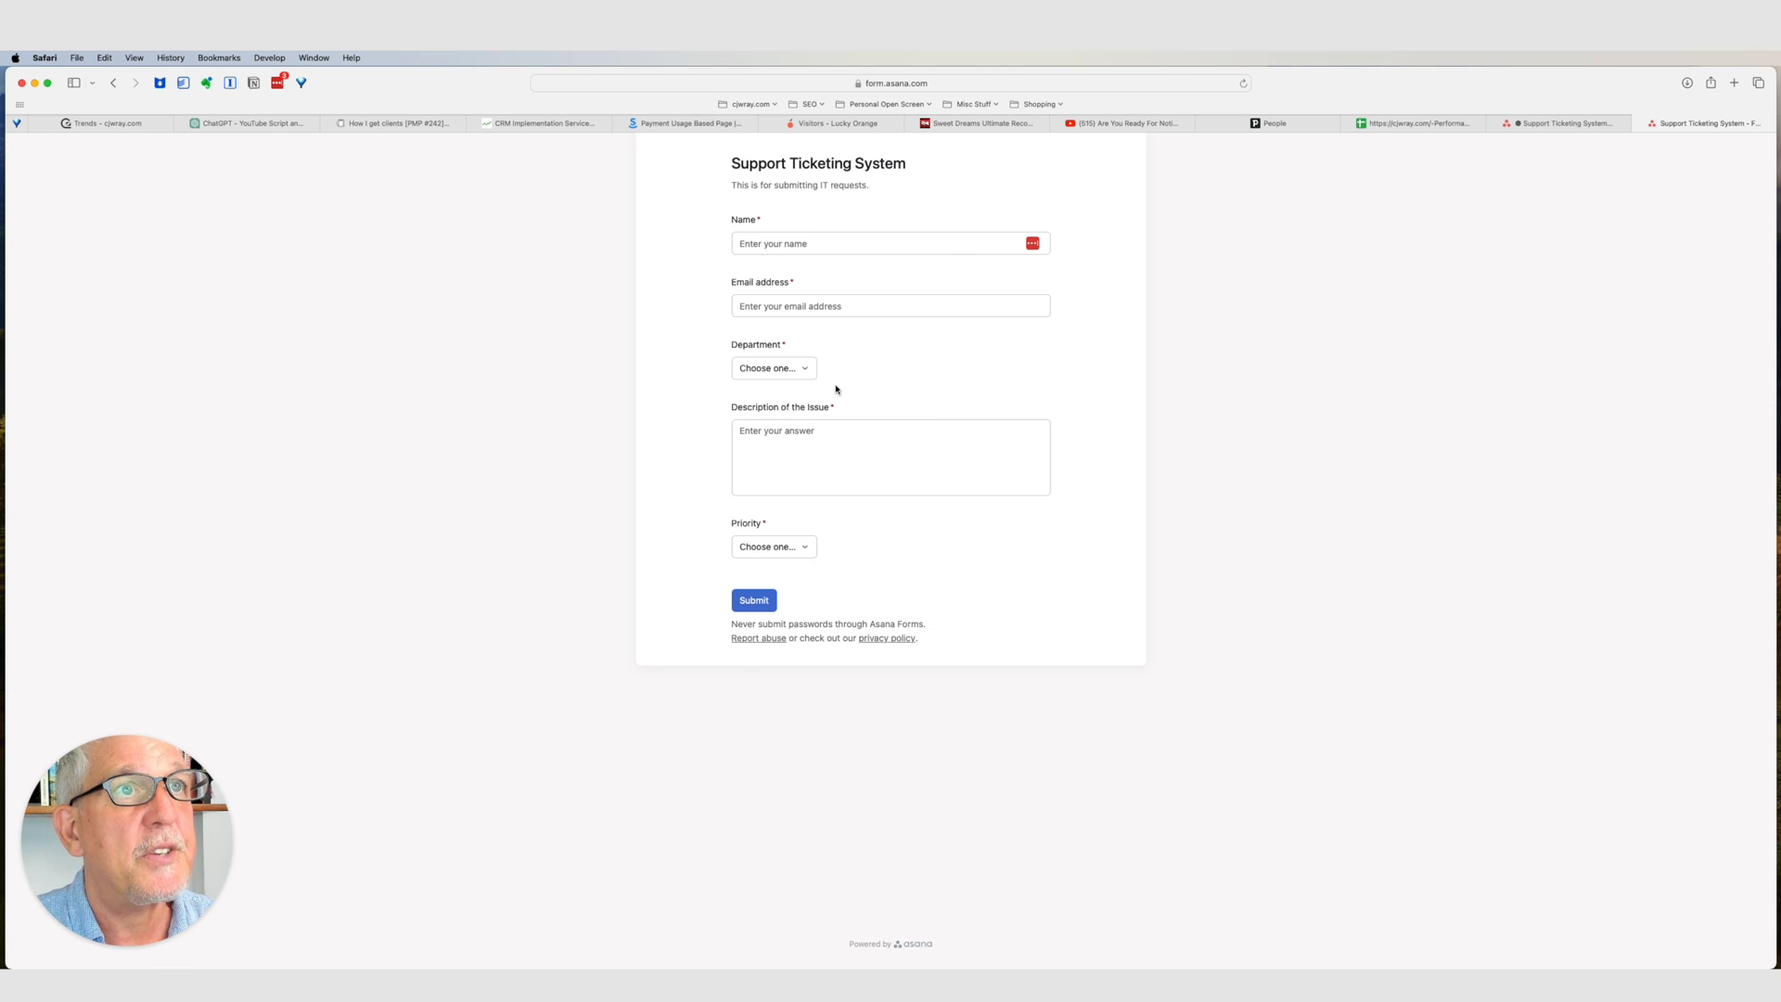
# Step: Enter the name Jo Bloggs and an email, and choose Finance as department
pyautogui.click(886, 243)
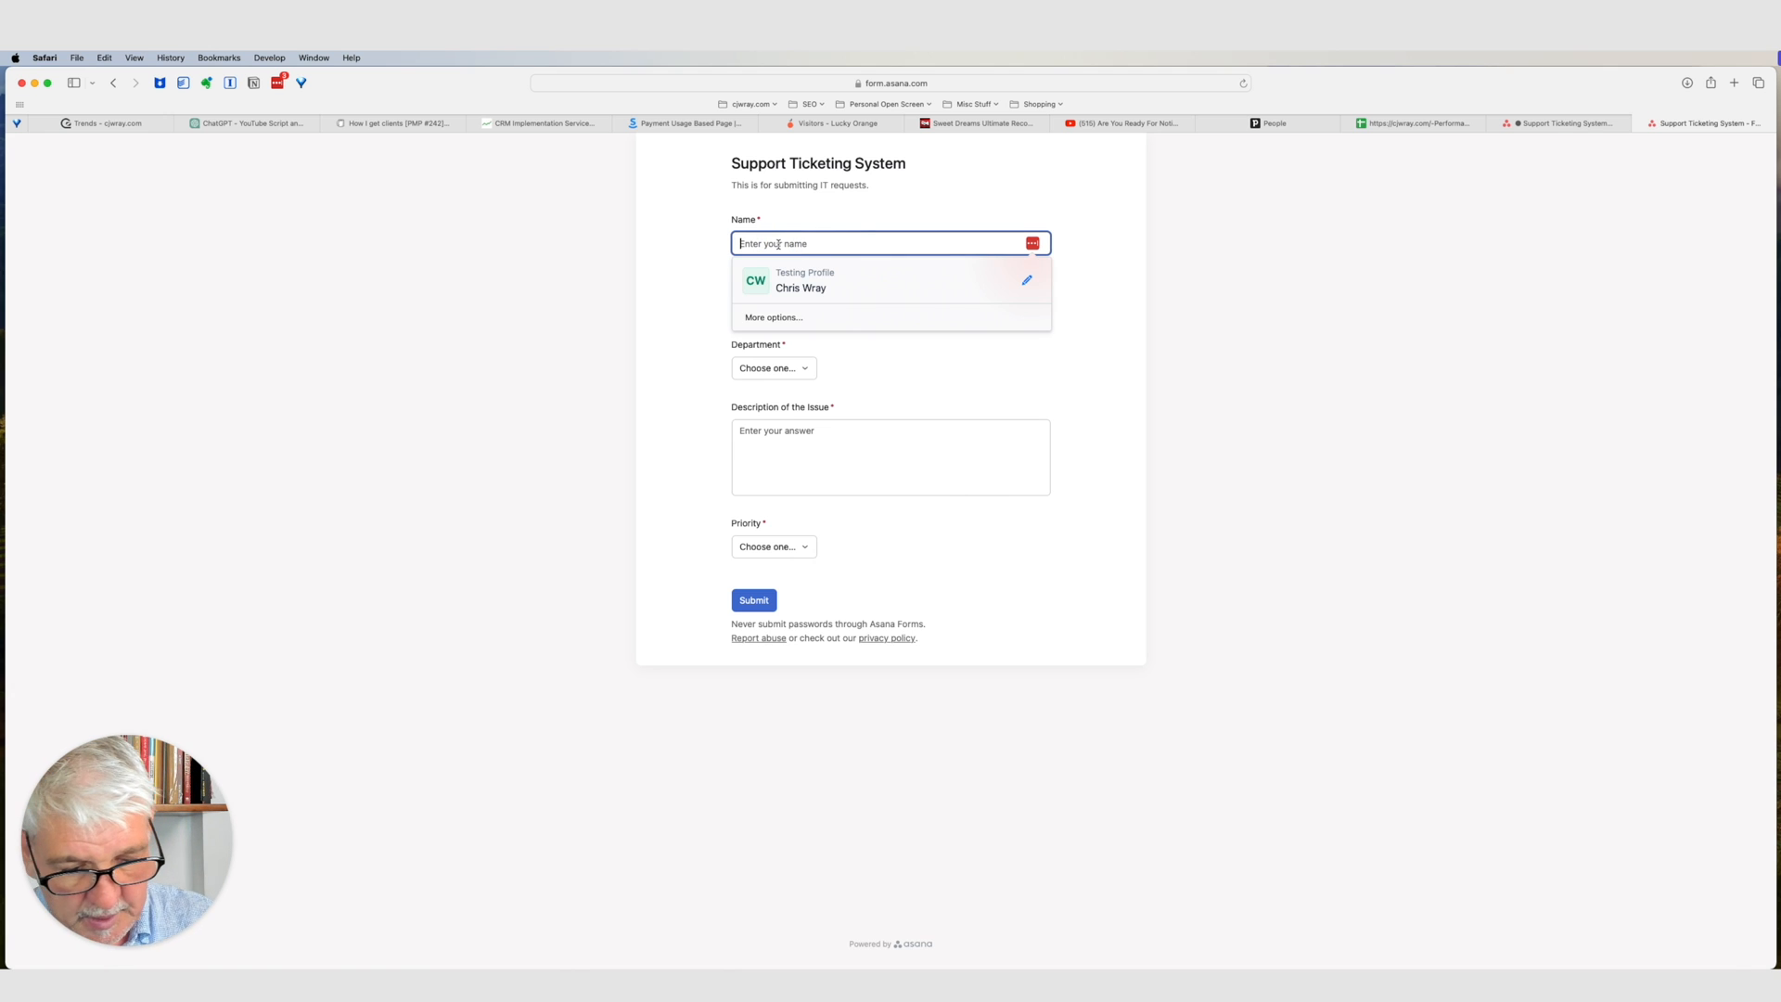
pyautogui.write('Jo Blo')
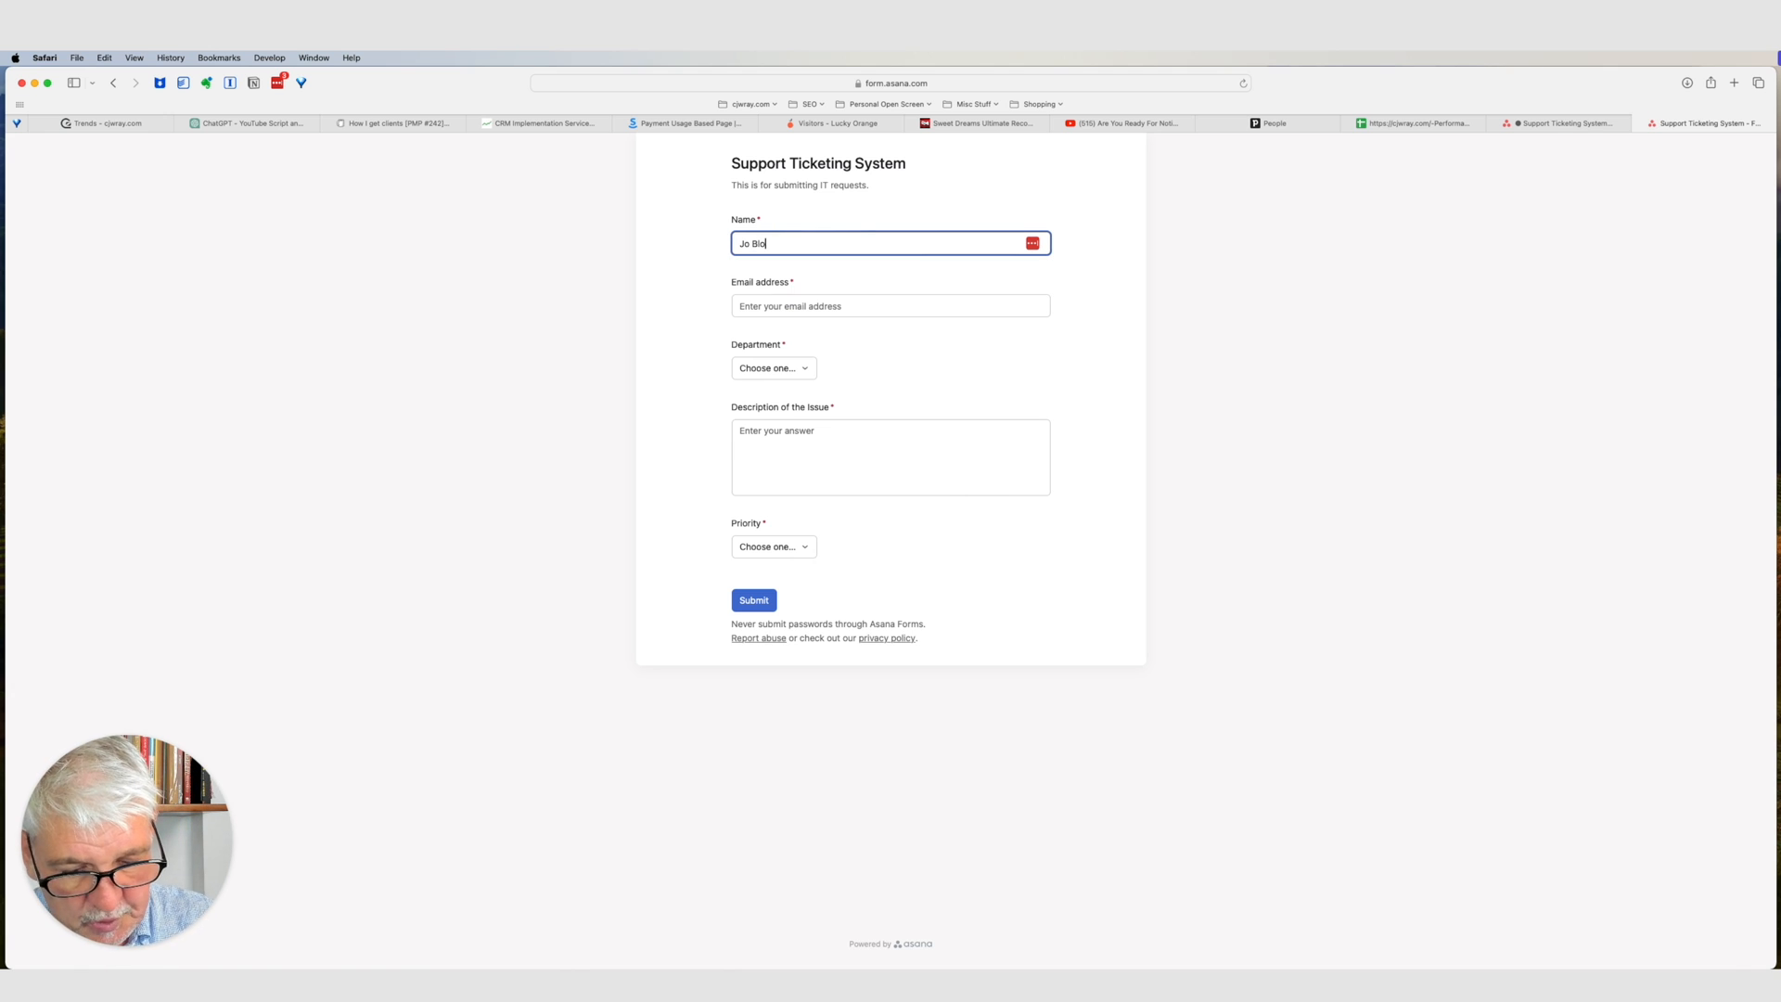
pyautogui.click(889, 305)
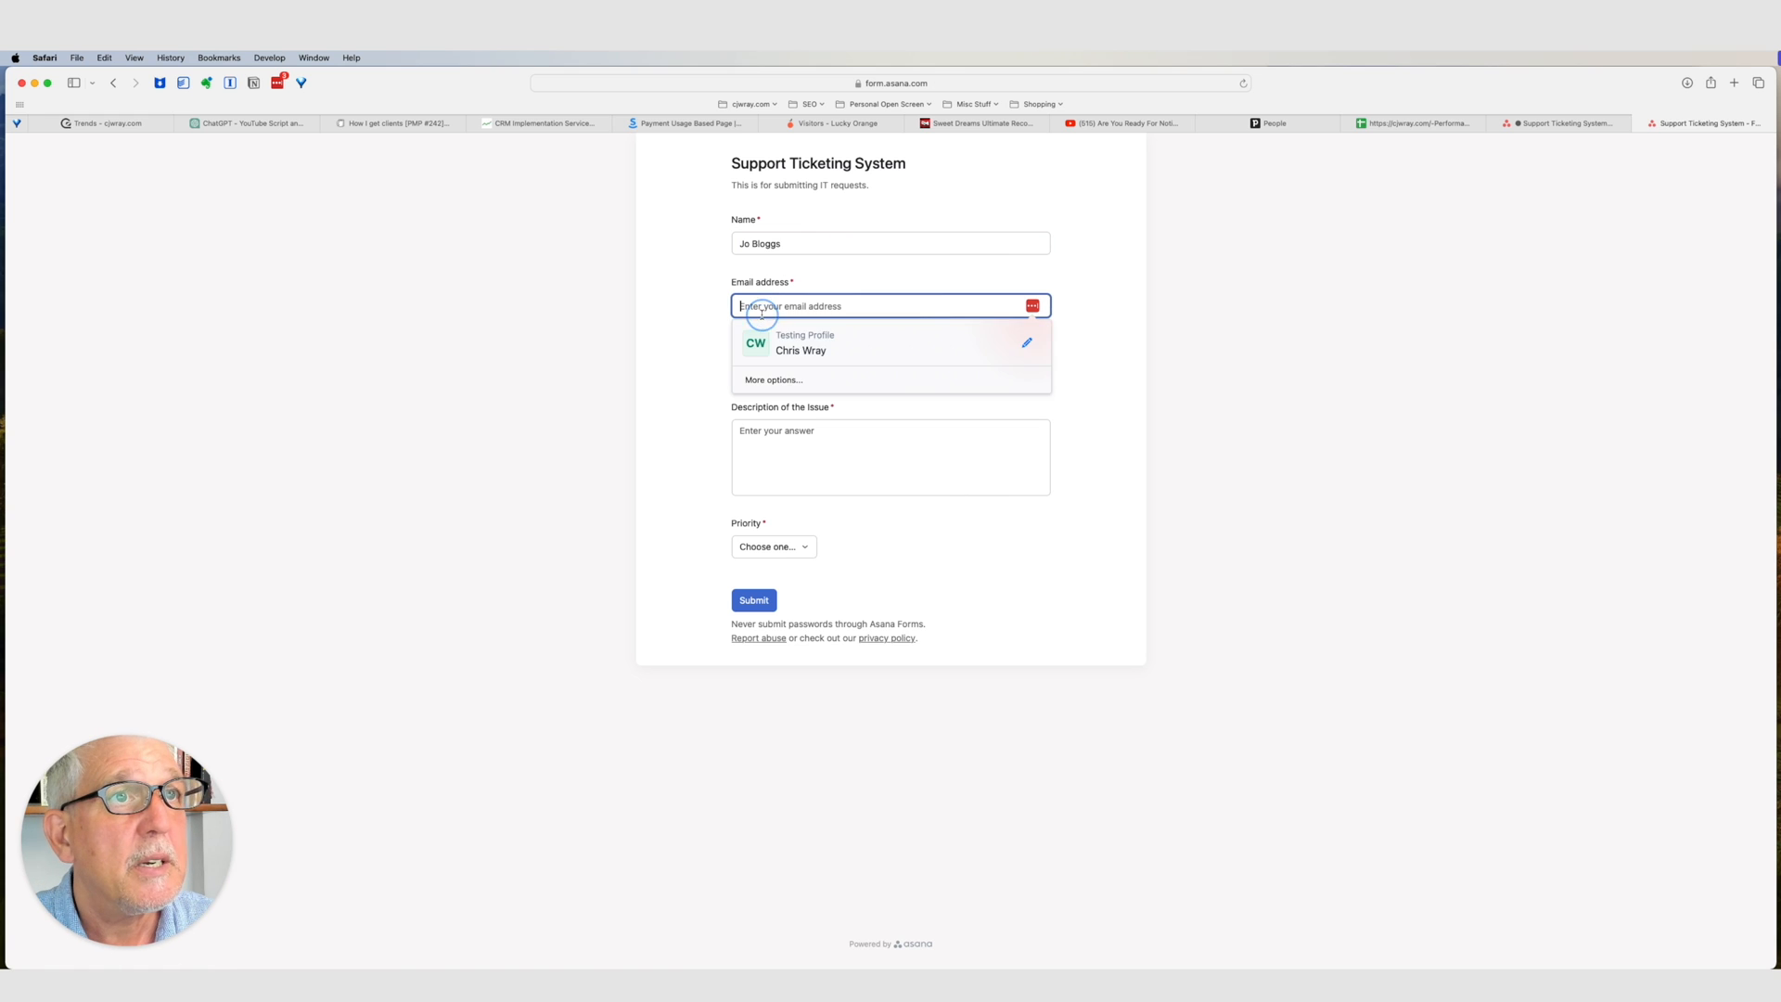
pyautogui.write('jo@jobloggs.com')
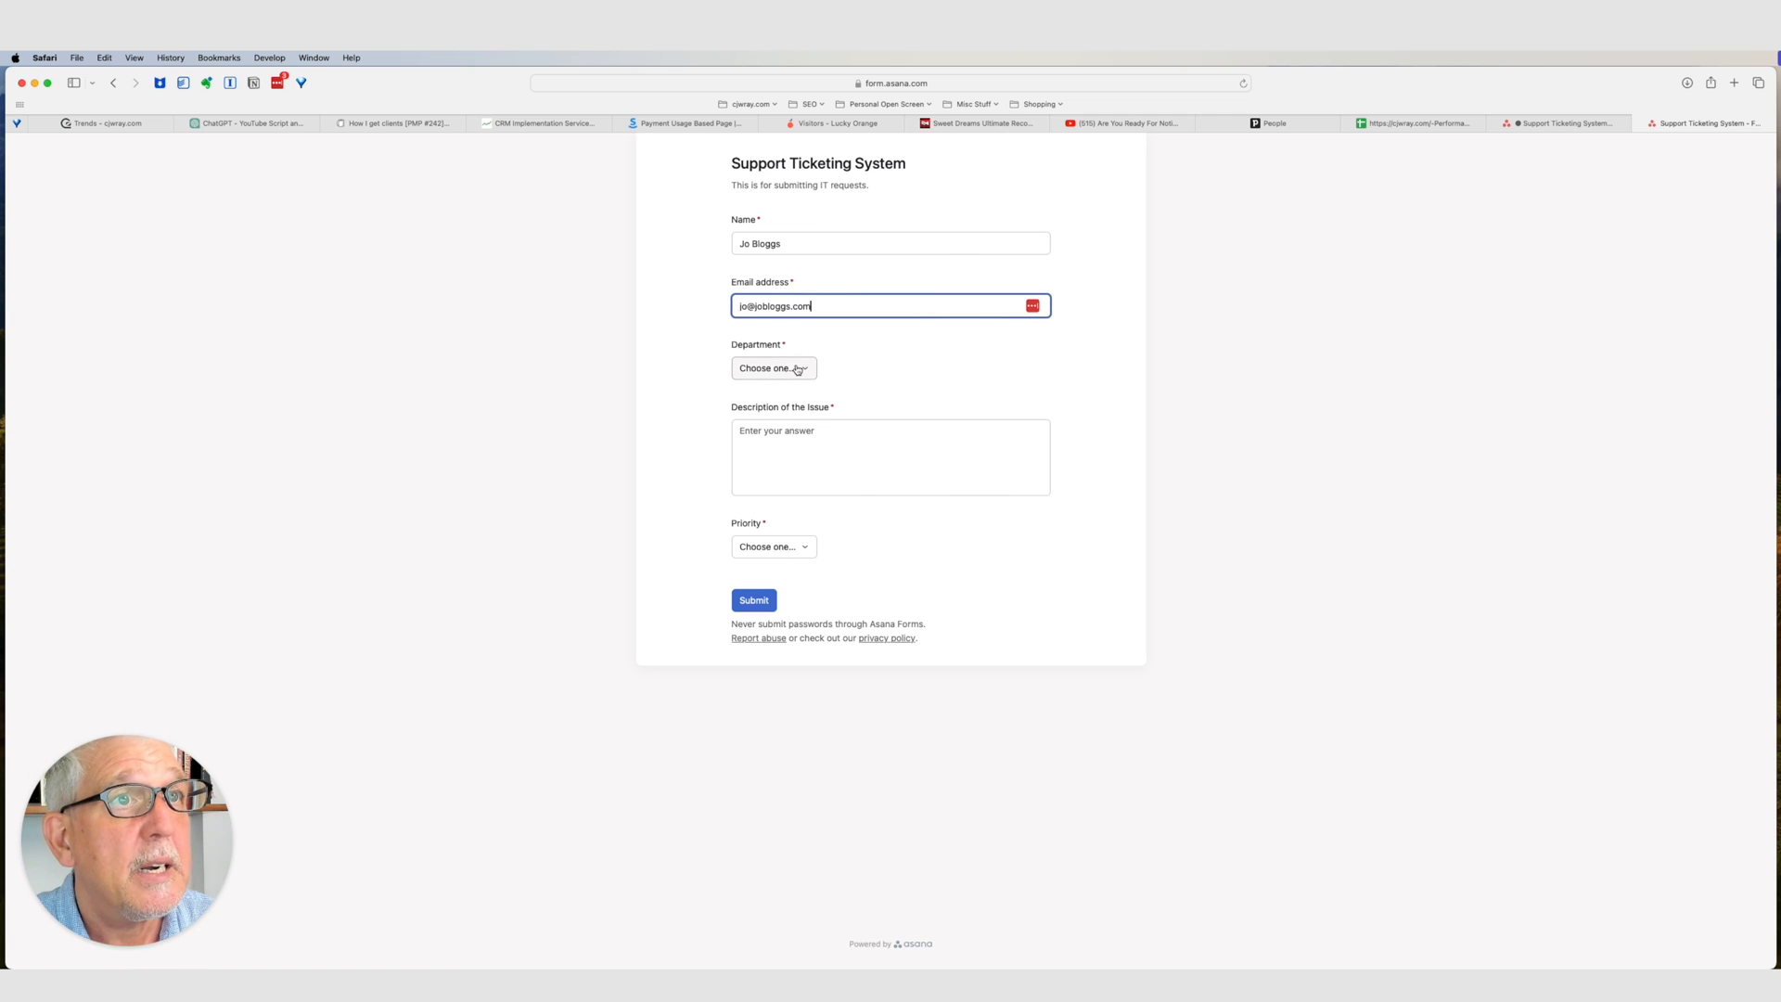
pyautogui.click(773, 367)
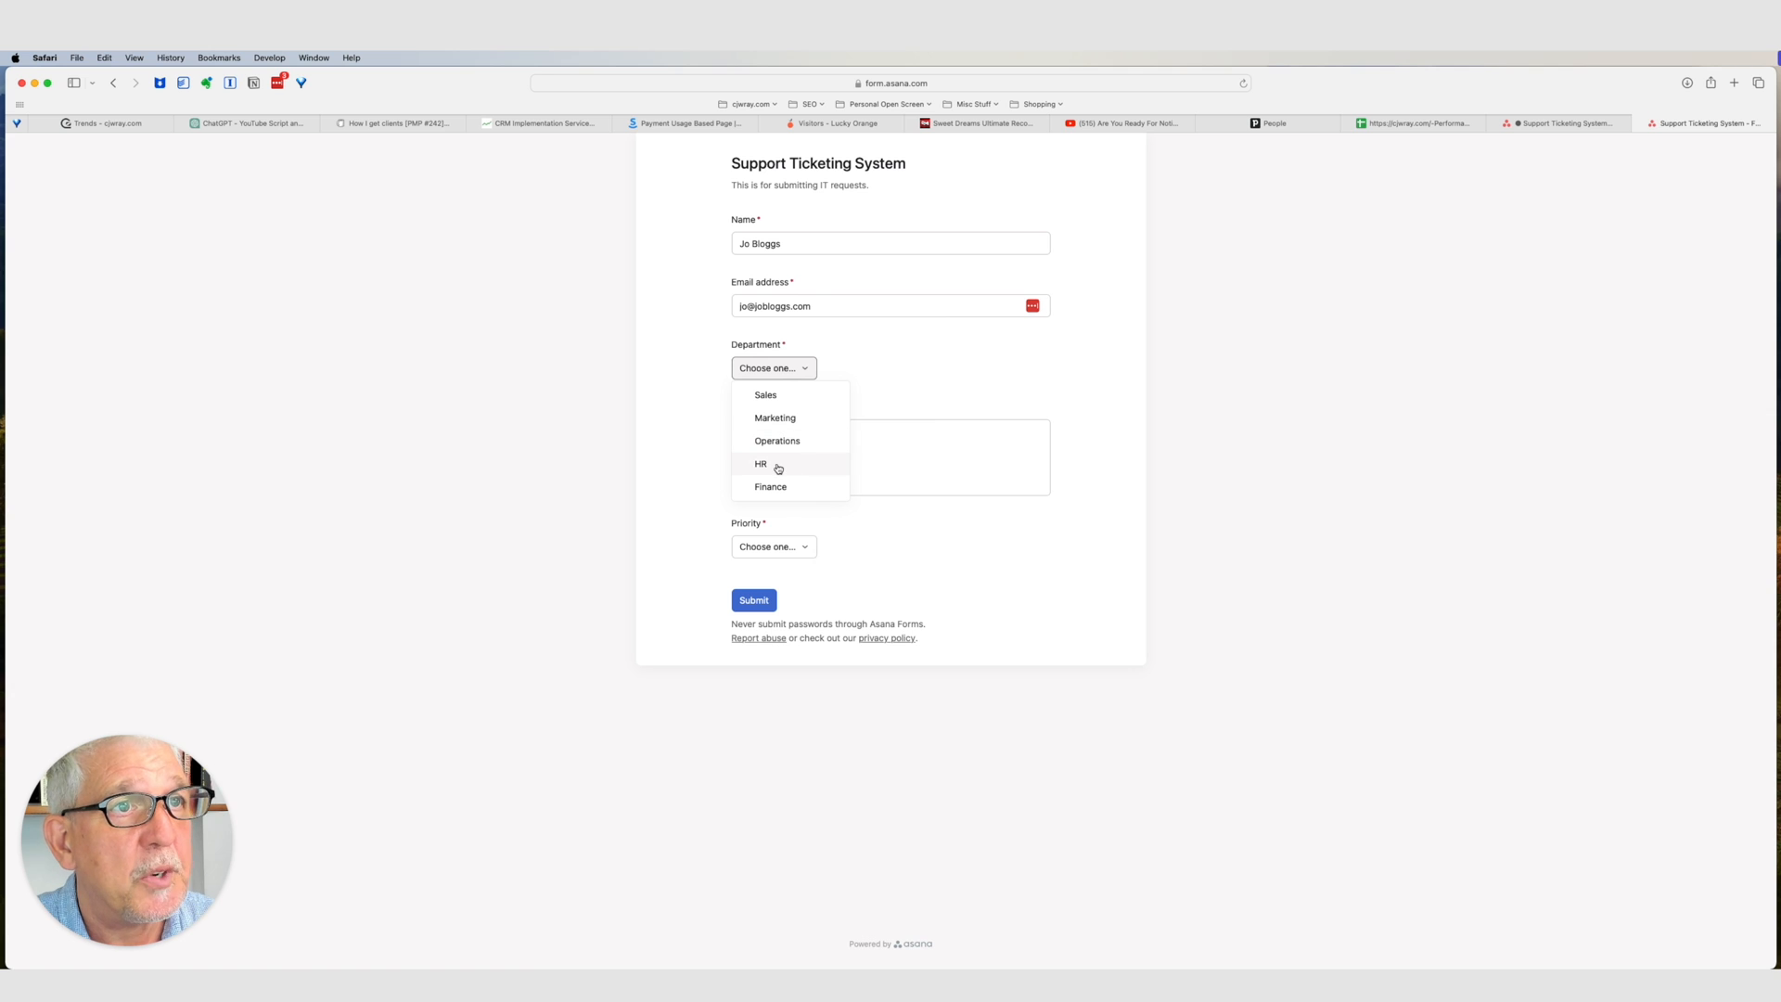
pyautogui.click(770, 486)
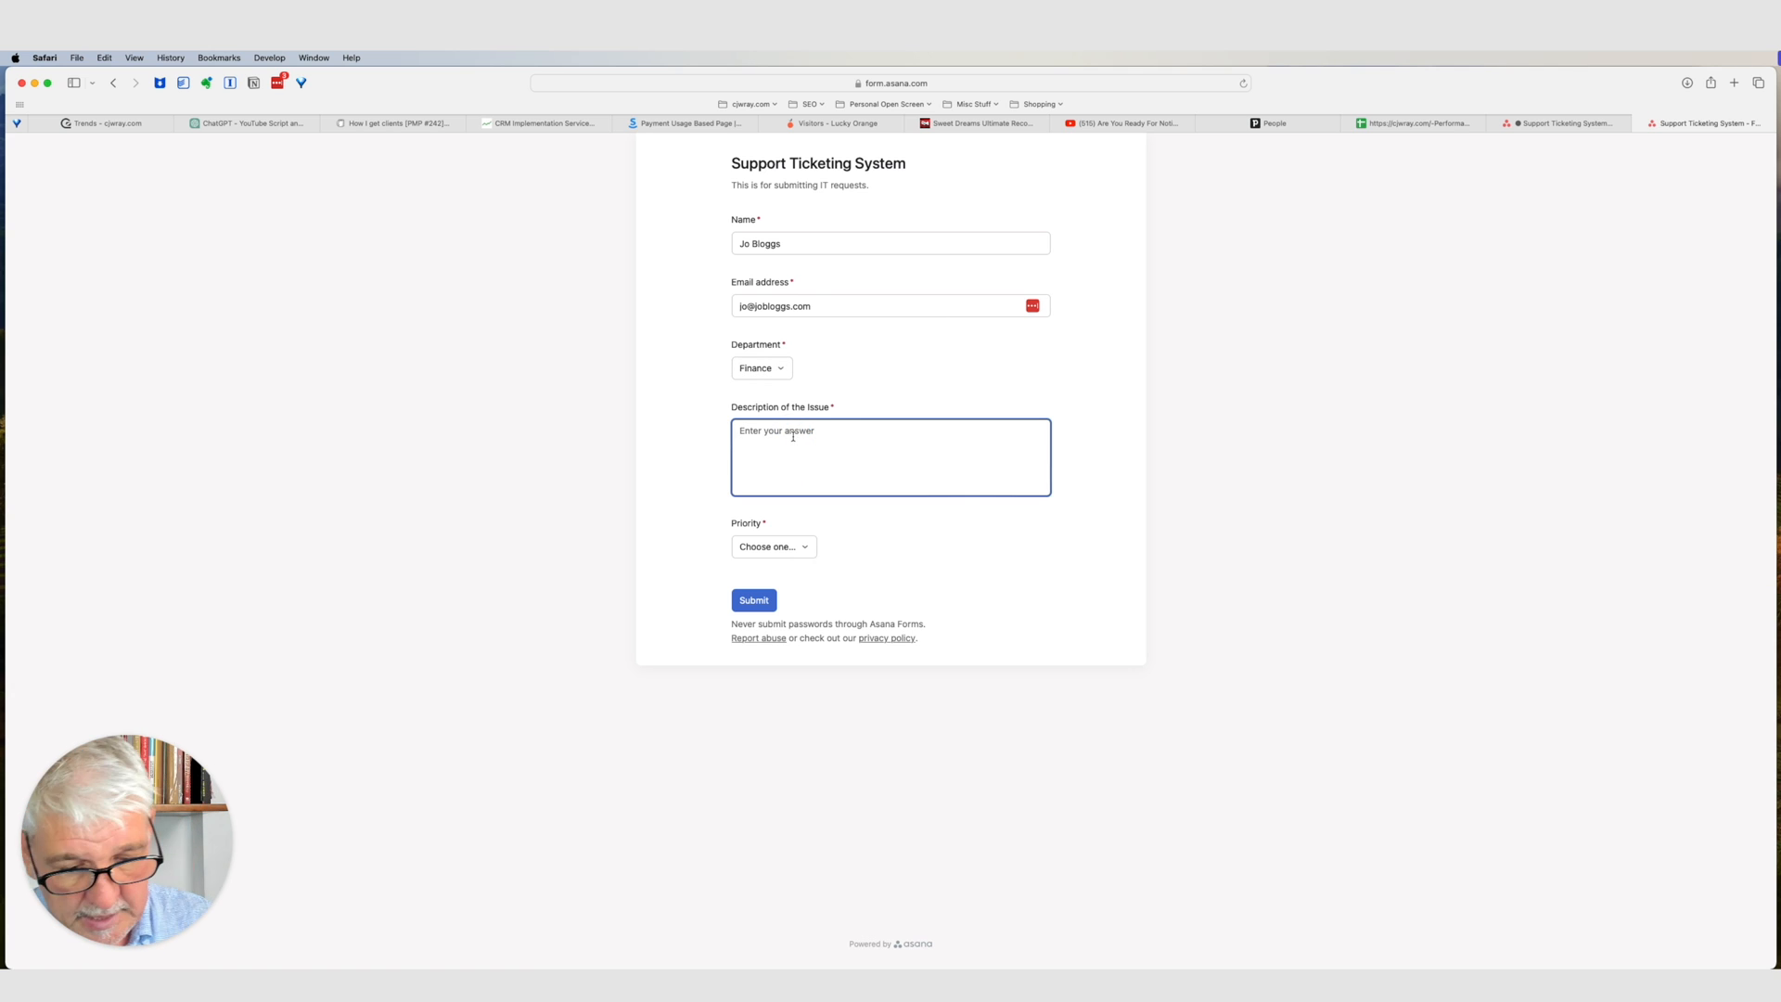
# Step: Describe the issue as the screen not working and set priority to Medium
pyautogui.write('My b')
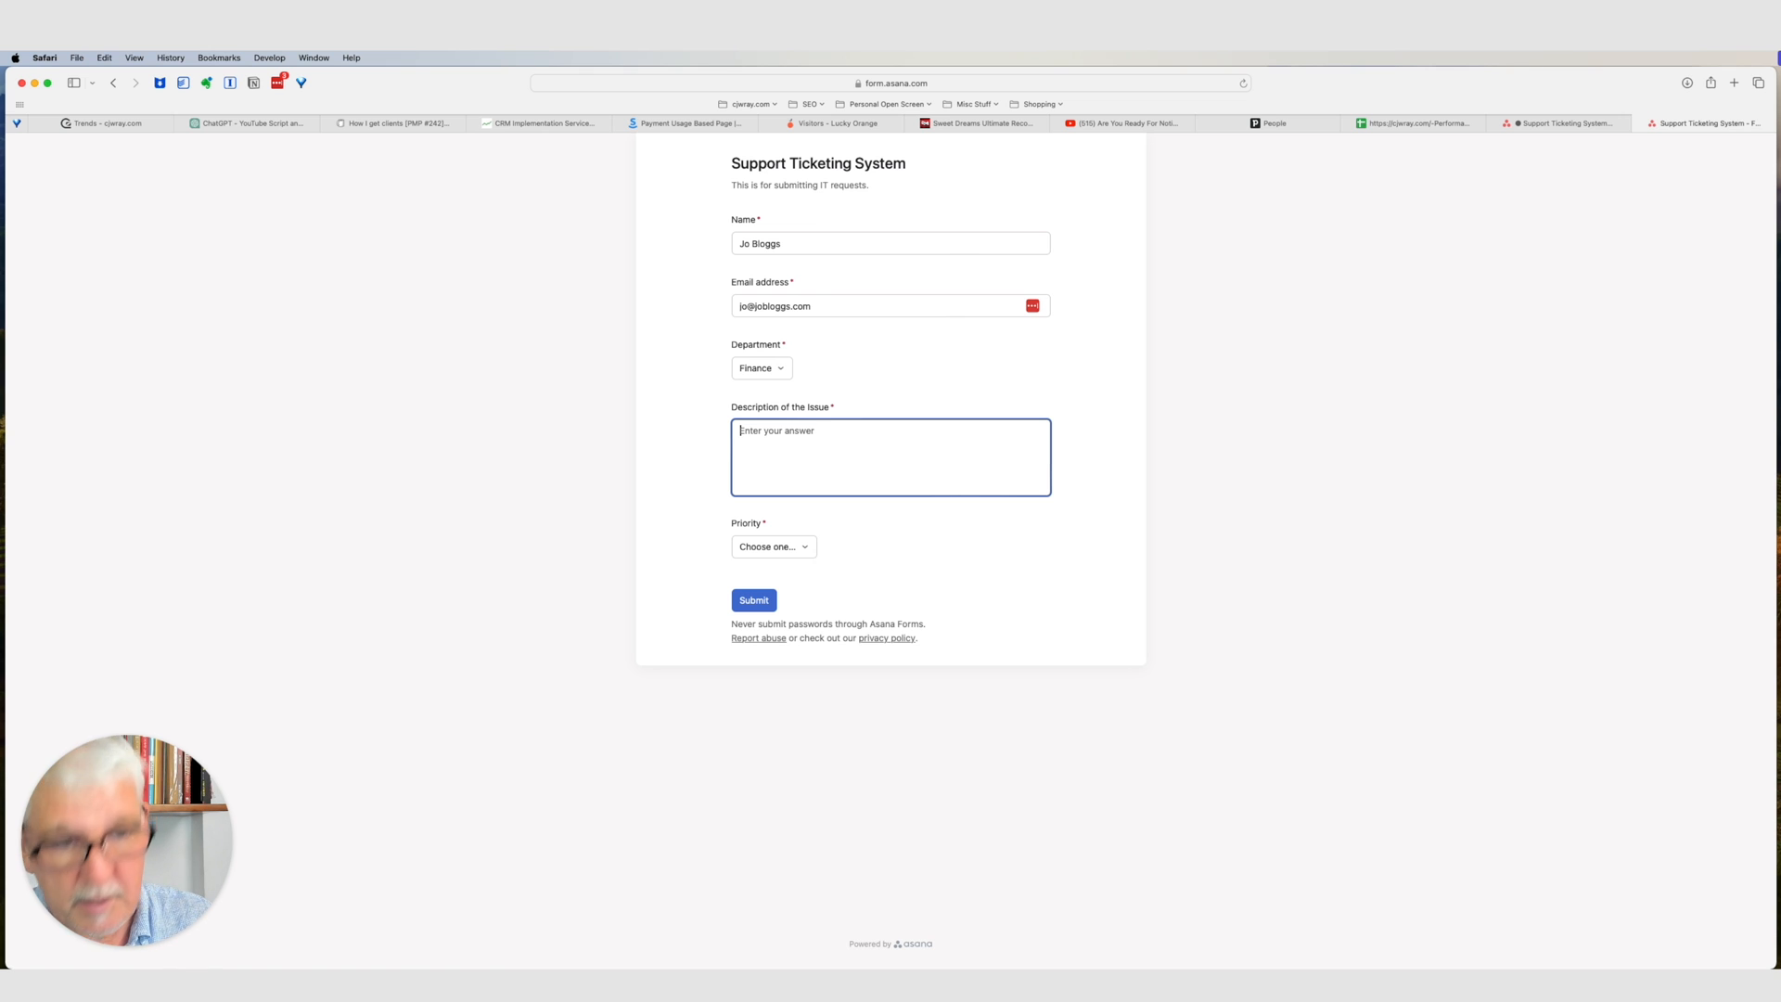
pyautogui.write("The screen doesn't")
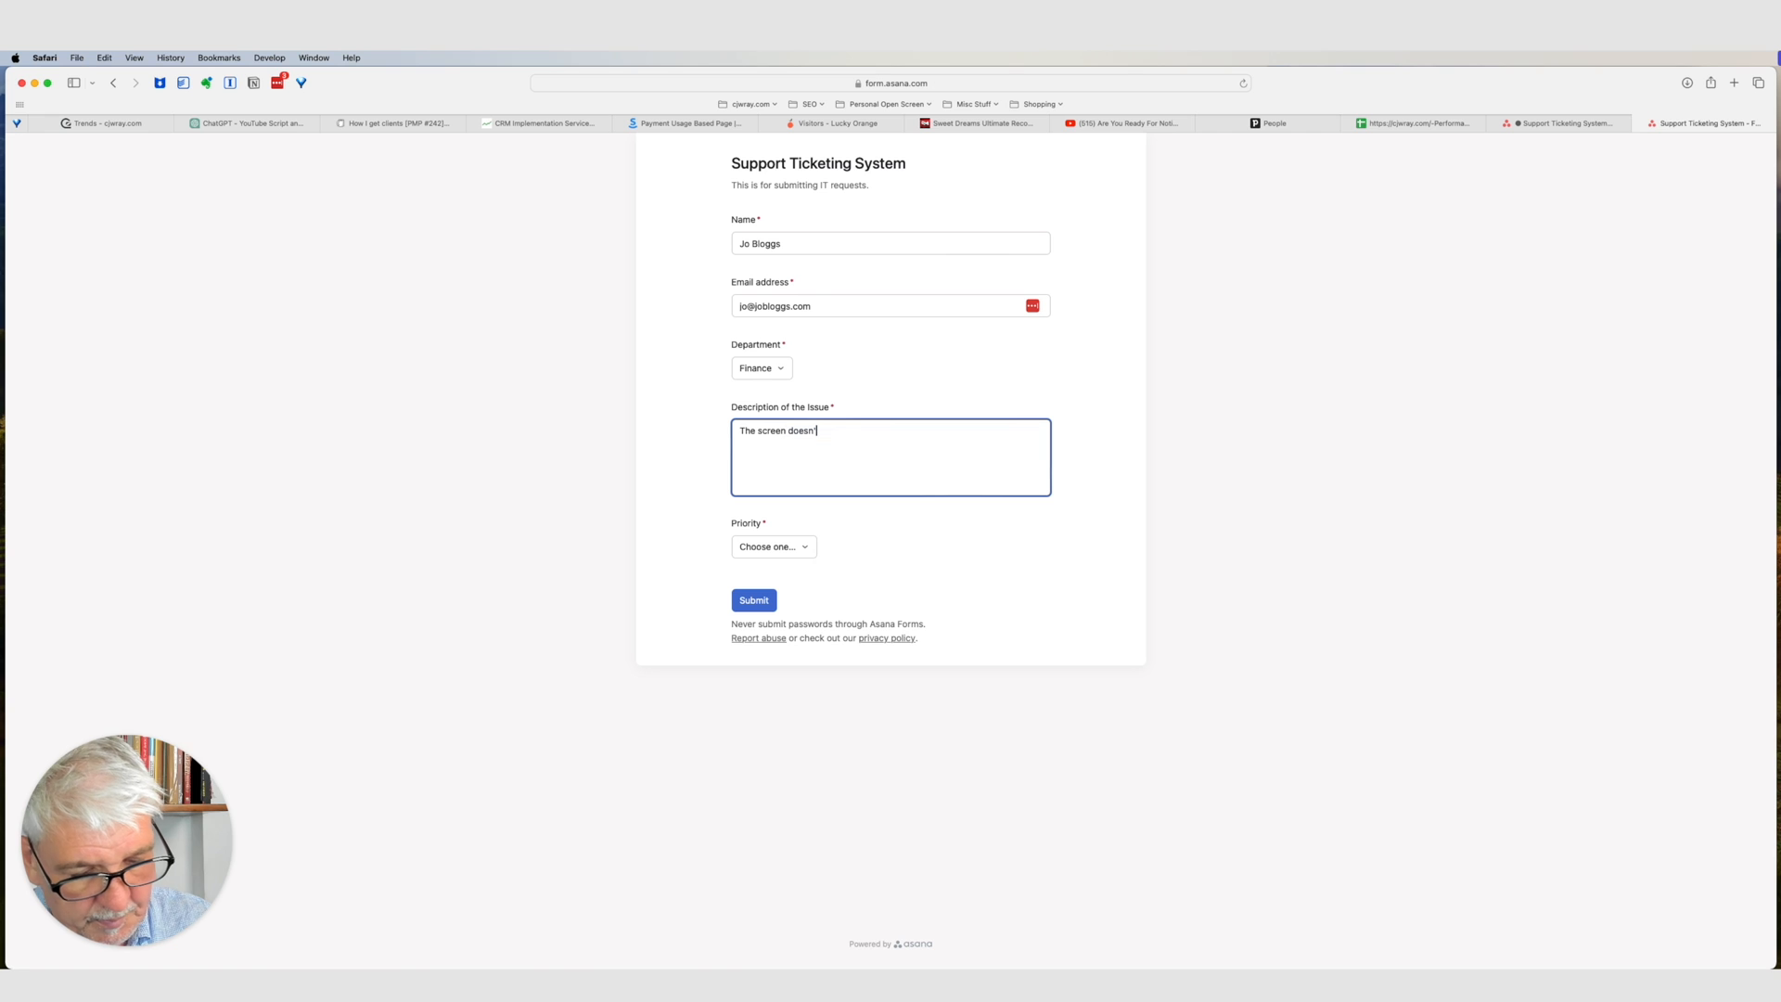
pyautogui.write('work on my computer')
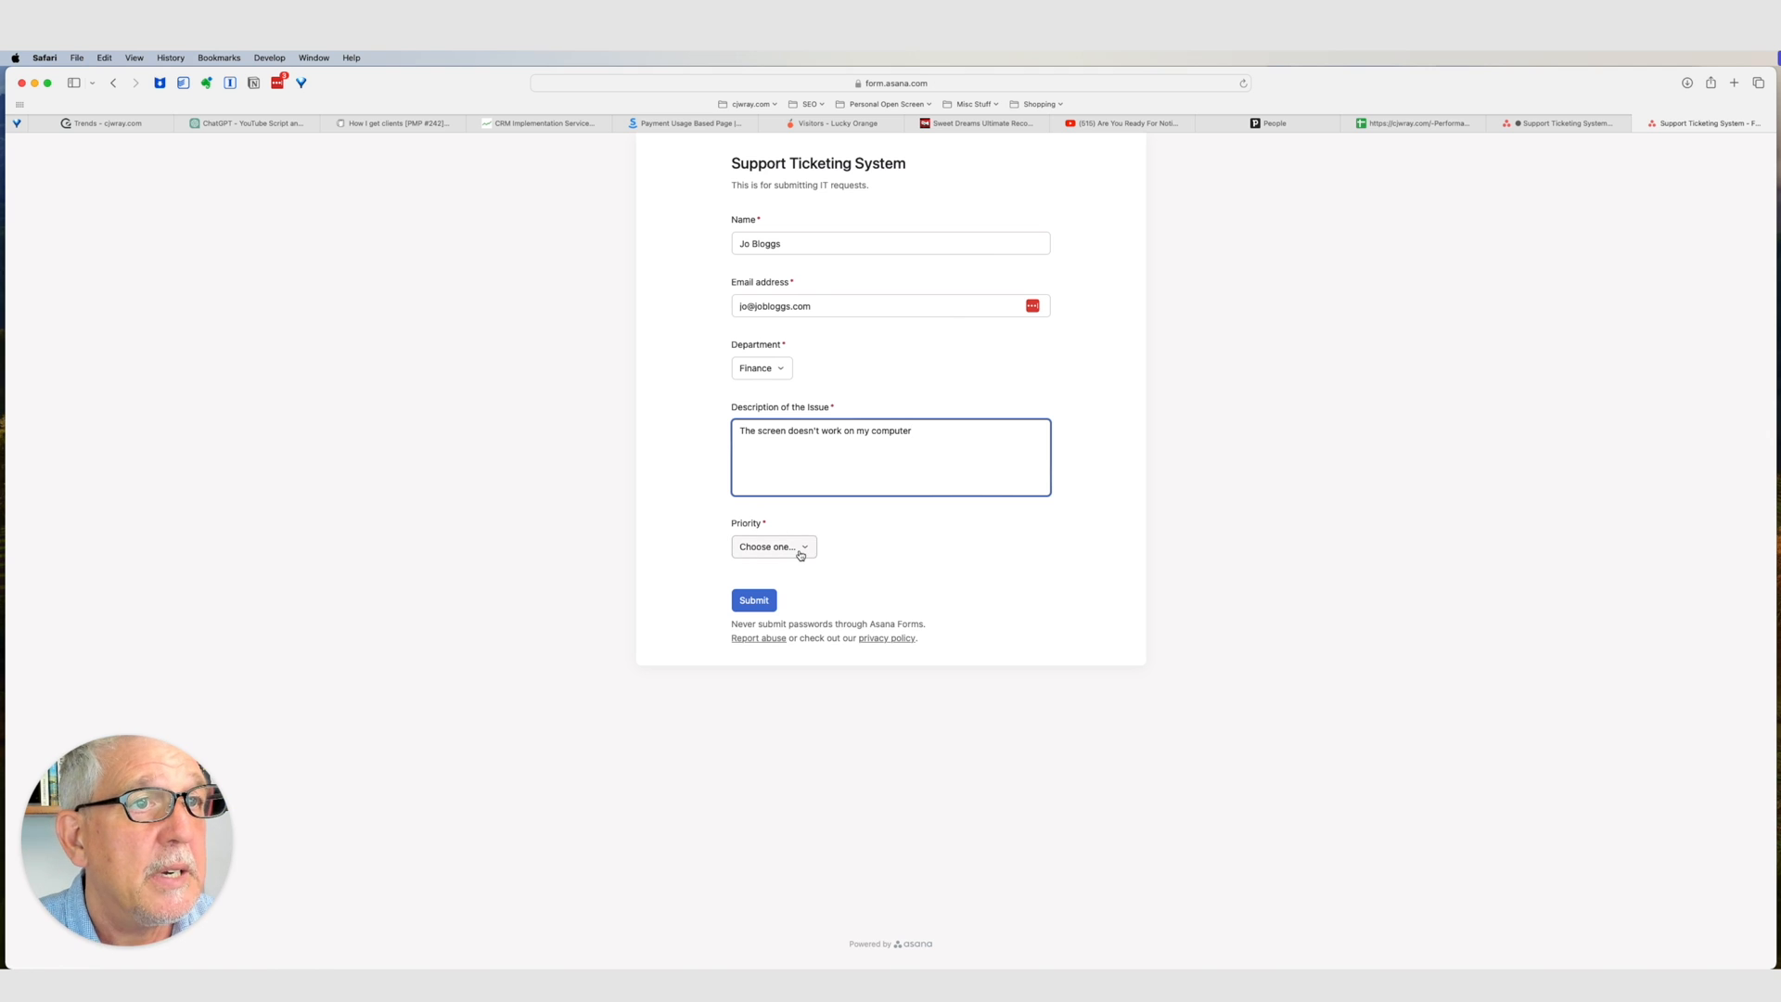
pyautogui.click(772, 546)
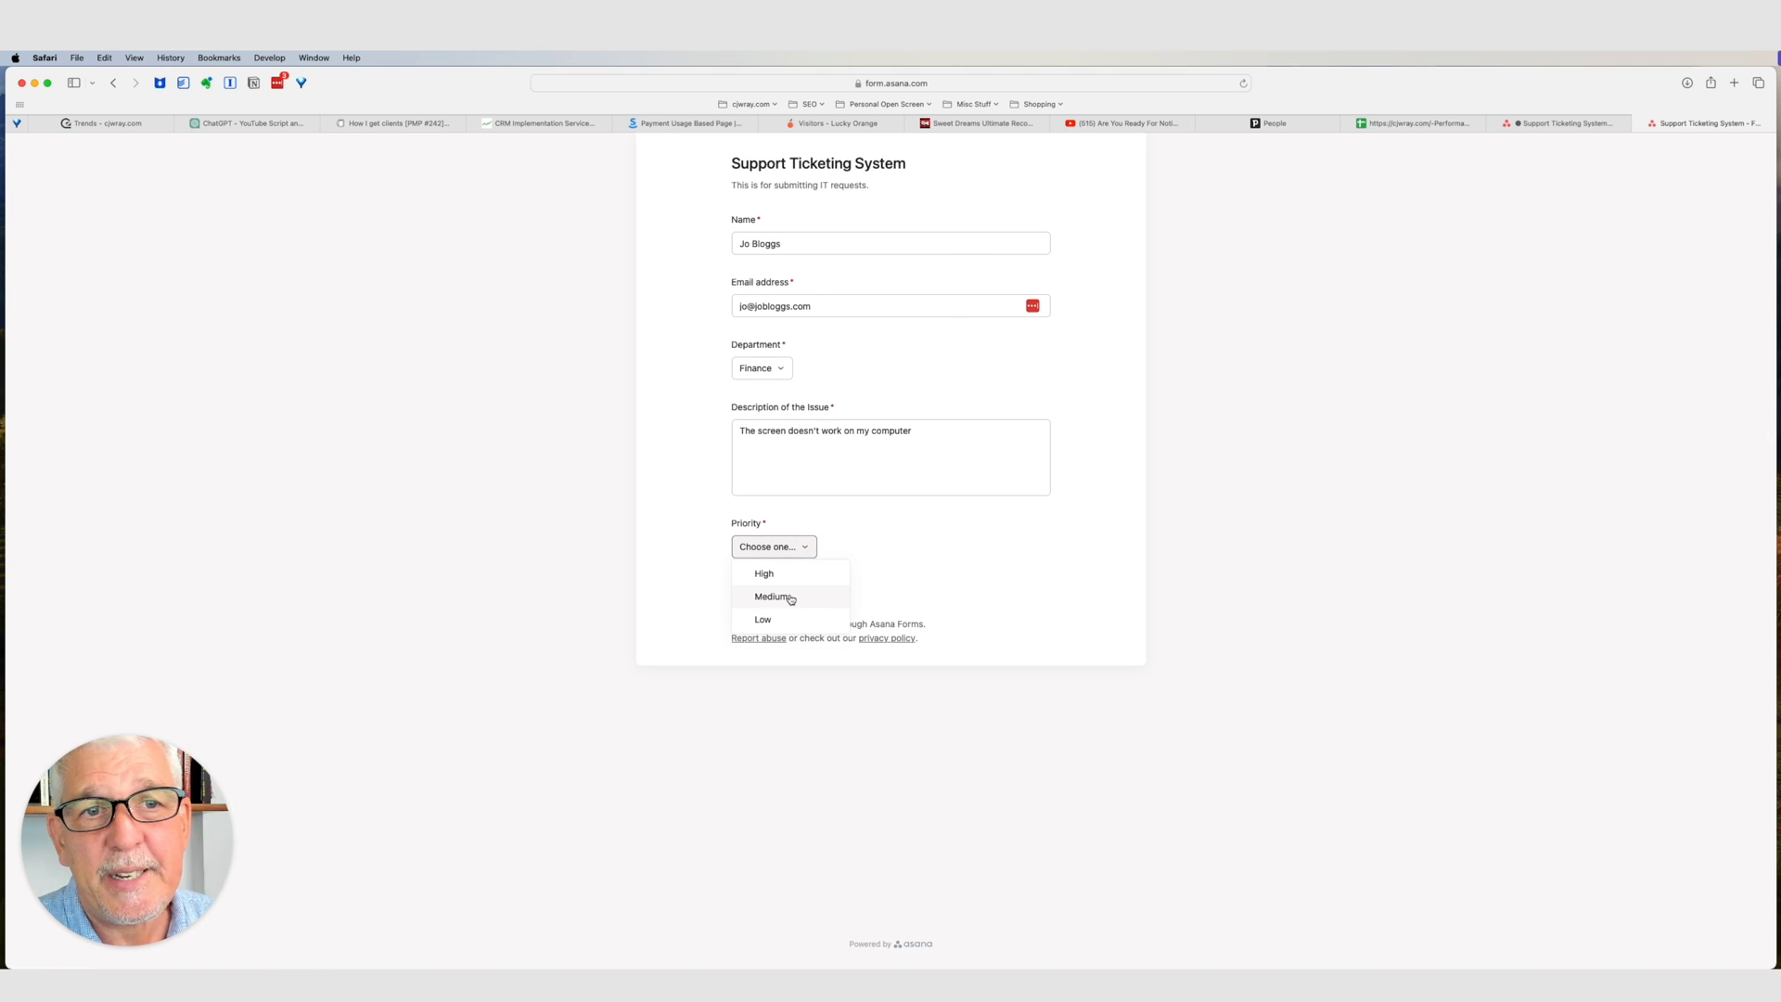
pyautogui.click(773, 597)
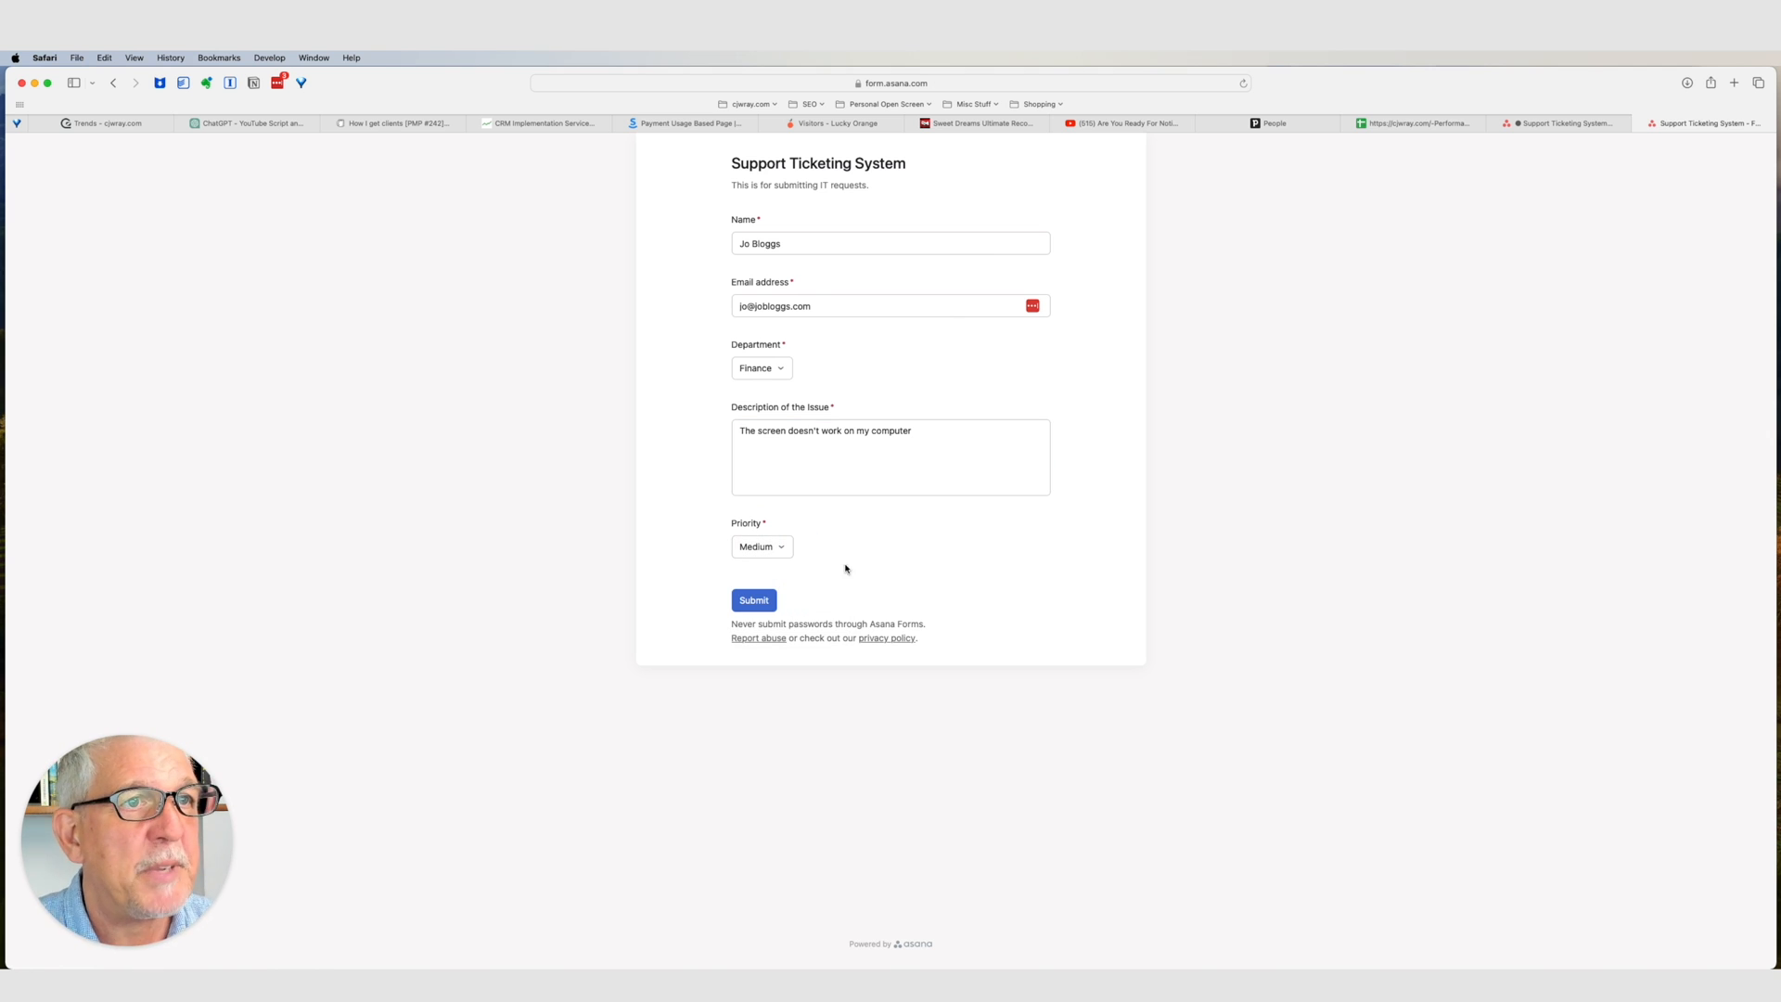
pyautogui.scroll(-3)
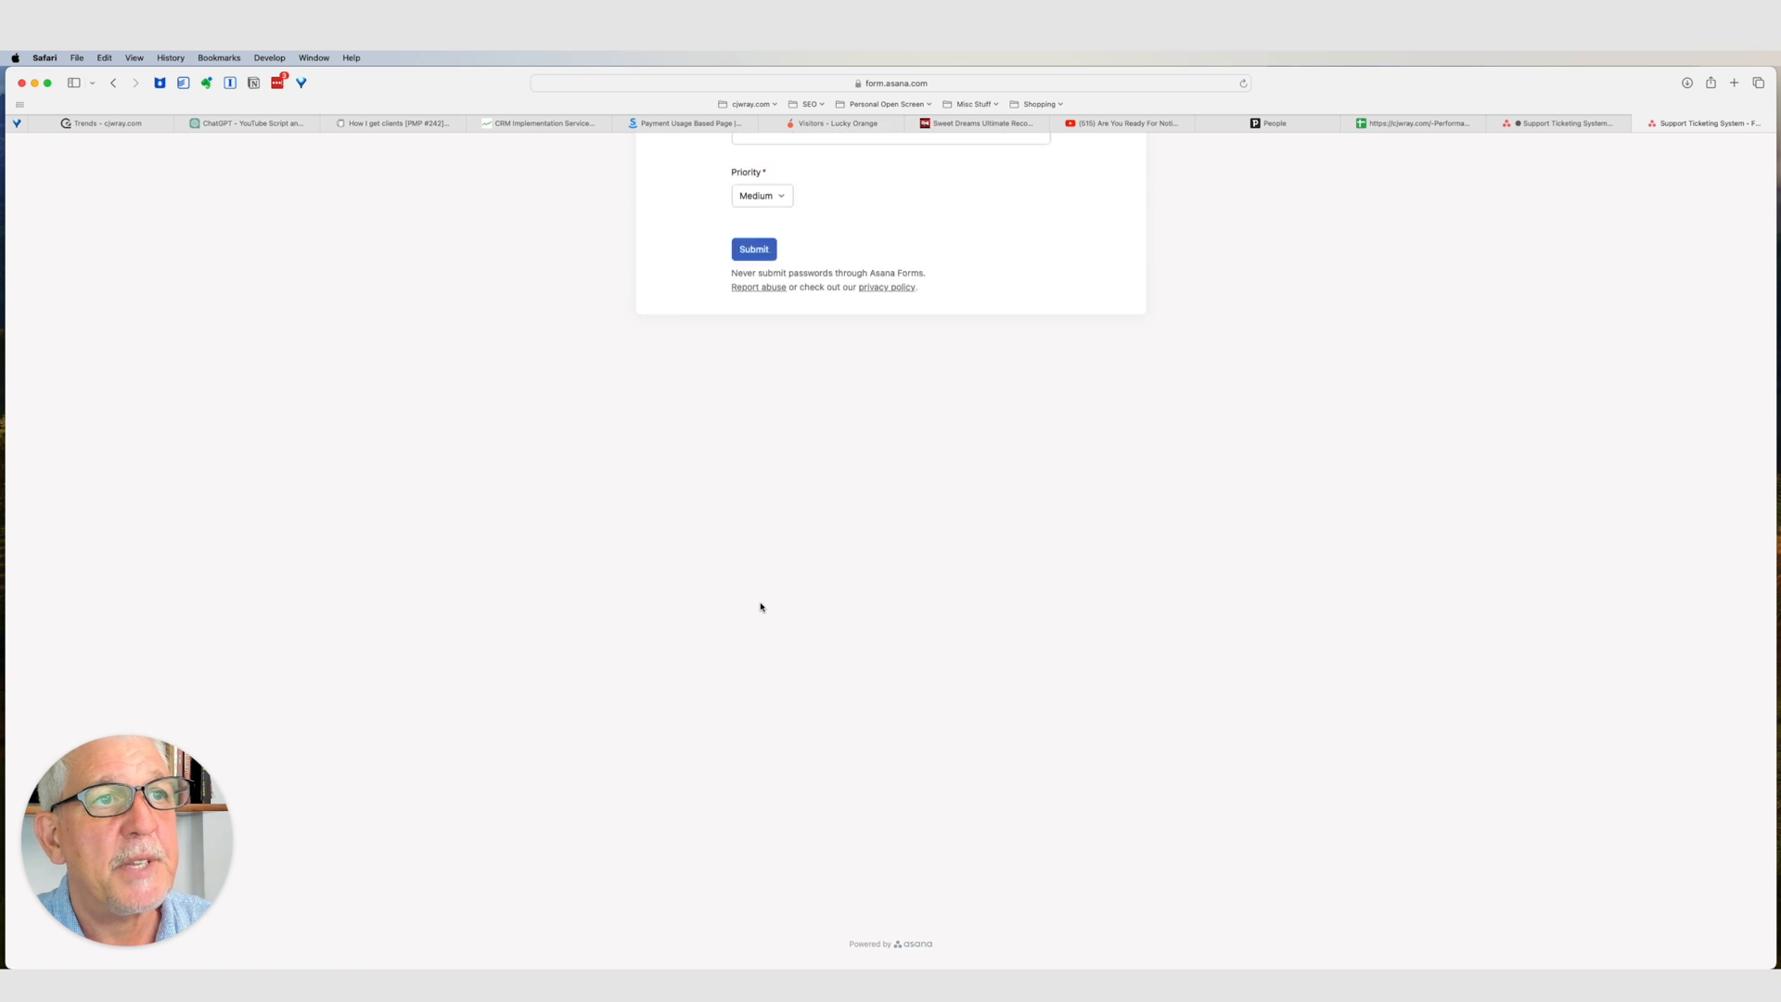
# Step: Submit the support ticket form, creating a Medium-priority Finance task in the project
pyautogui.click(754, 249)
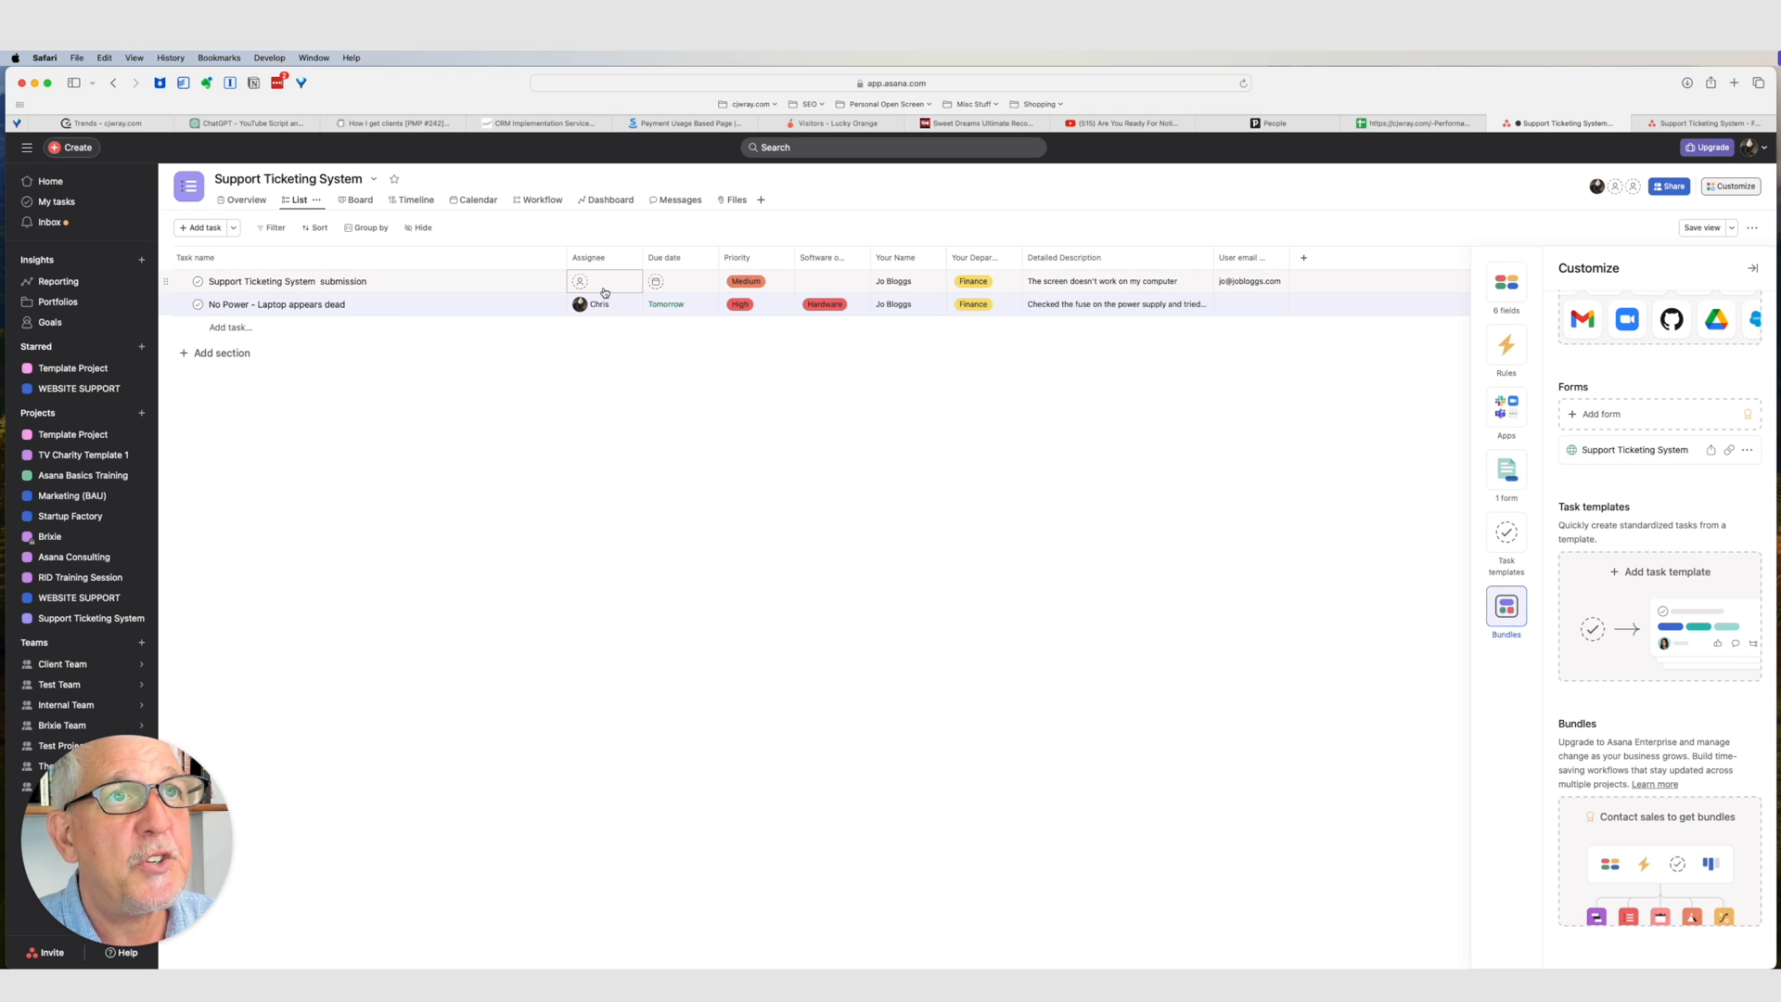
pyautogui.moveTo(579, 280)
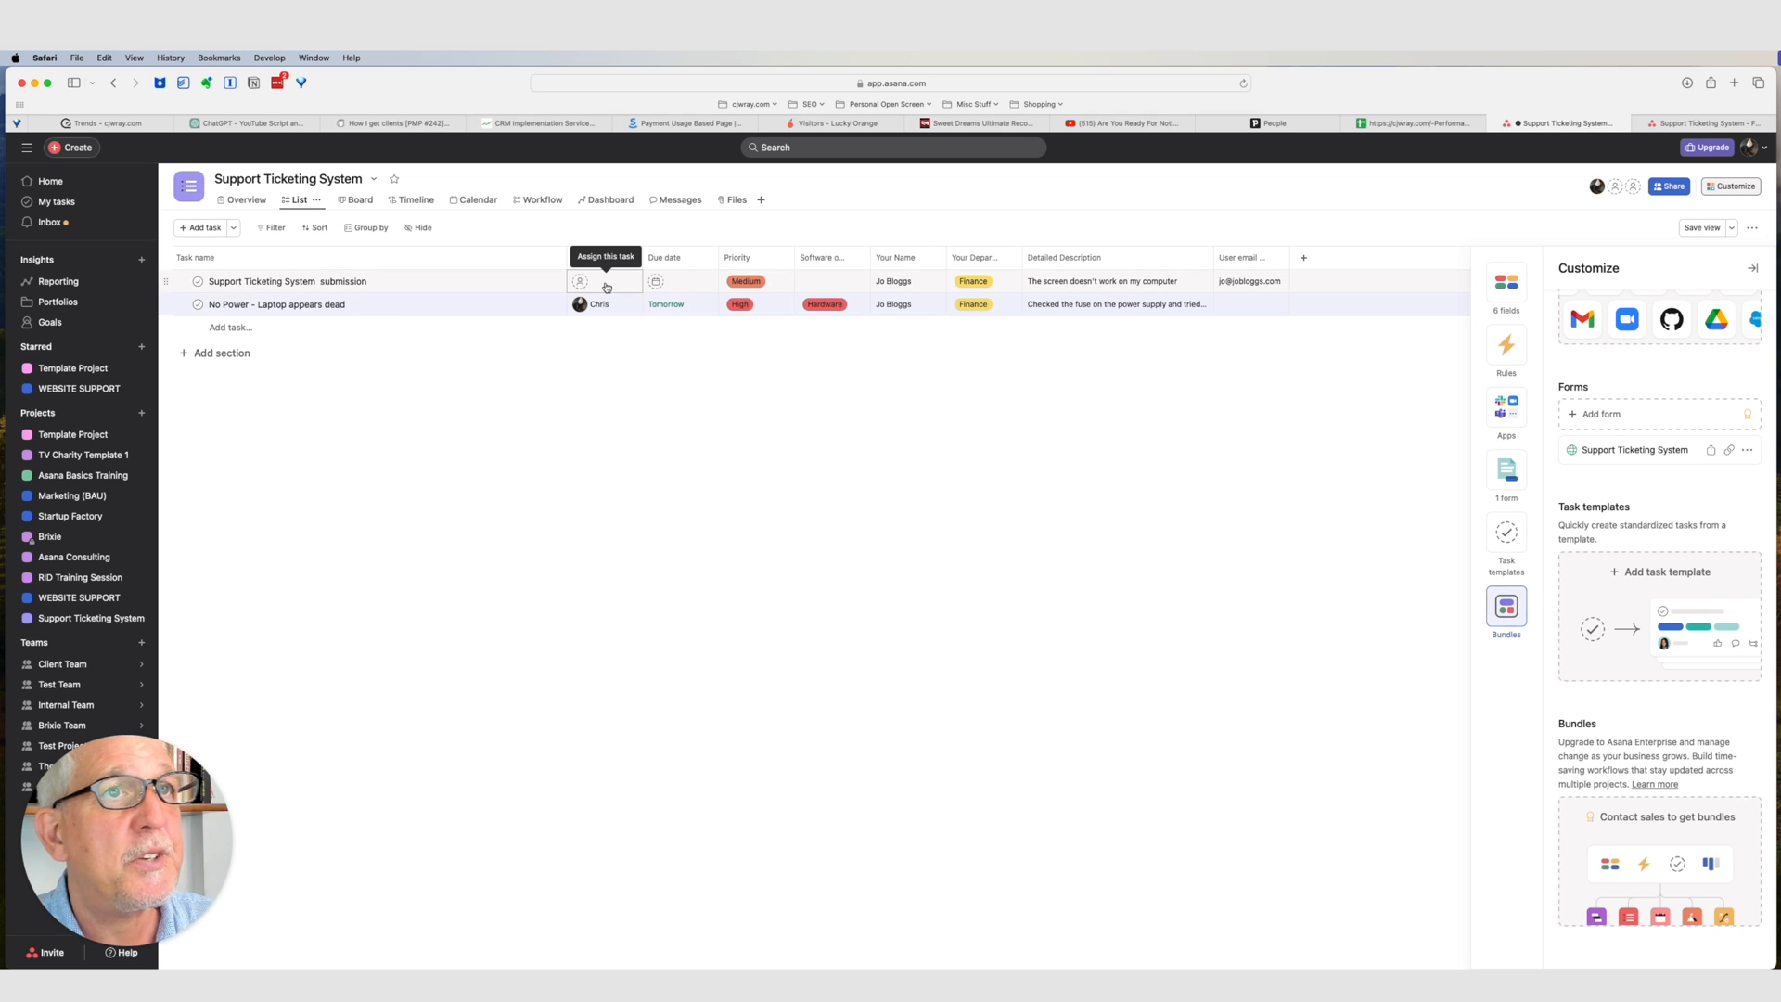
pyautogui.moveTo(657, 280)
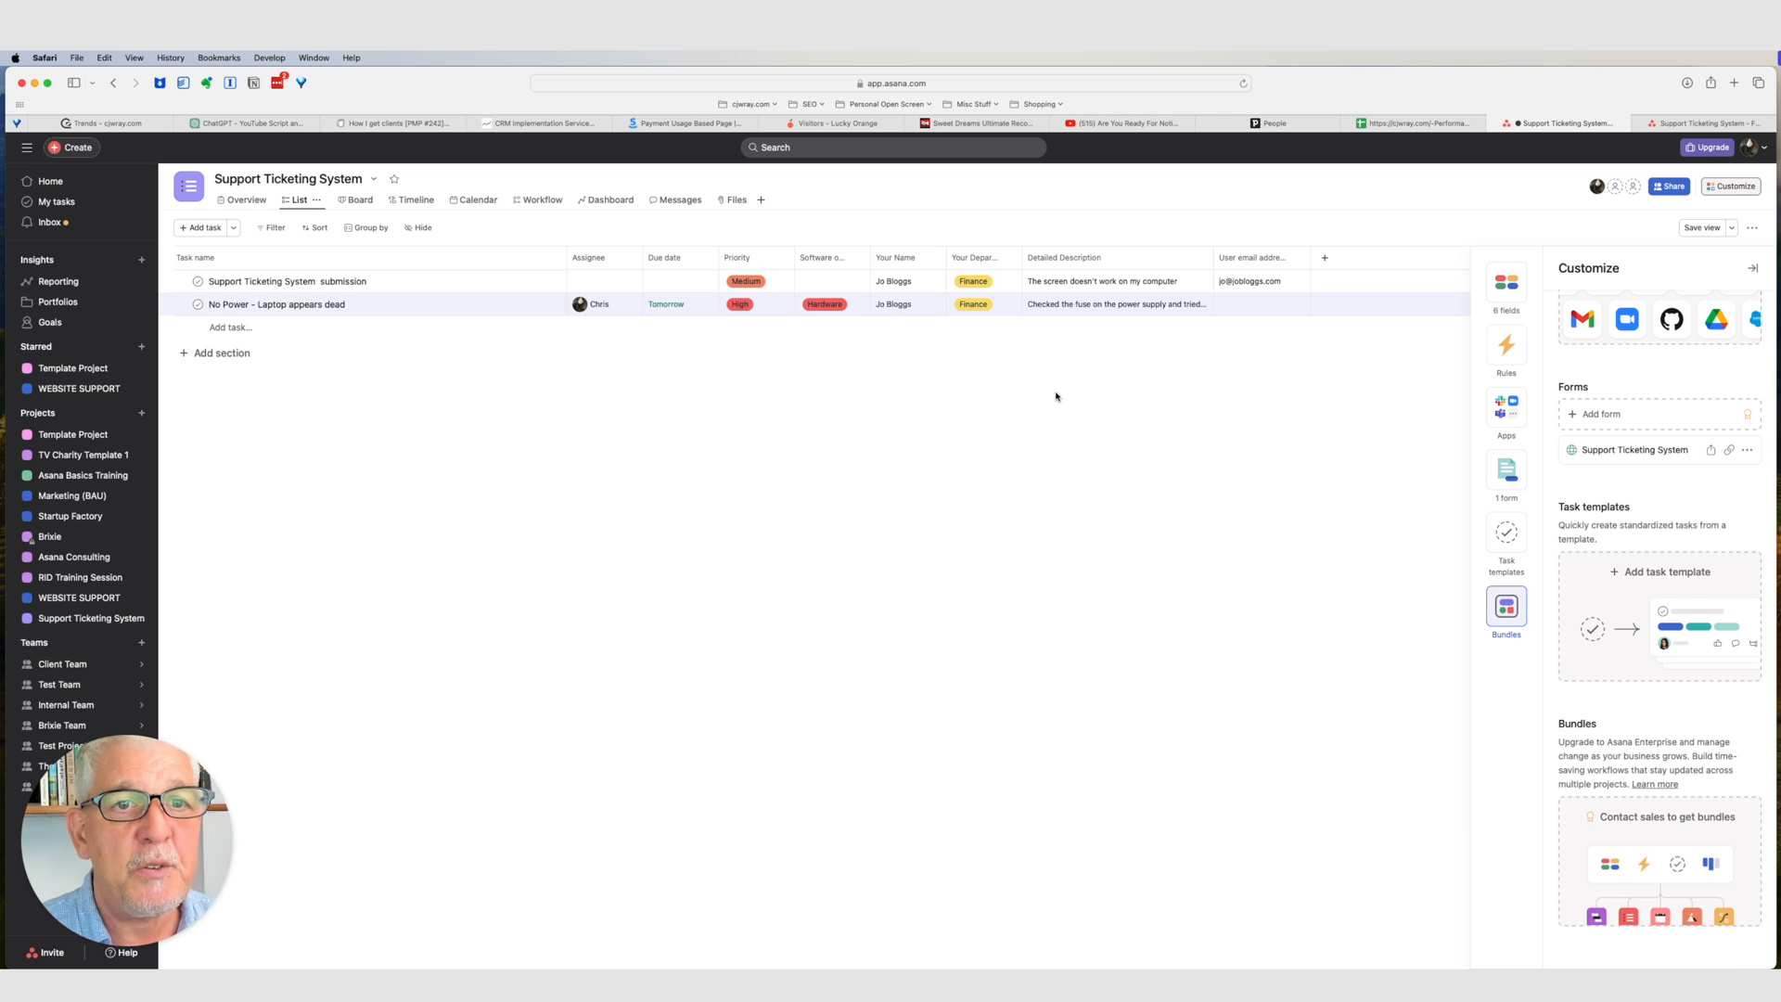
pyautogui.click(598, 303)
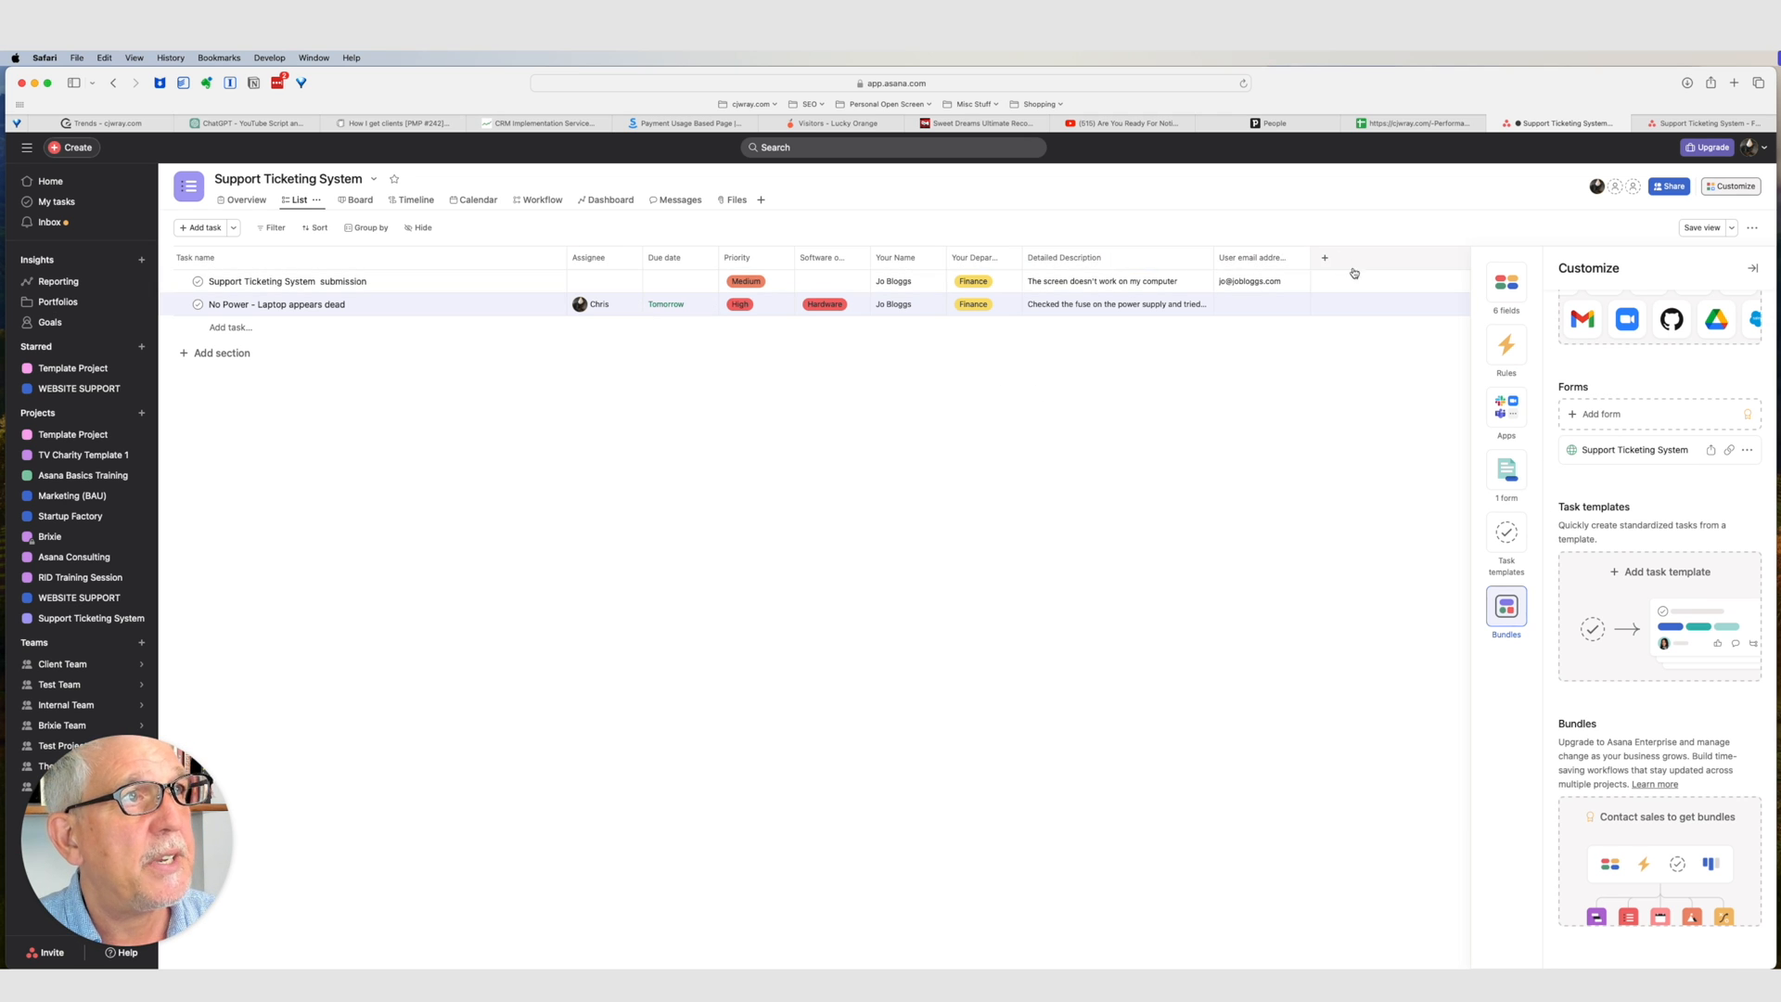
pyautogui.click(598, 303)
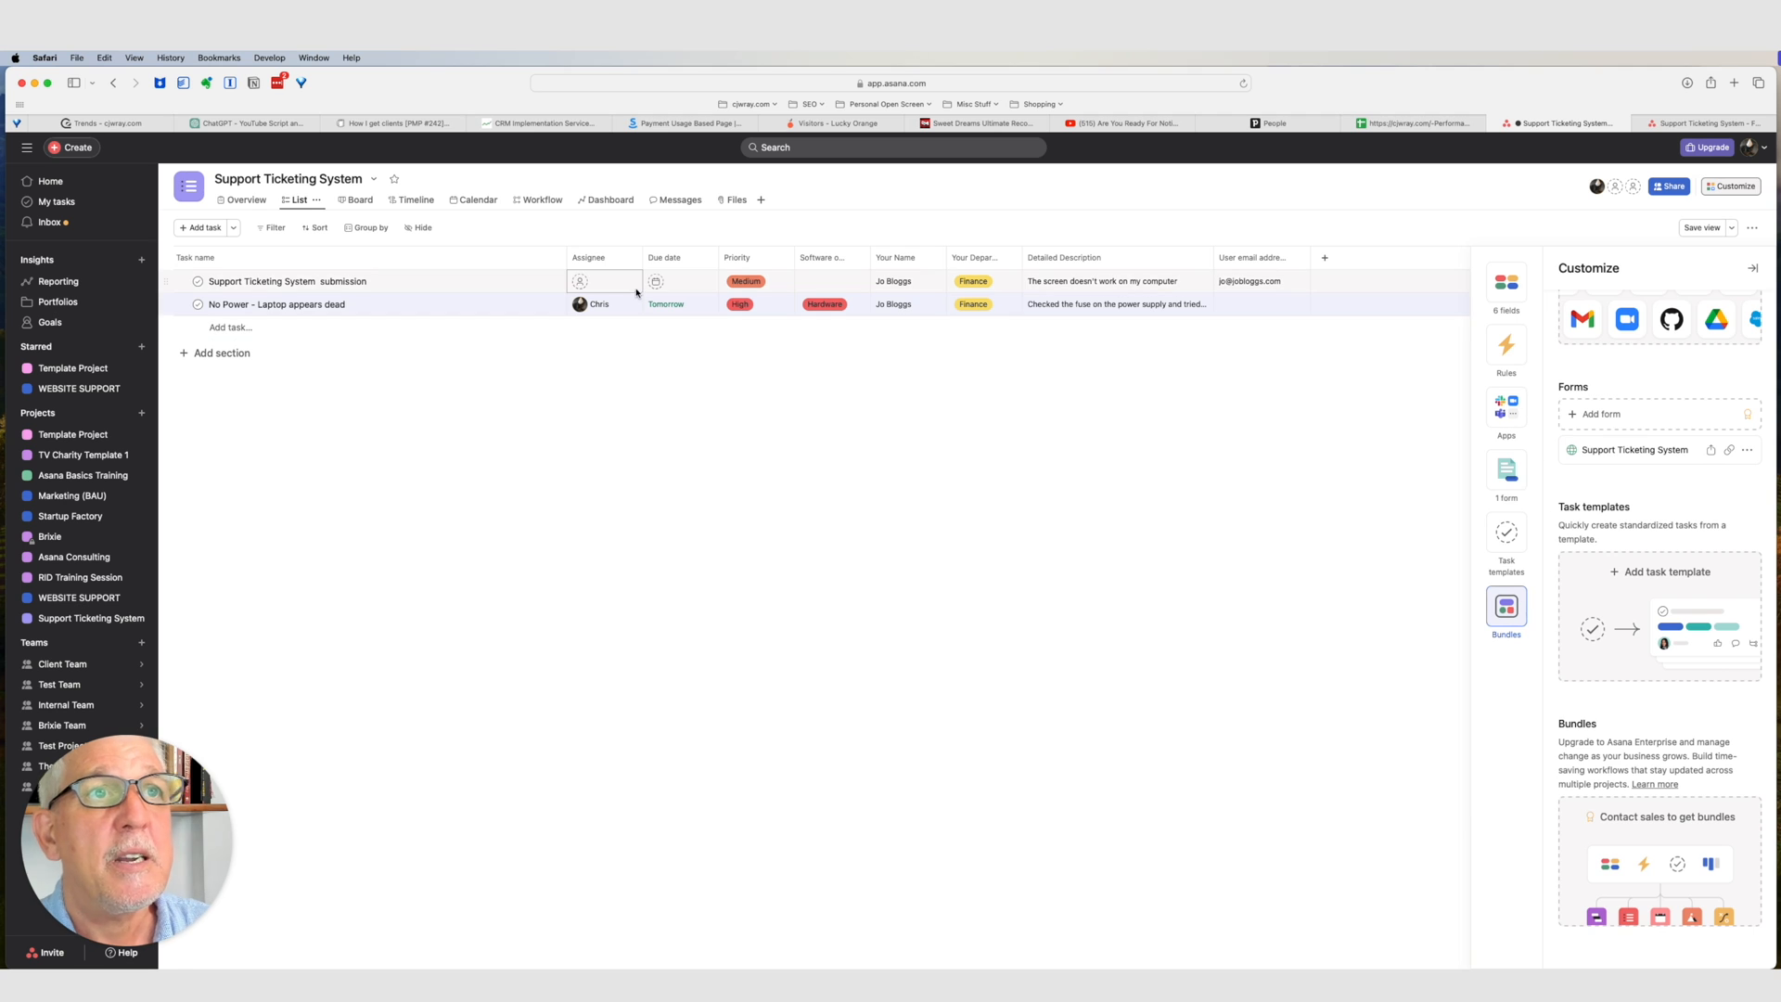
# Step: Set the ticket's Assignee to a teammate, Due date to tomorrow, and Software or Hardware to Hardware
pyautogui.click(603, 280)
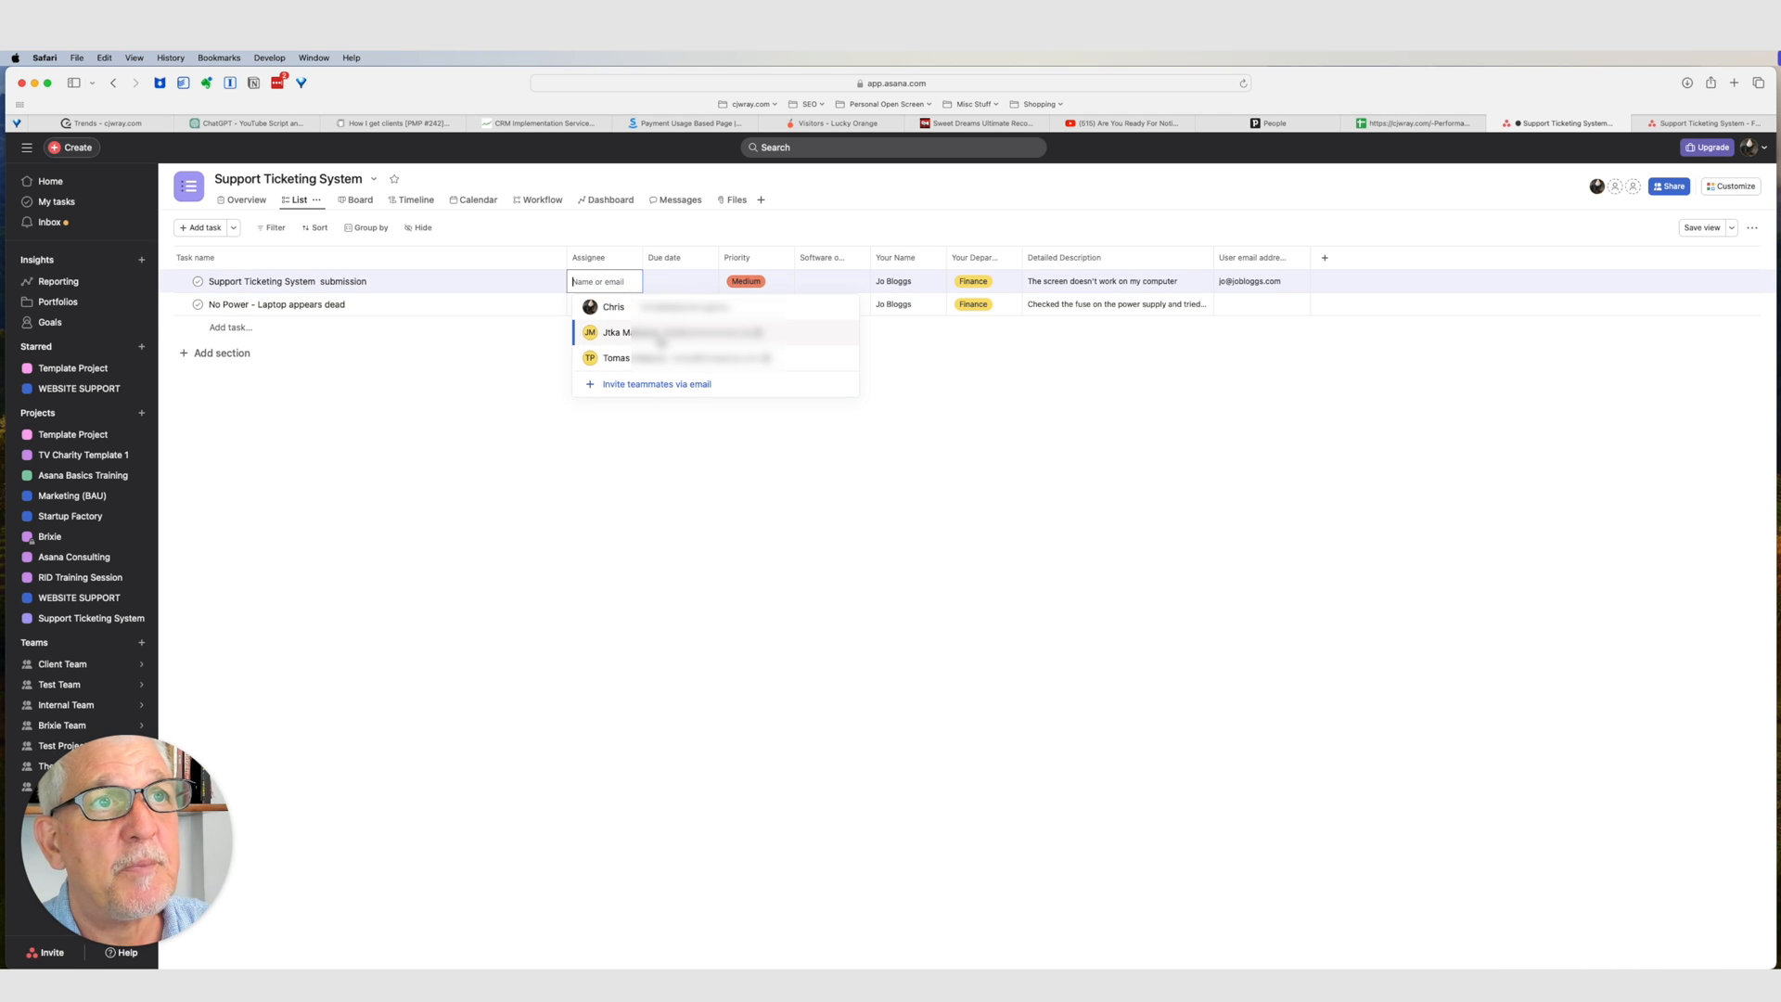
pyautogui.click(616, 358)
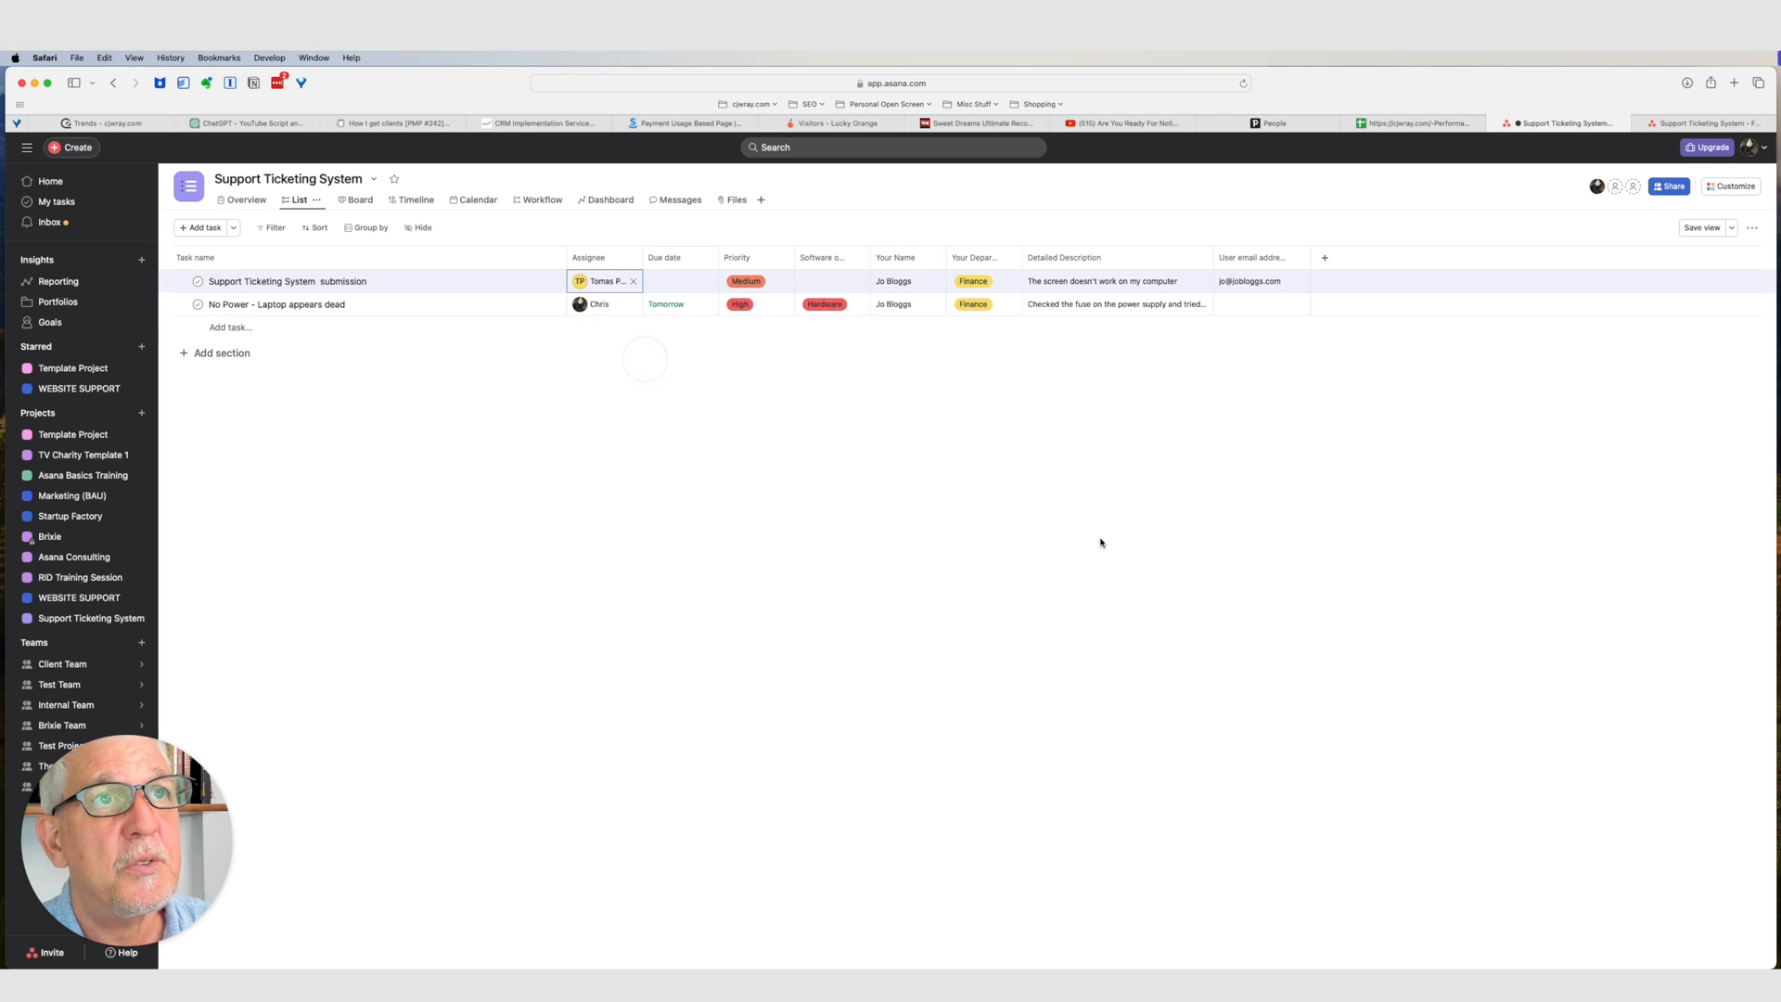
pyautogui.click(678, 281)
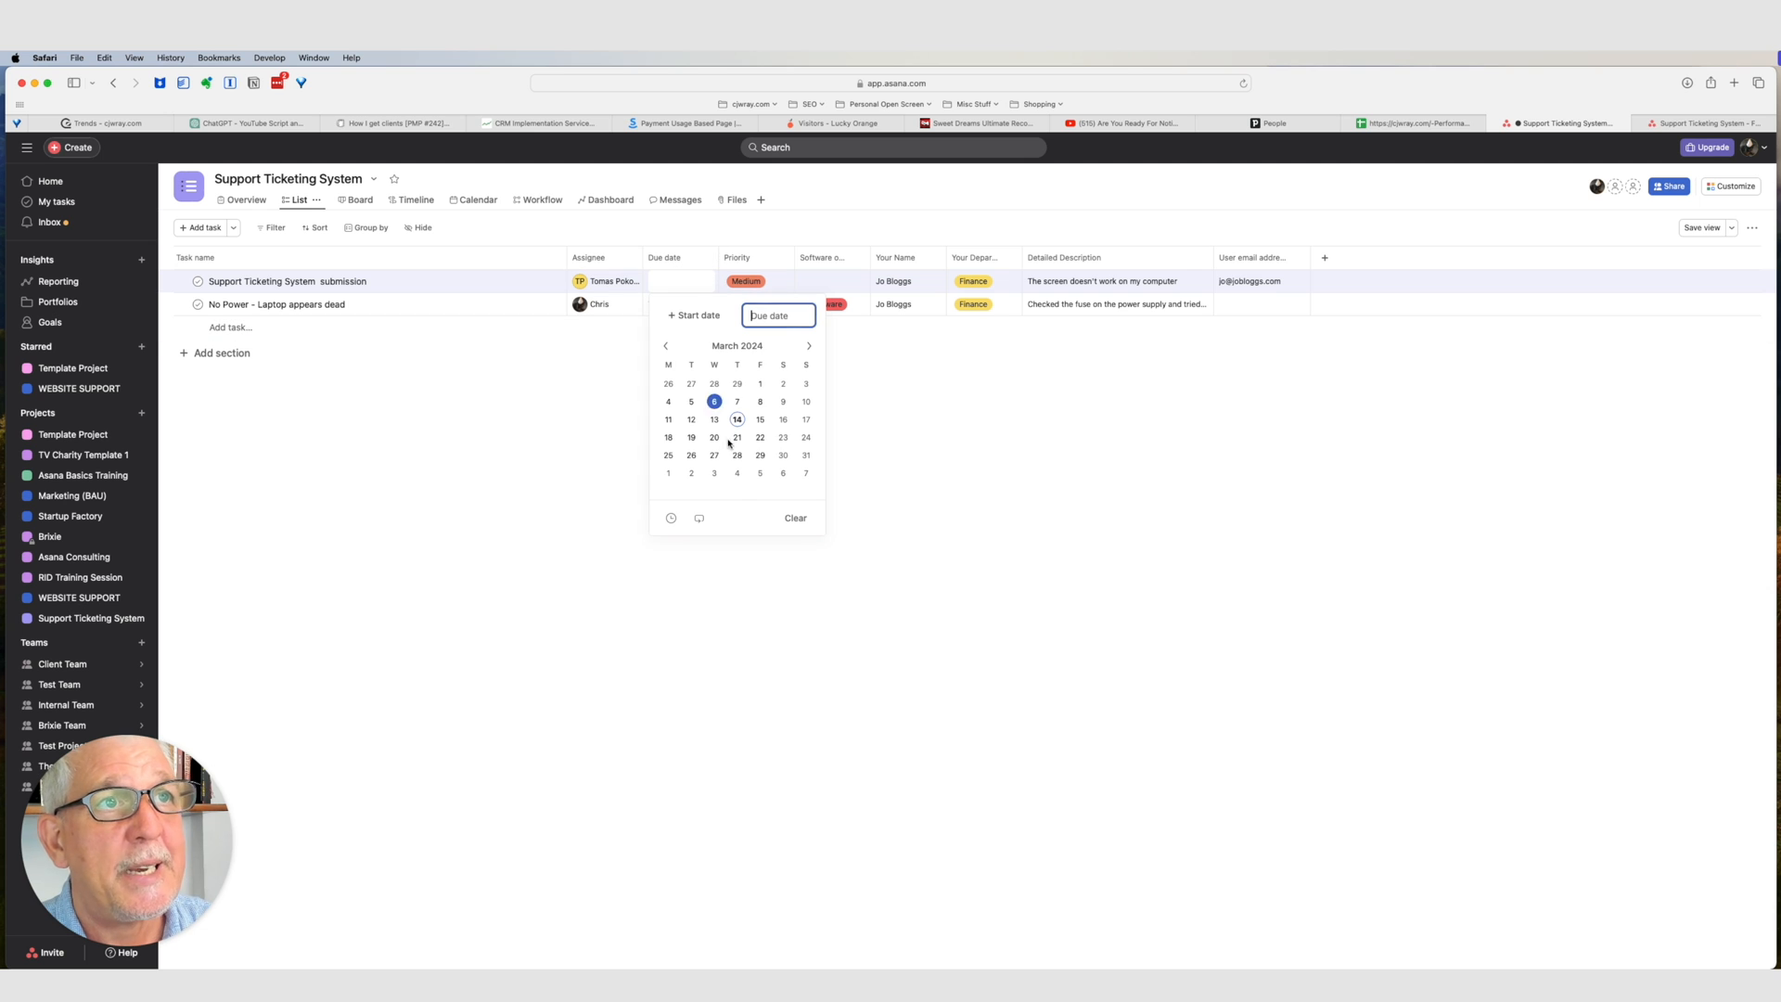
pyautogui.click(760, 472)
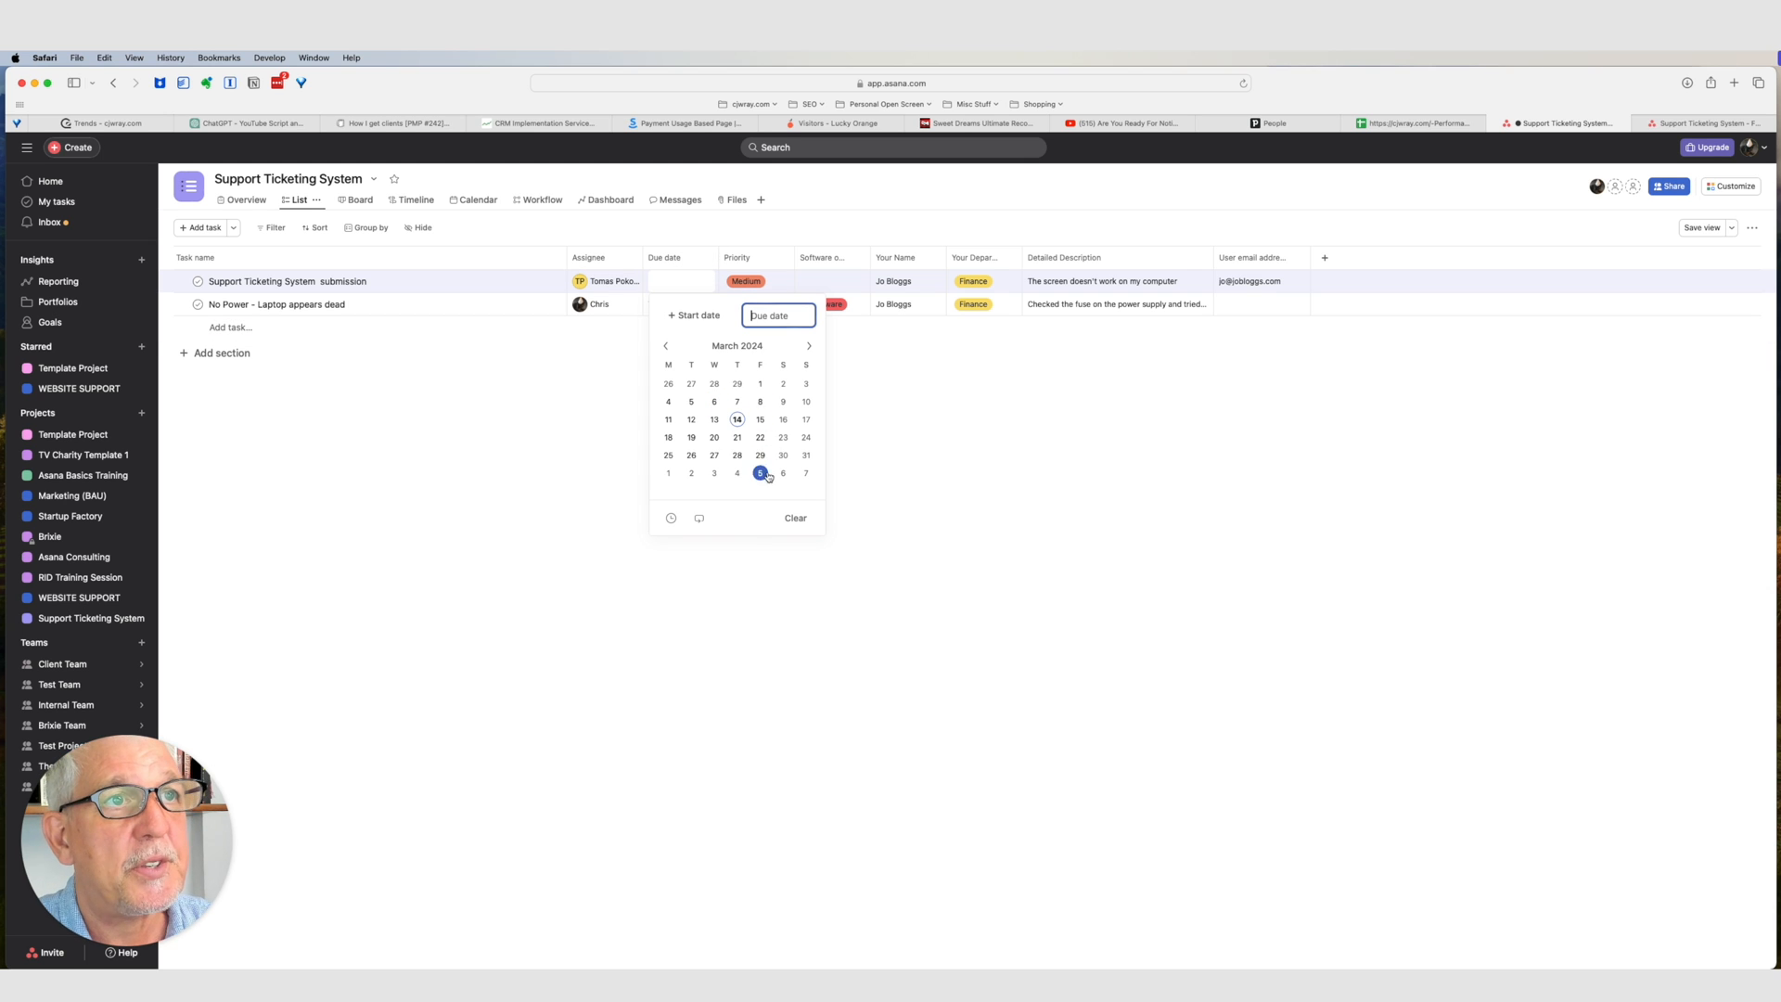
pyautogui.click(760, 472)
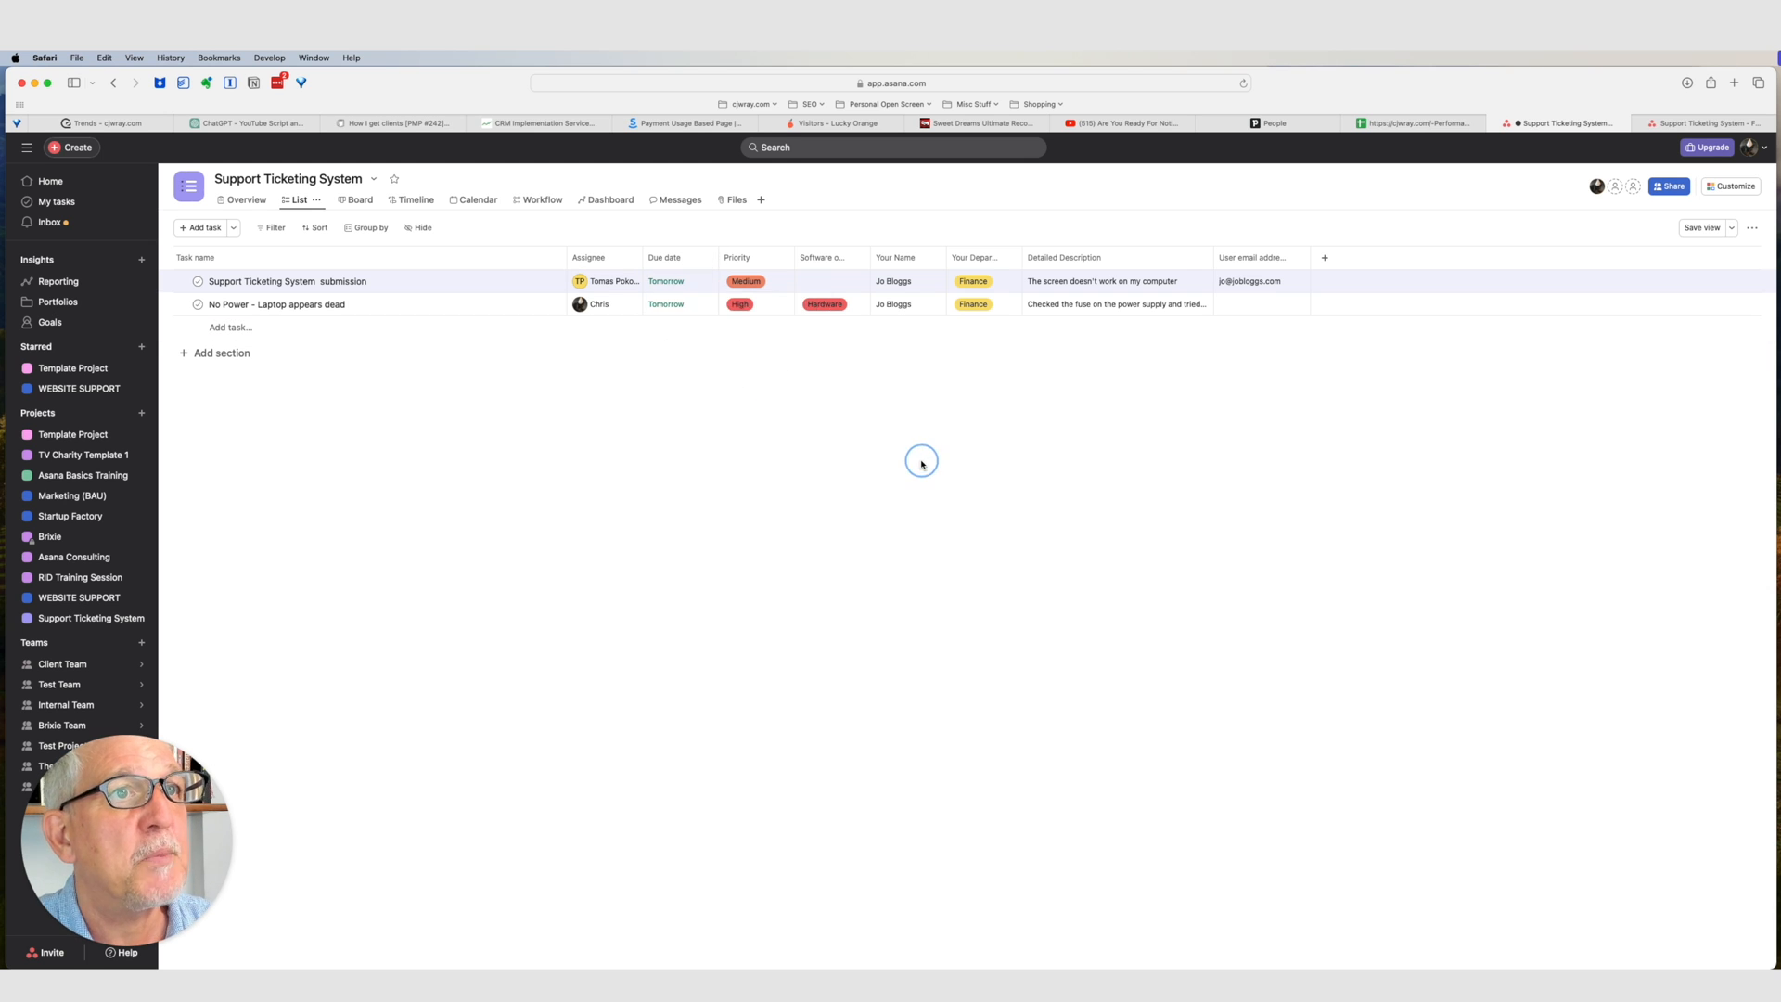
pyautogui.click(829, 280)
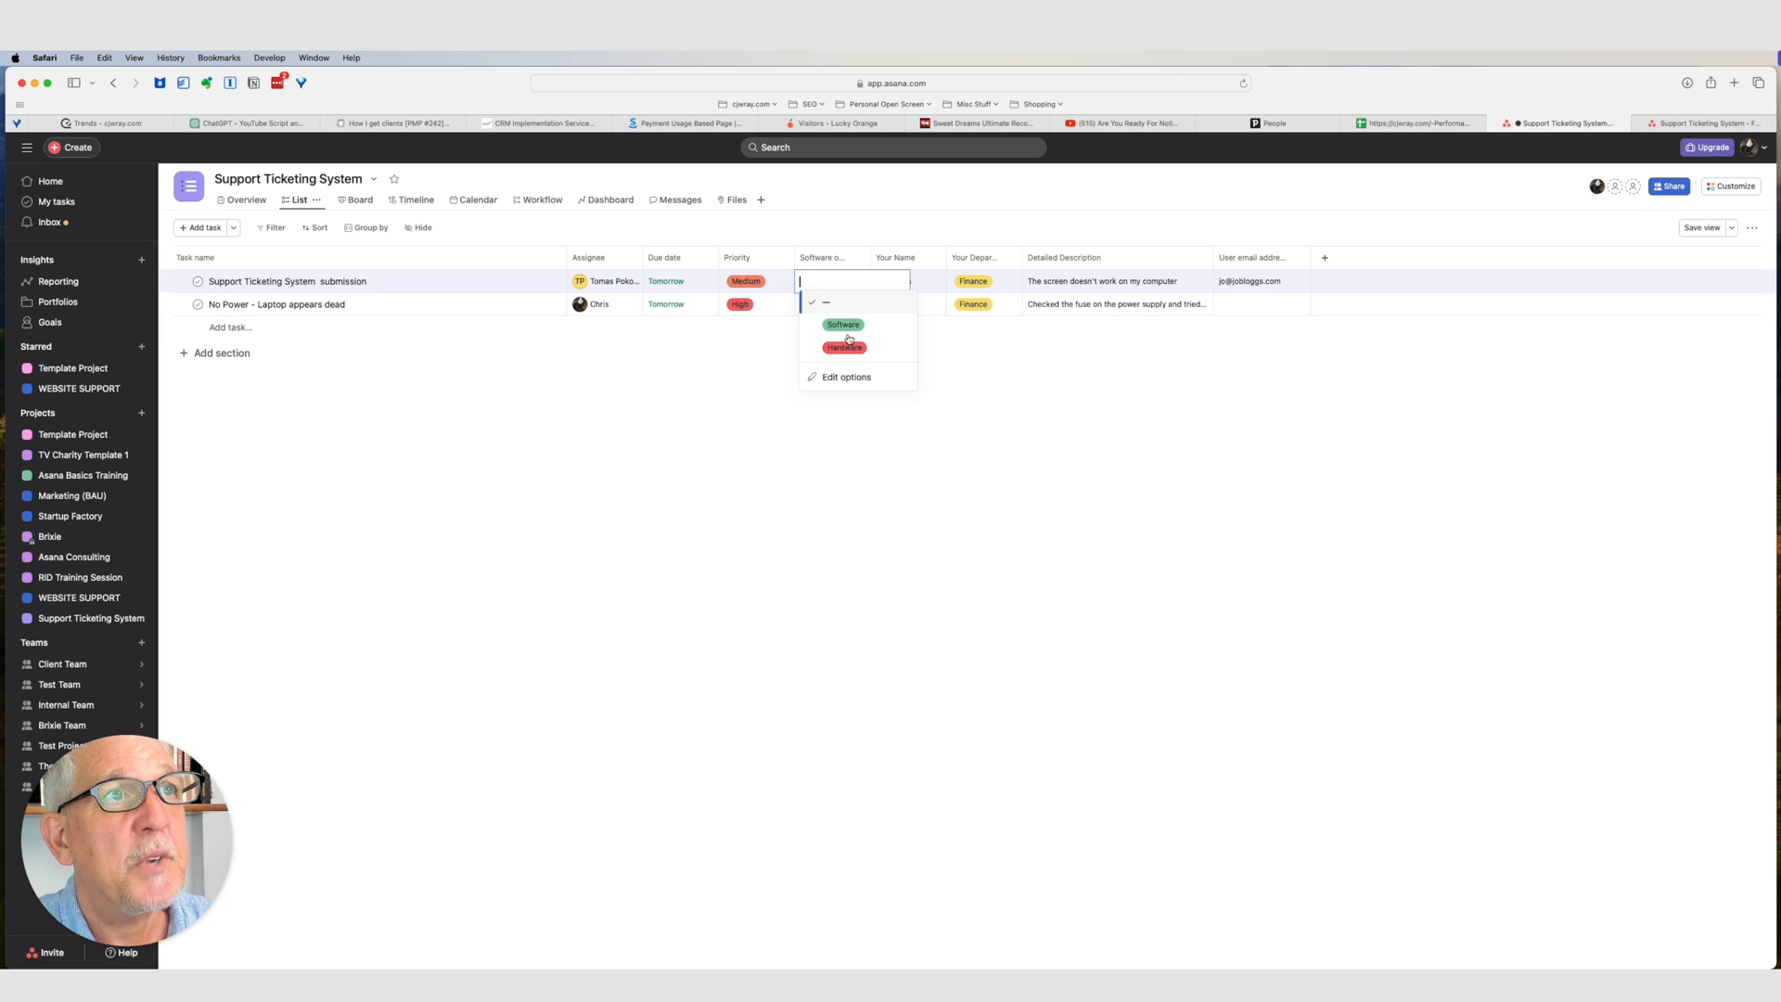
pyautogui.click(844, 348)
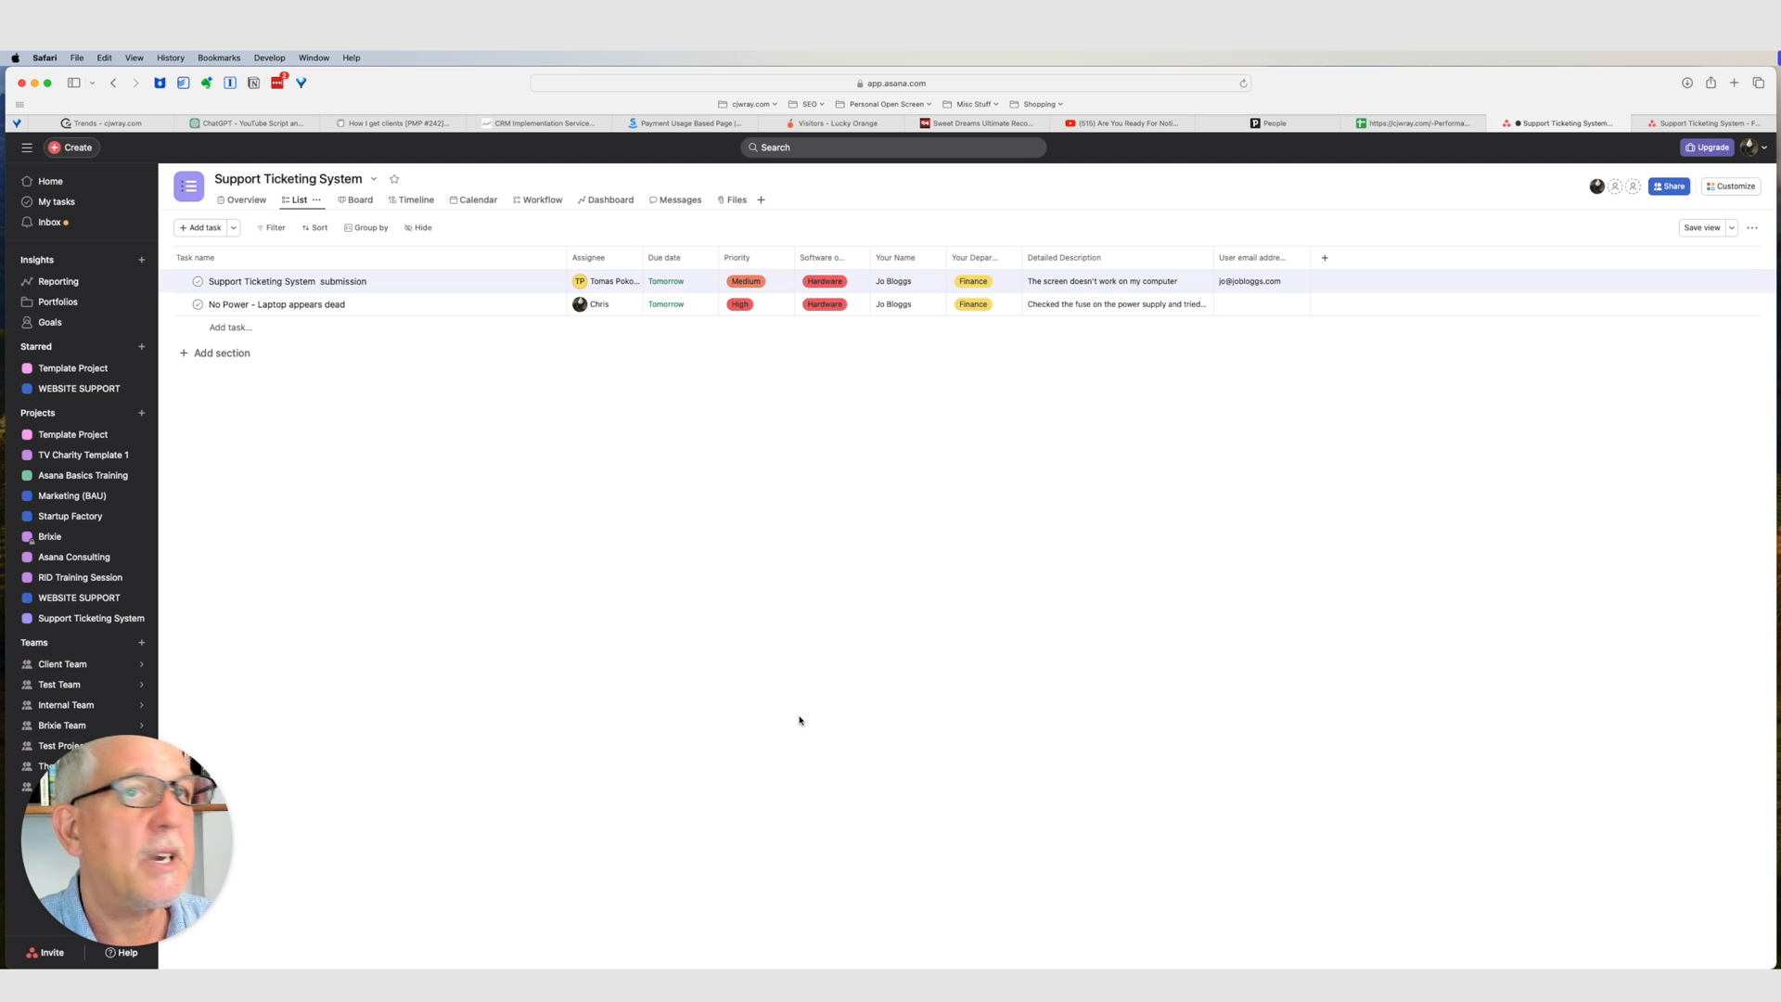
pyautogui.moveTo(795, 718)
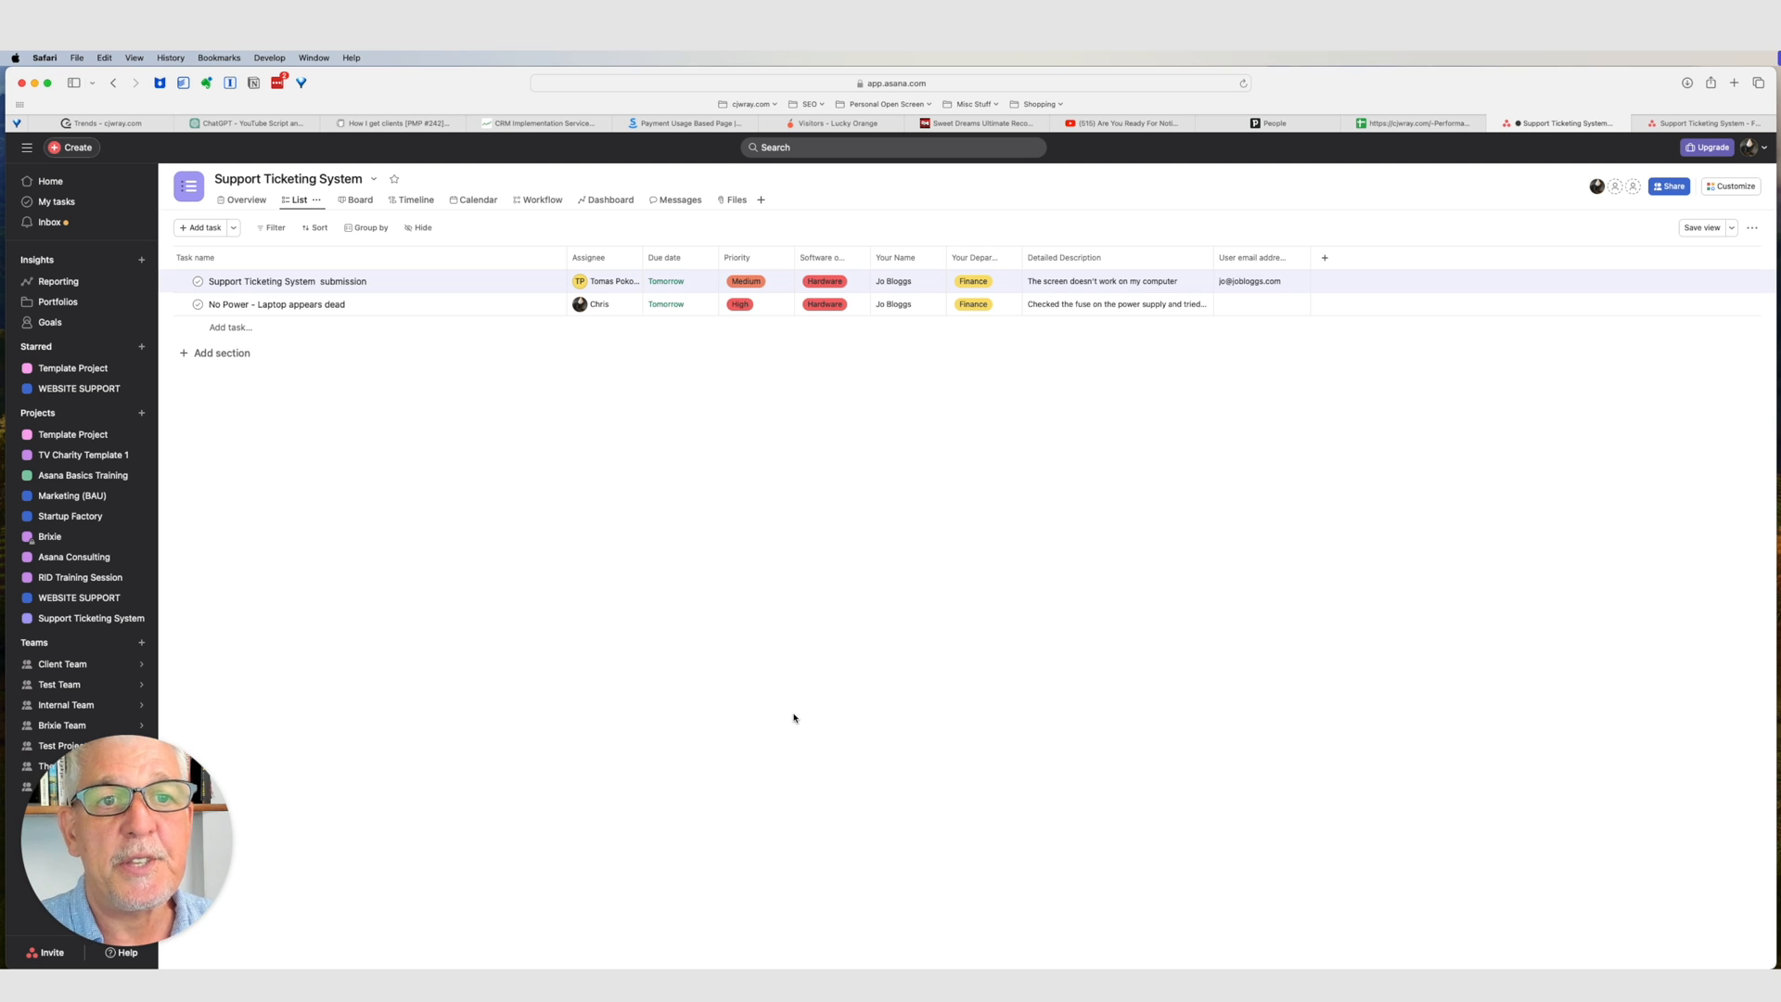
pyautogui.moveTo(555, 569)
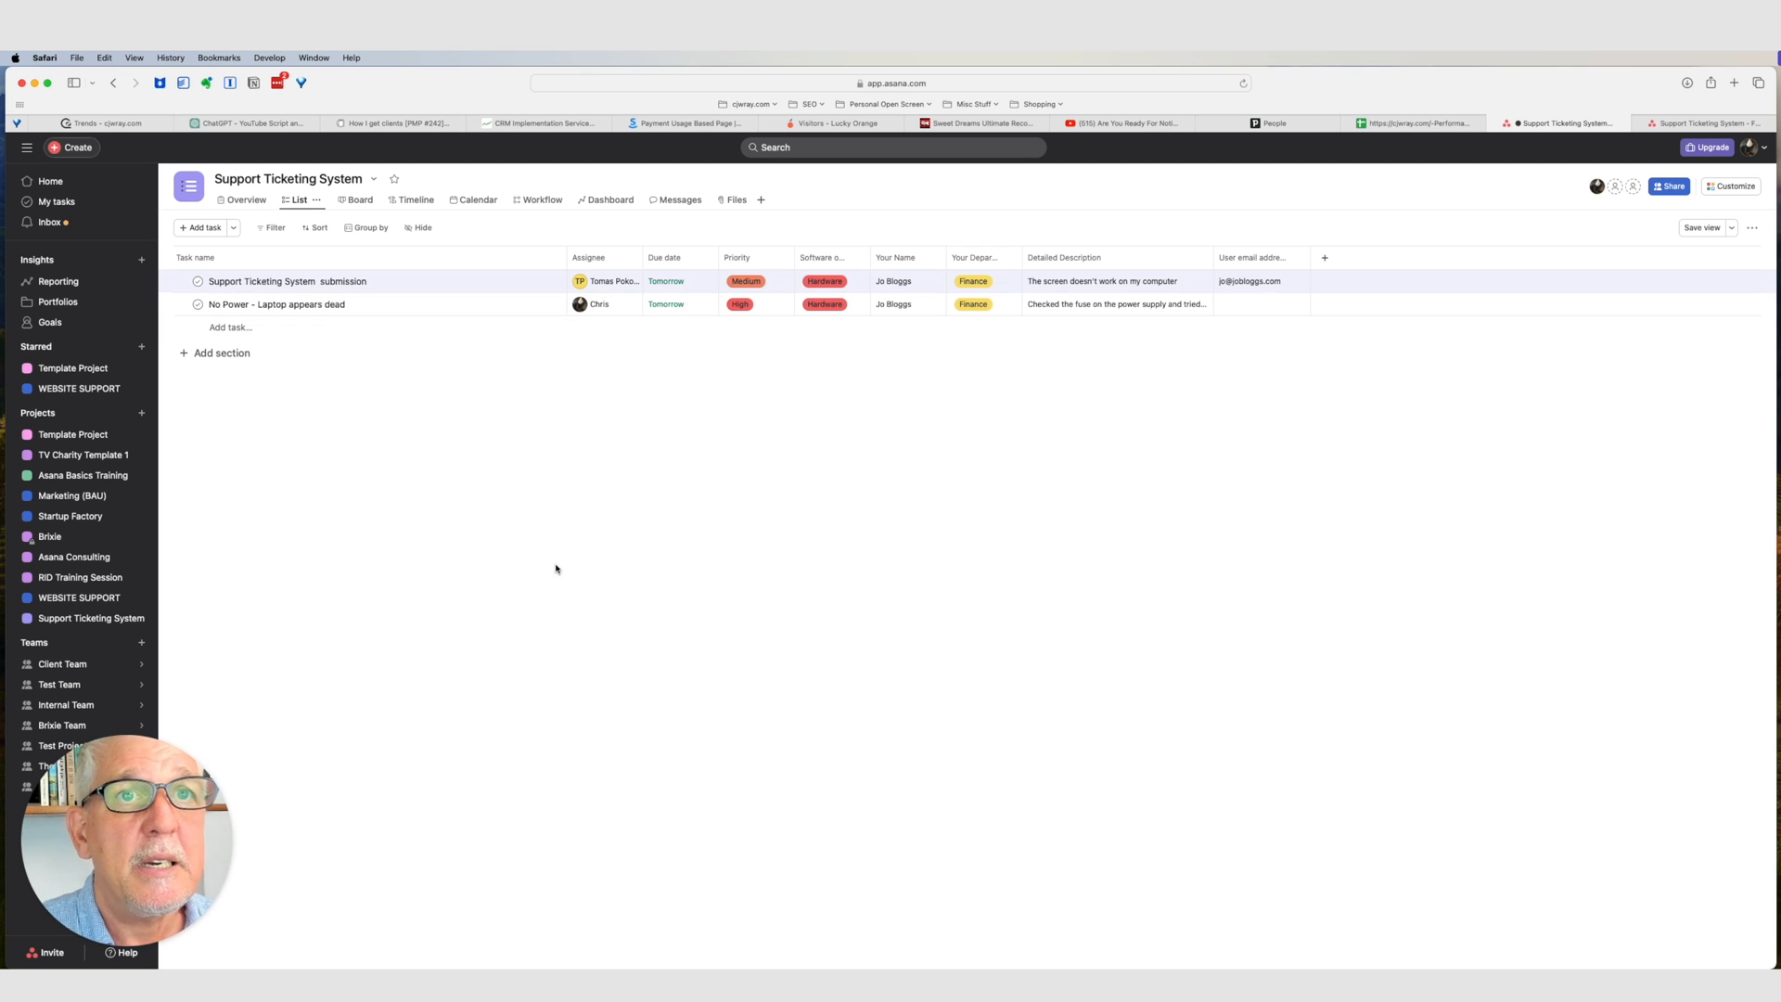